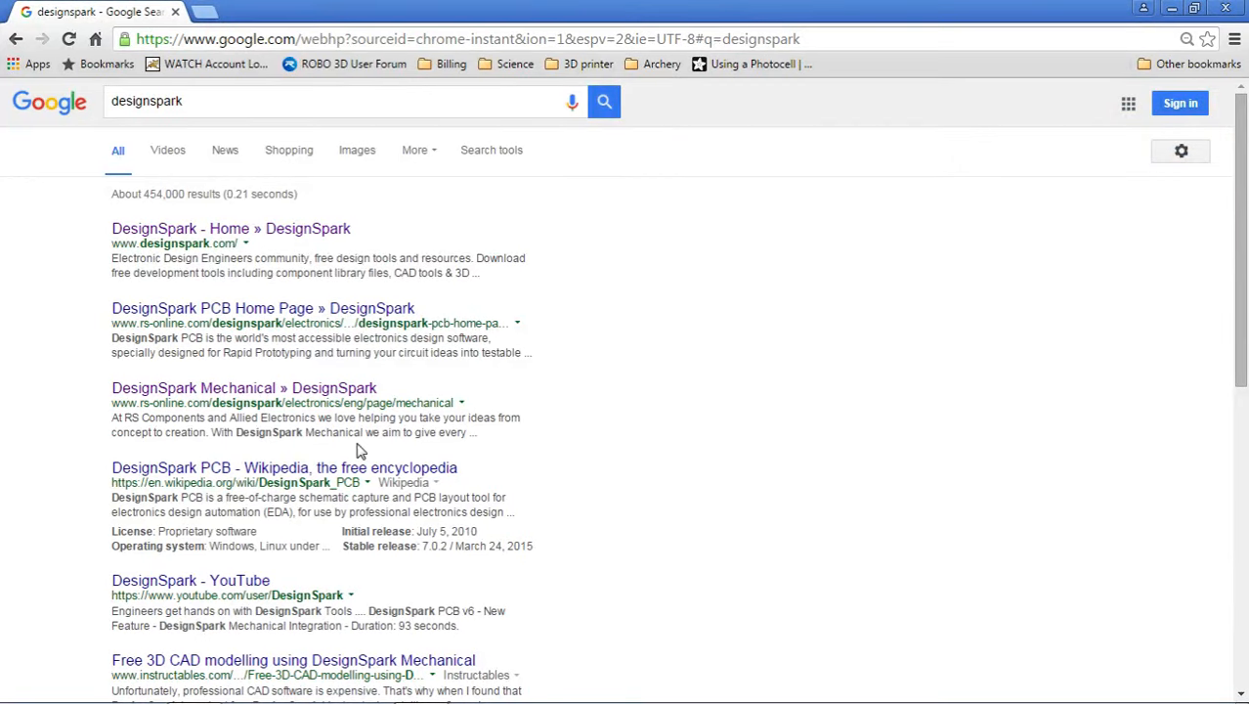
pyautogui.moveTo(340, 254)
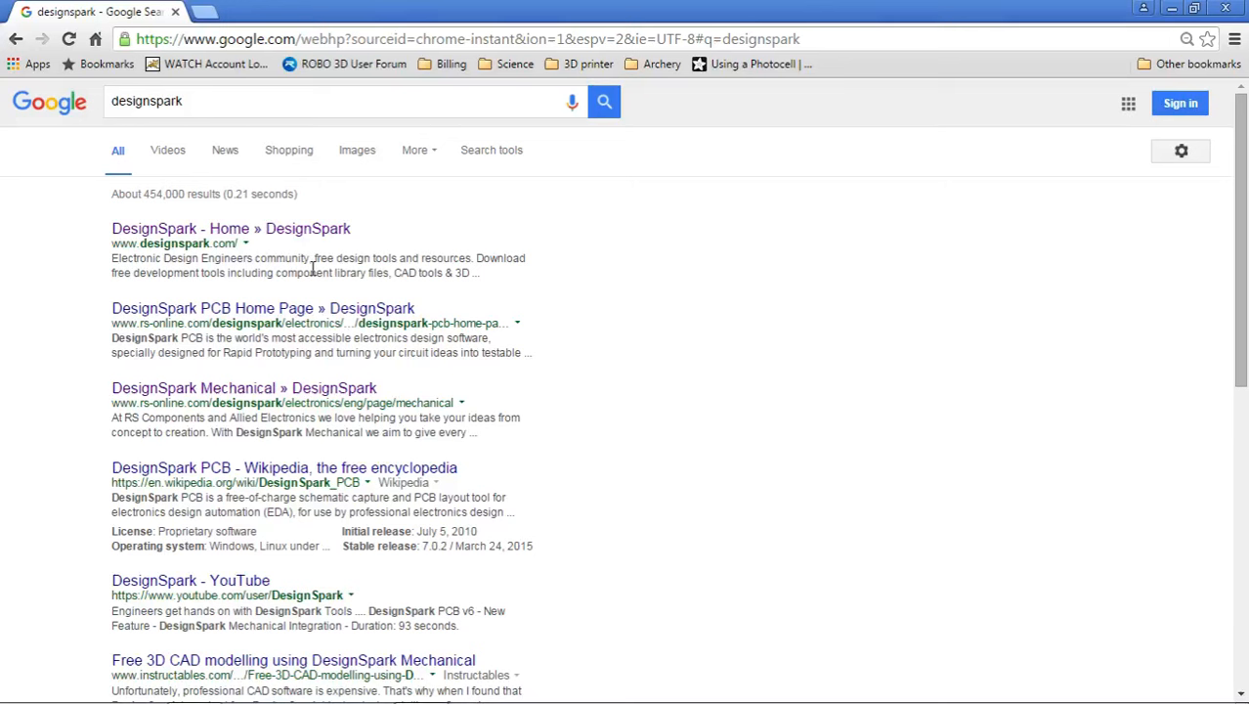
pyautogui.moveTo(51, 103)
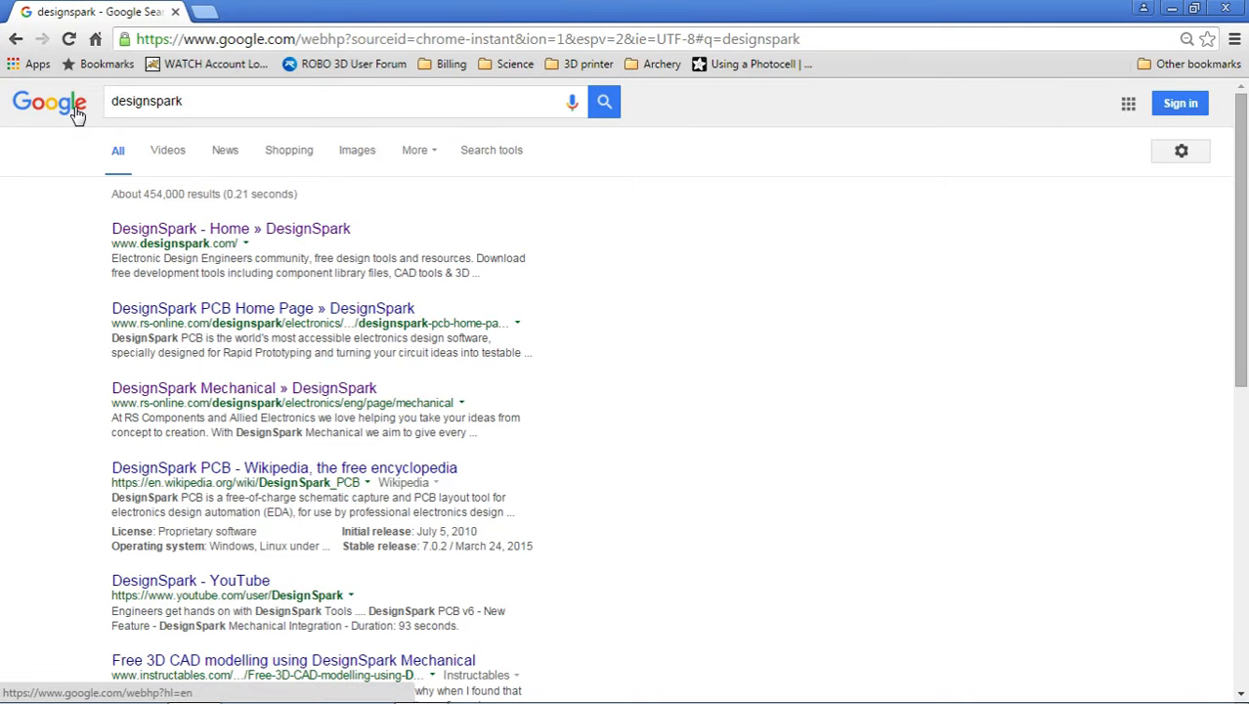
pyautogui.moveTo(110, 117)
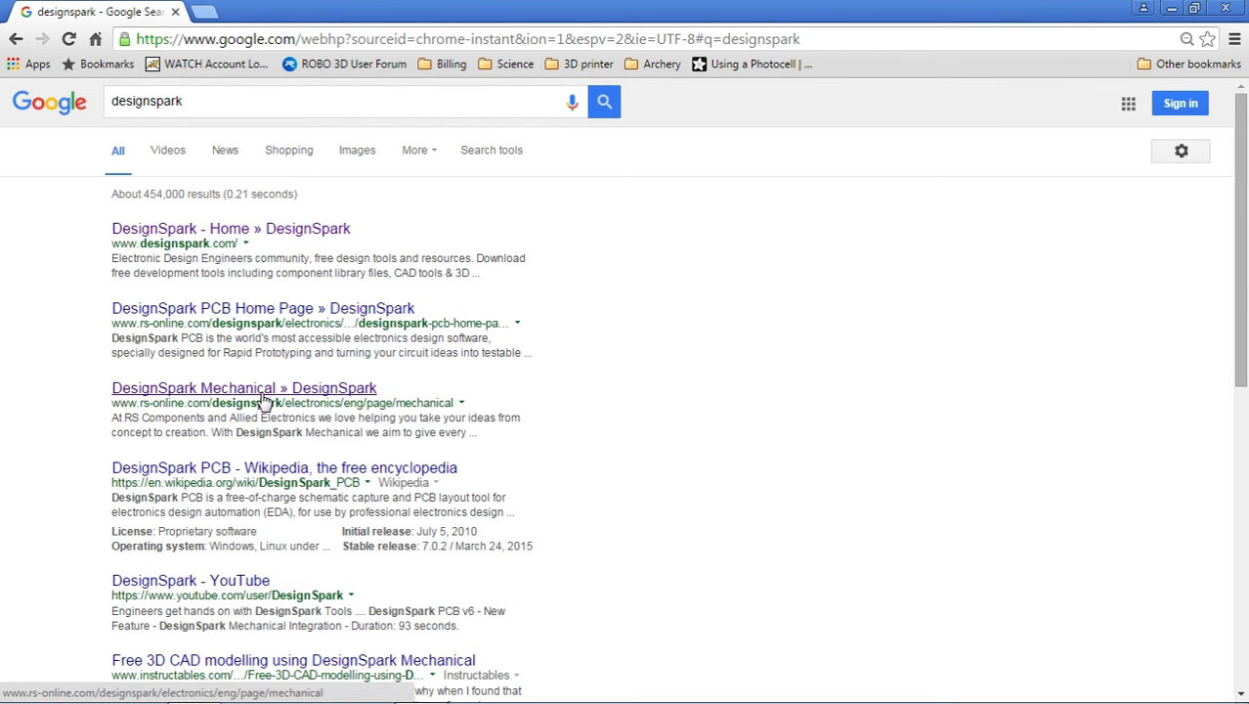
# Step: Show the 32-bit and 64-bit Windows download buttons on the DesignSpark Mechanical page
pyautogui.click(243, 387)
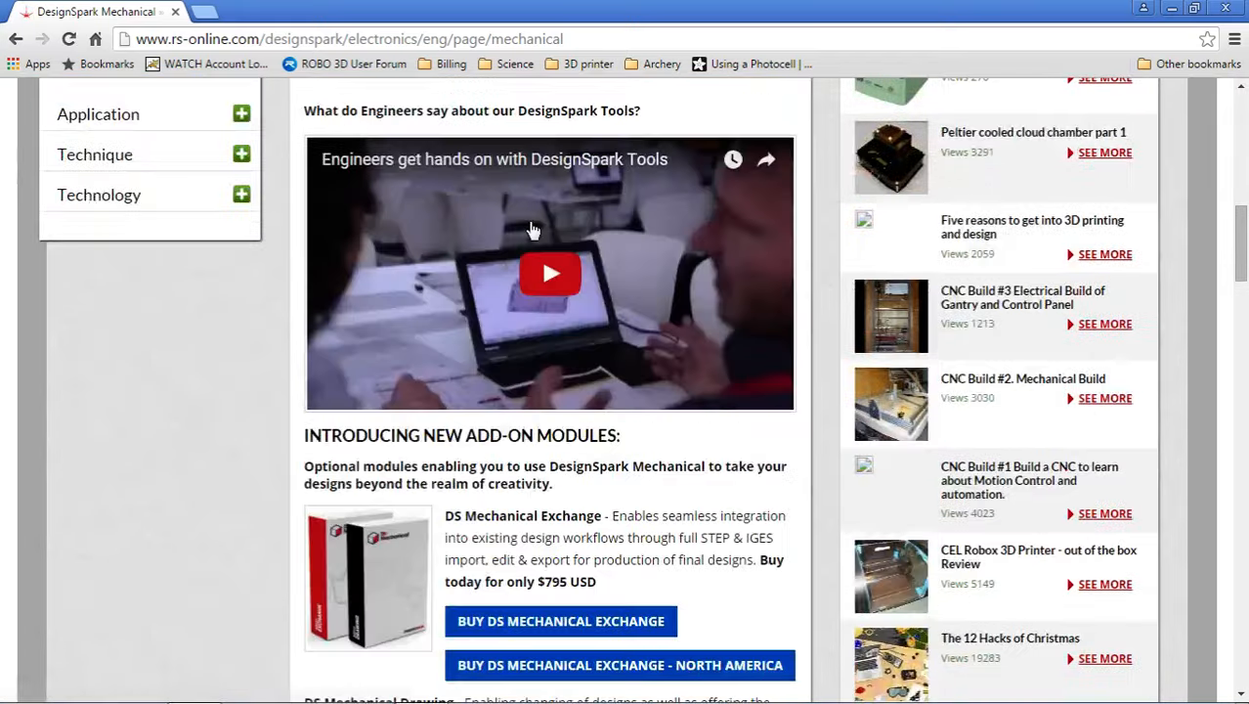
pyautogui.scroll(-3)
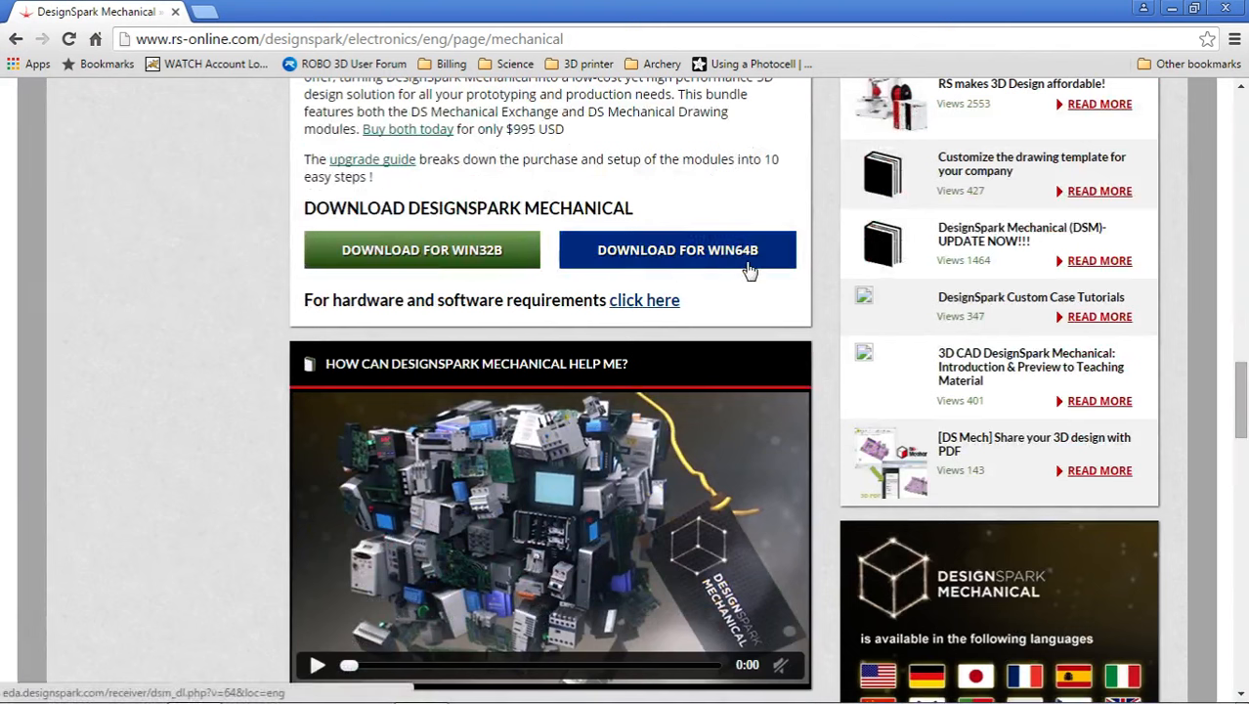
pyautogui.moveTo(522, 243)
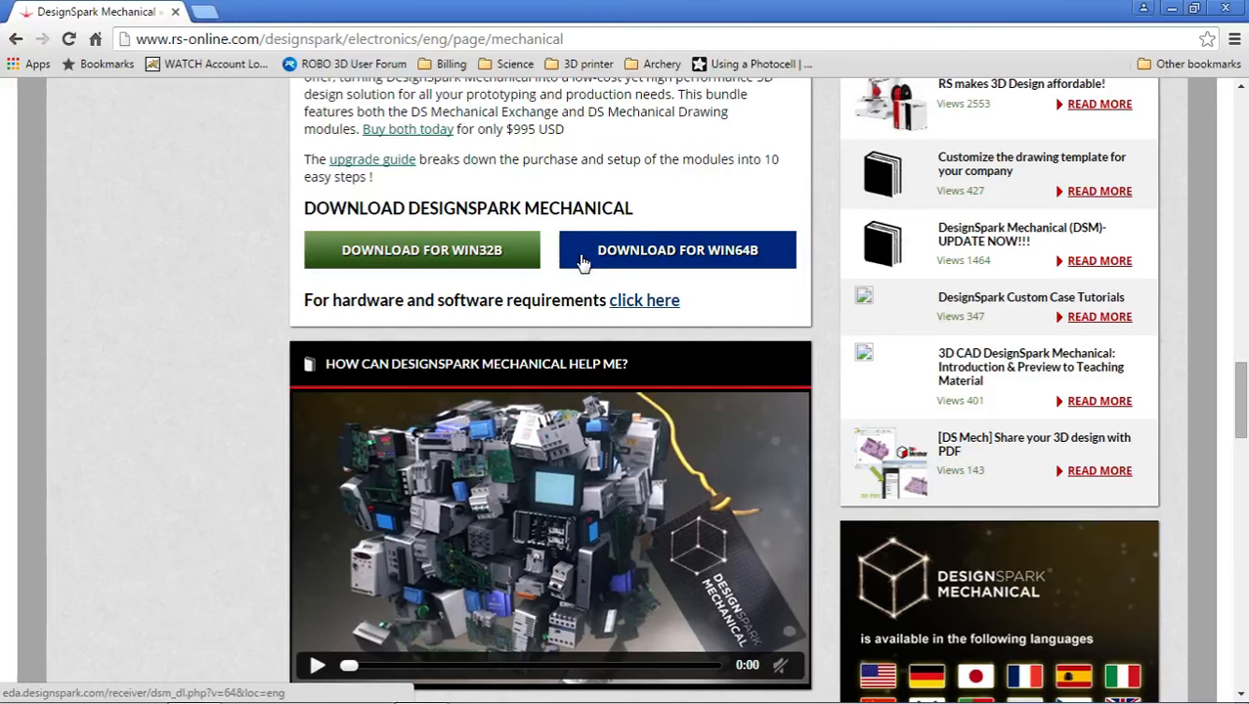
pyautogui.moveTo(493, 266)
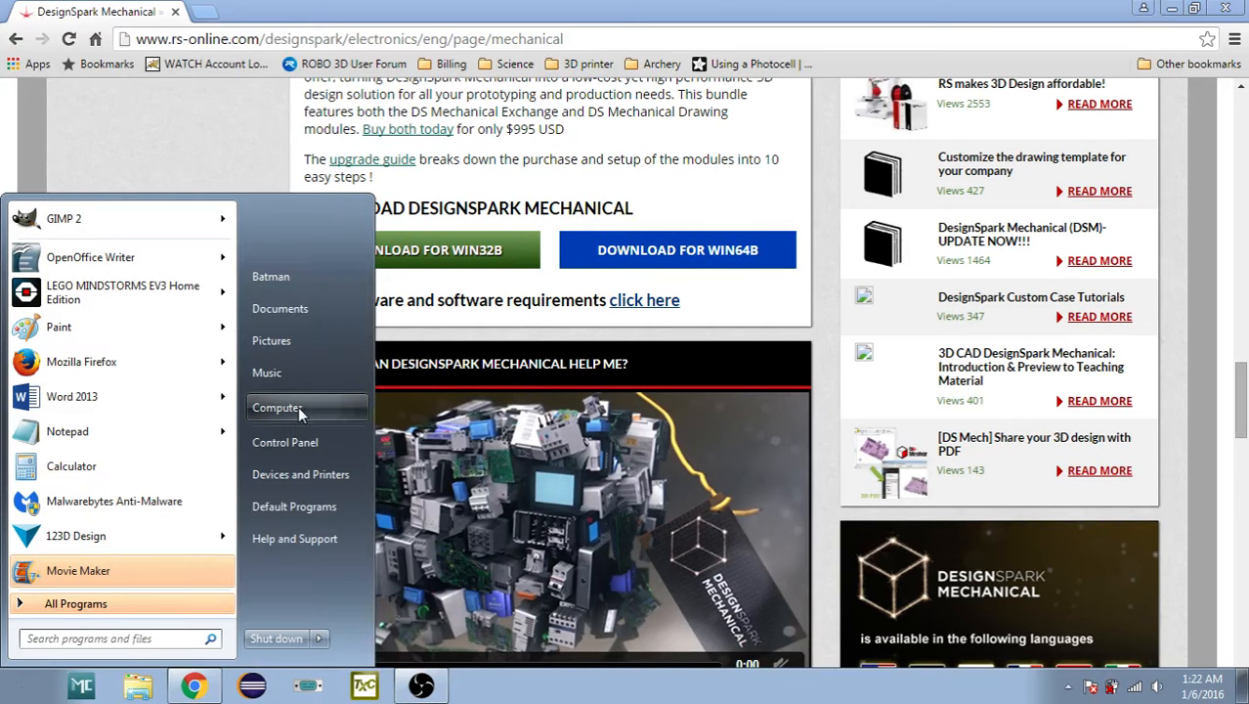
pyautogui.click(277, 409)
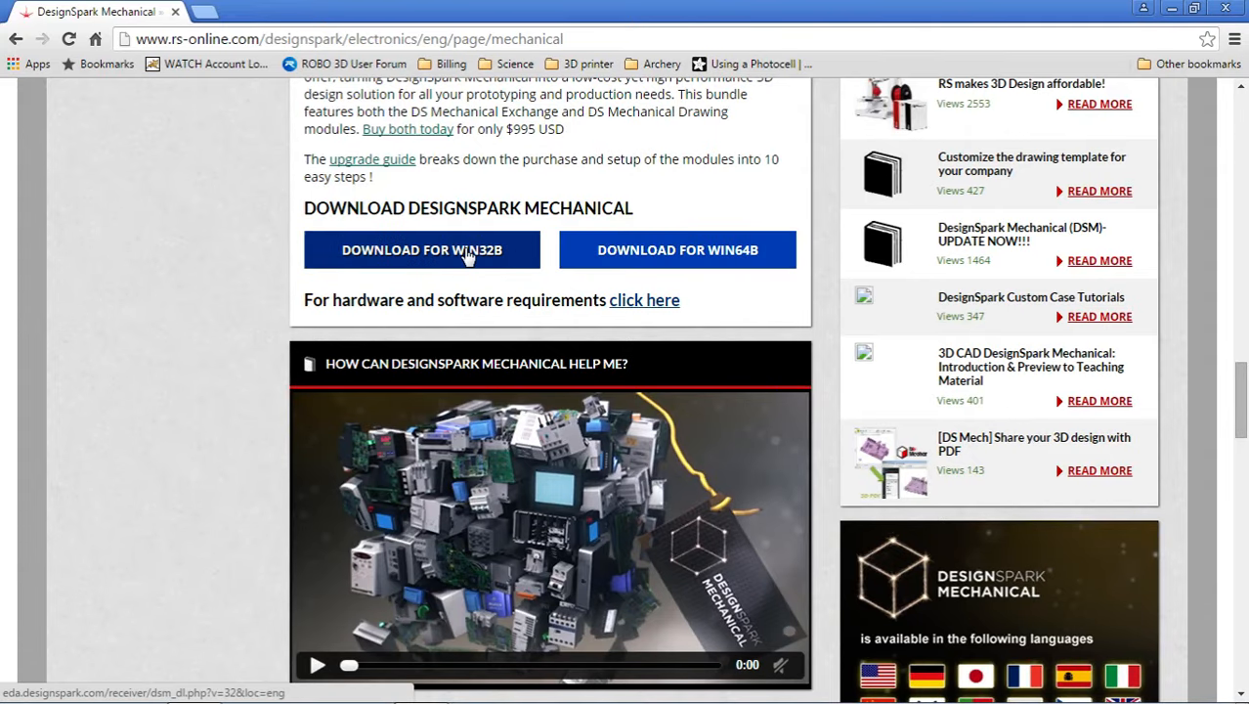
# Step: Request the WIN32B download and cancel the duplicate Save As, leaving the thank-you page
pyautogui.click(422, 251)
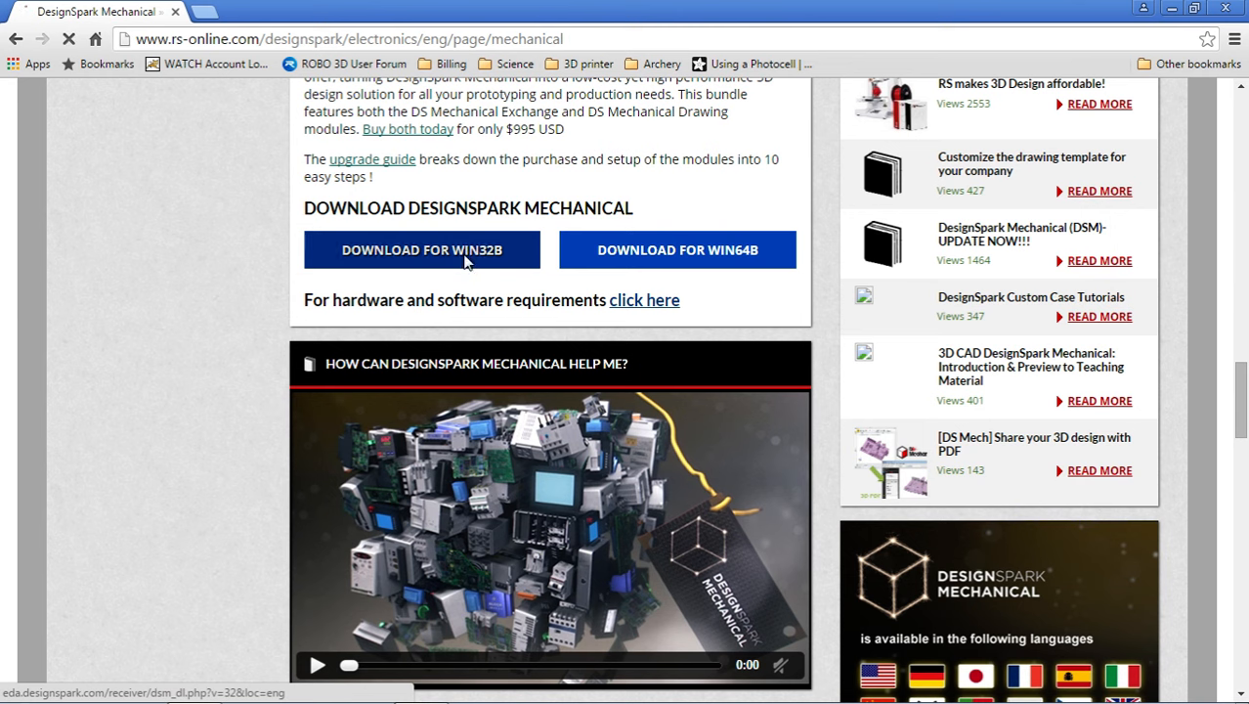
pyautogui.click(422, 251)
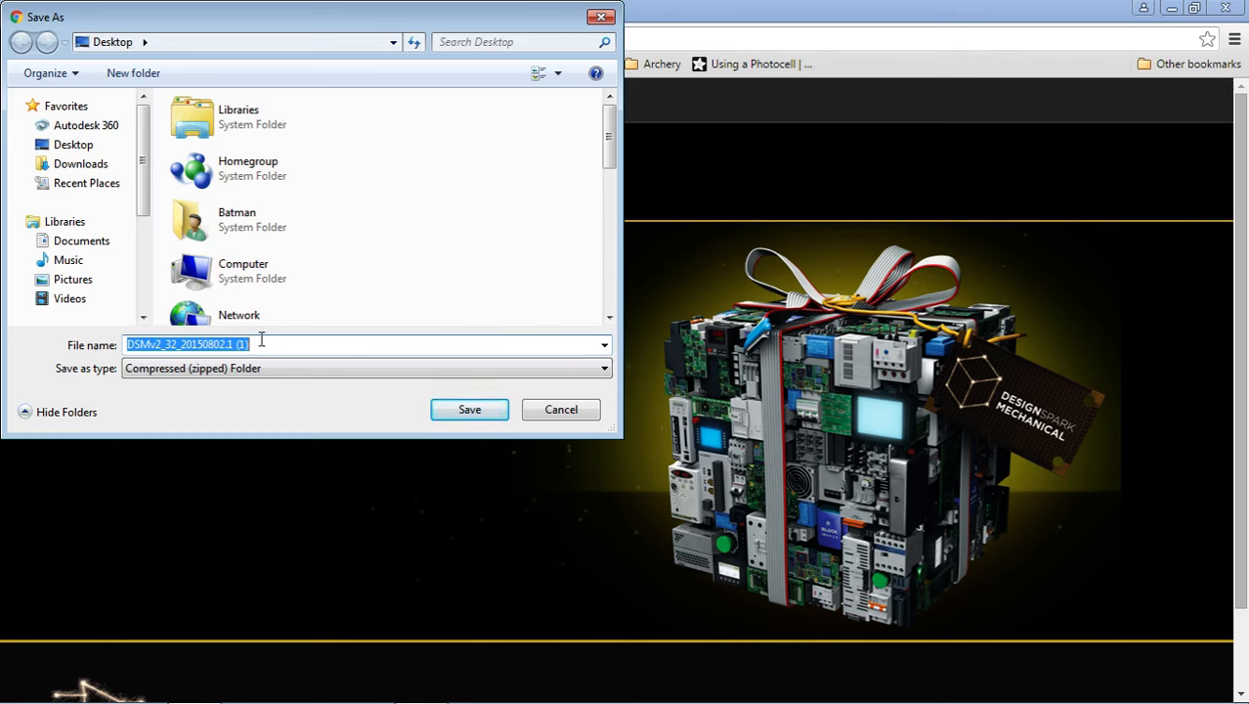
pyautogui.moveTo(561, 408)
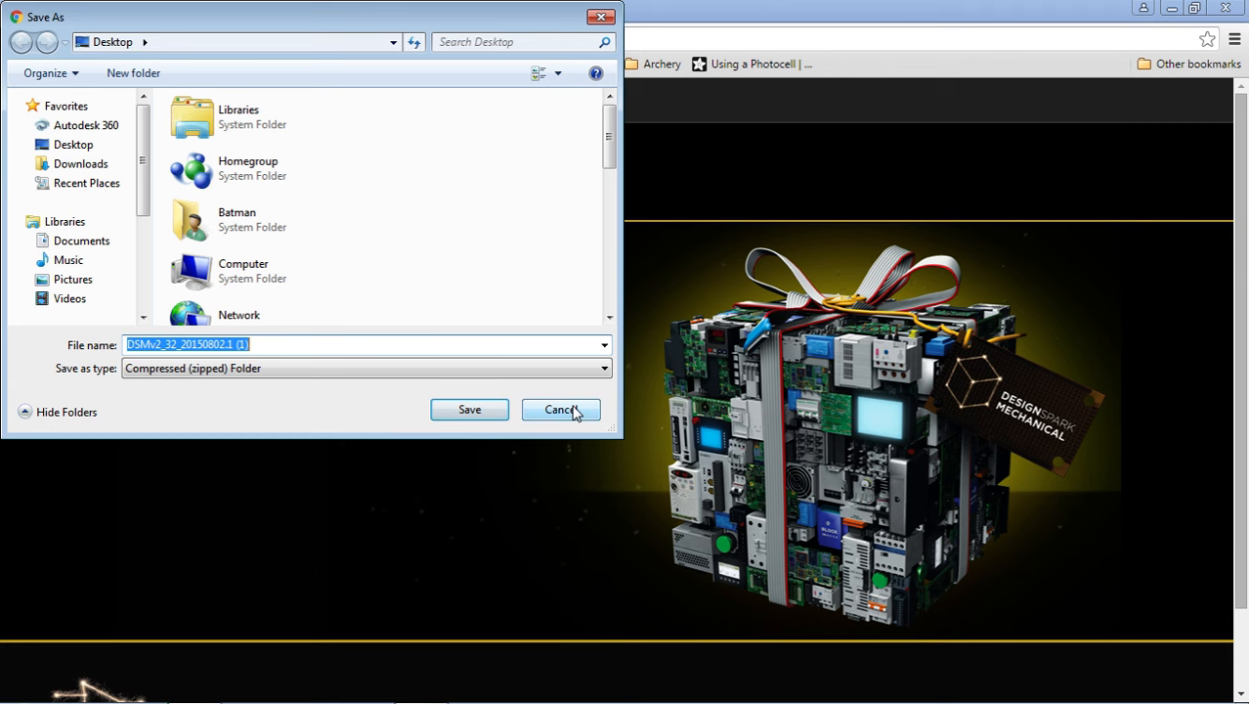
pyautogui.click(559, 408)
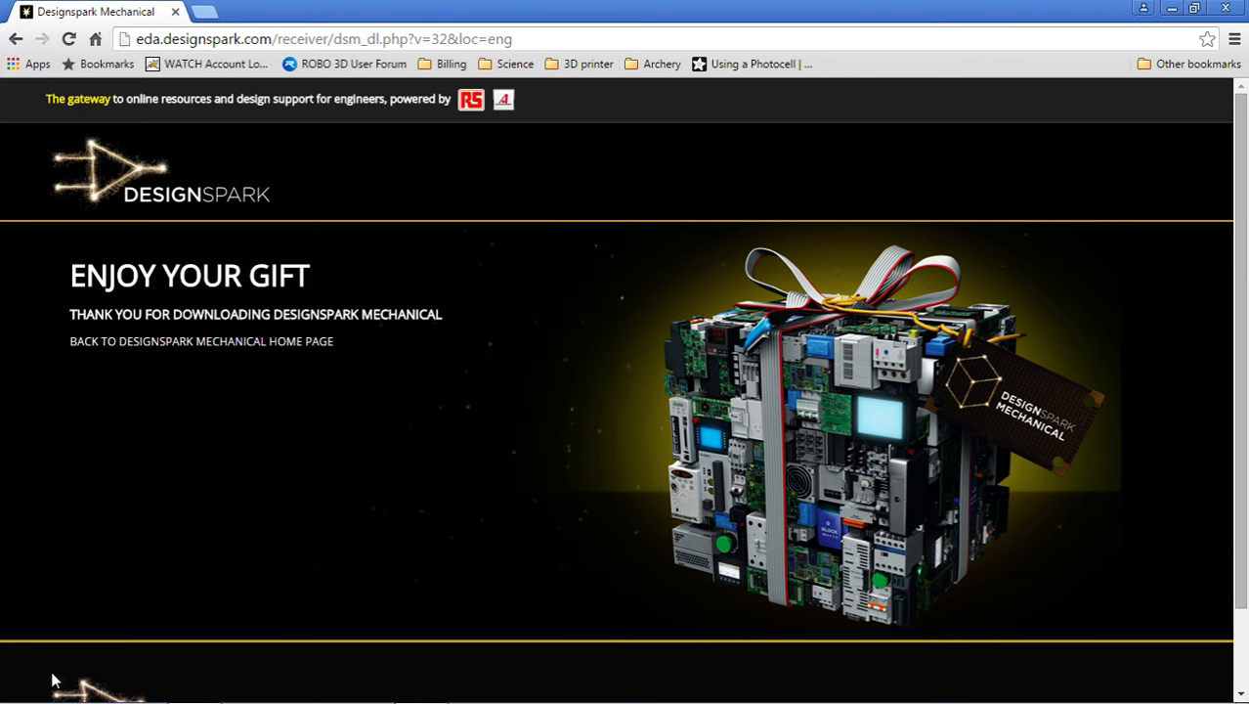
pyautogui.moveTo(82, 655)
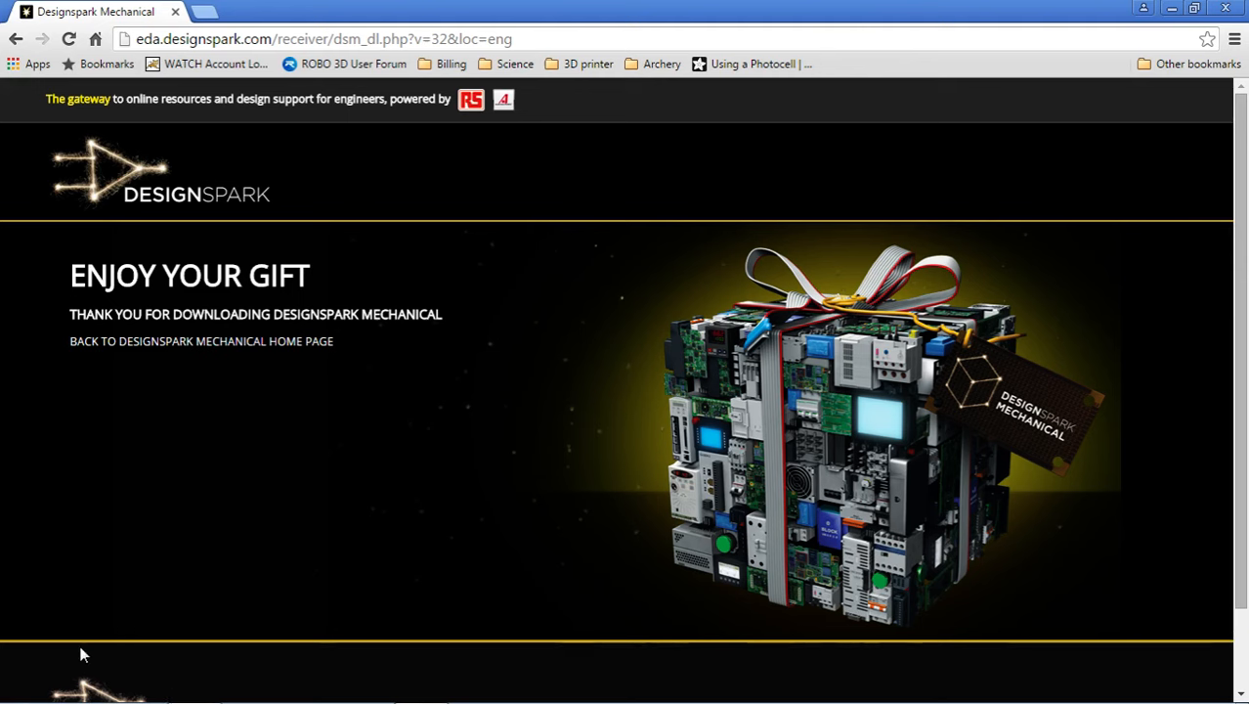
pyautogui.moveTo(649, 657)
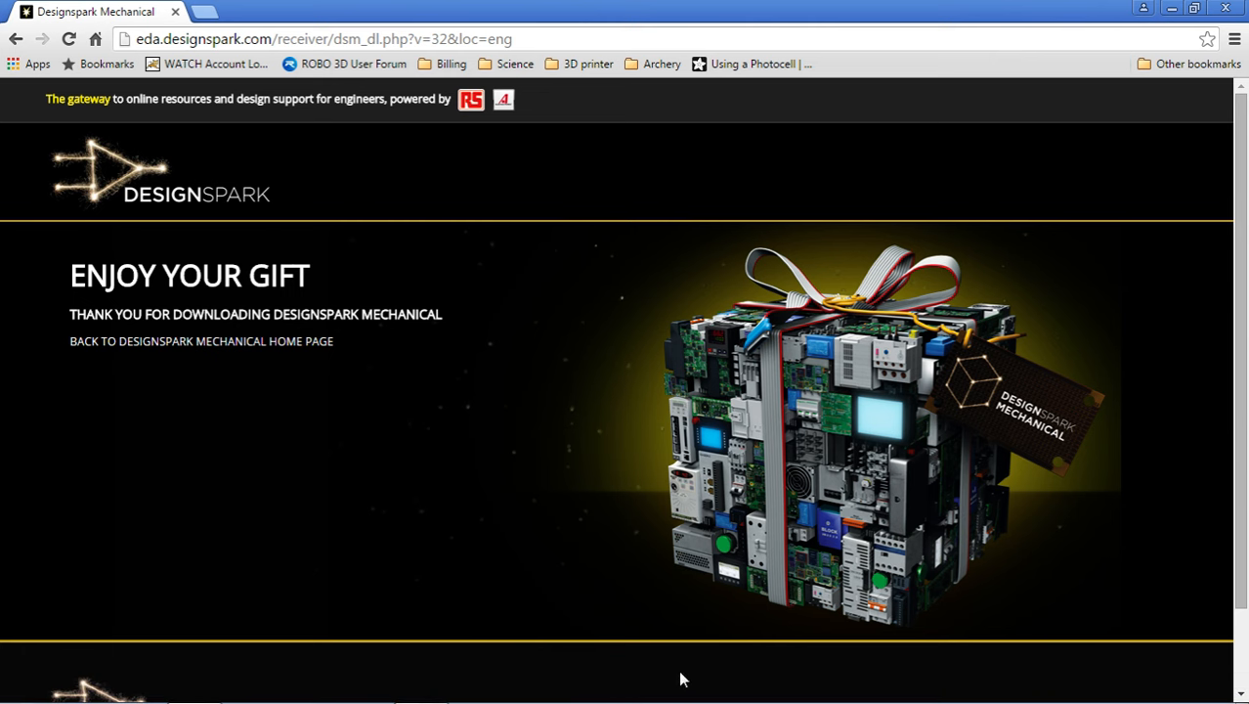
pyautogui.moveTo(715, 684)
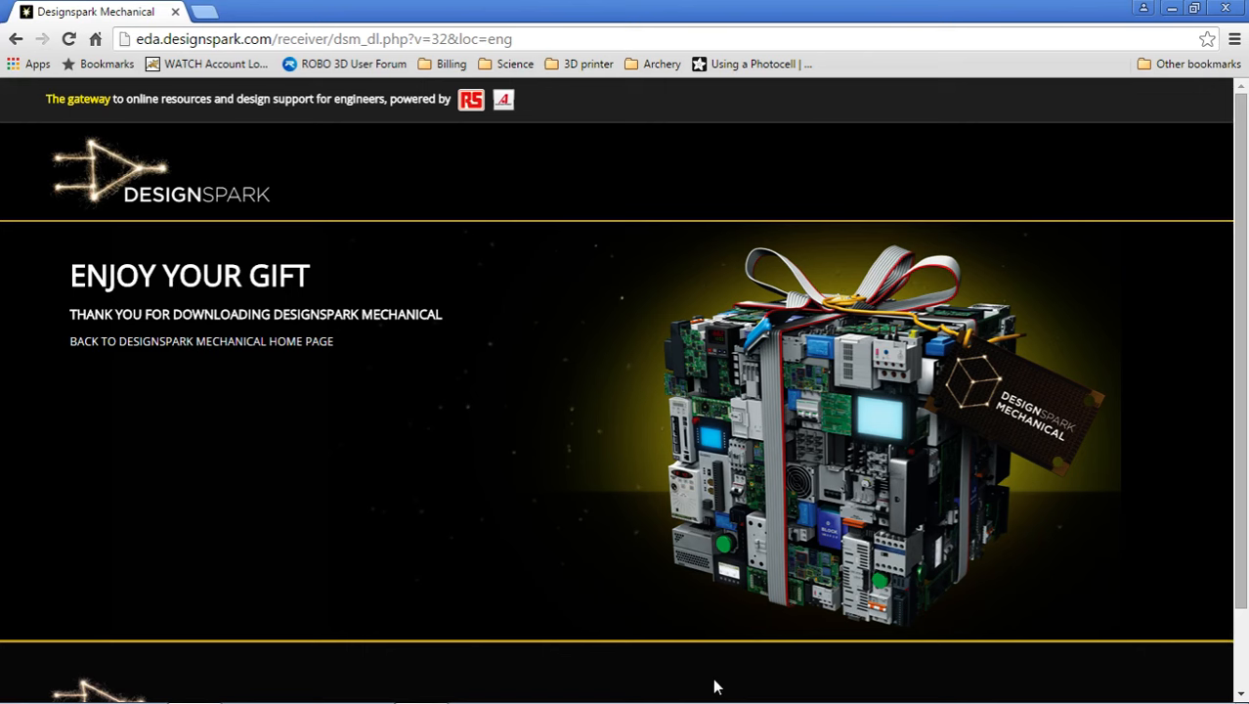
pyautogui.moveTo(702, 680)
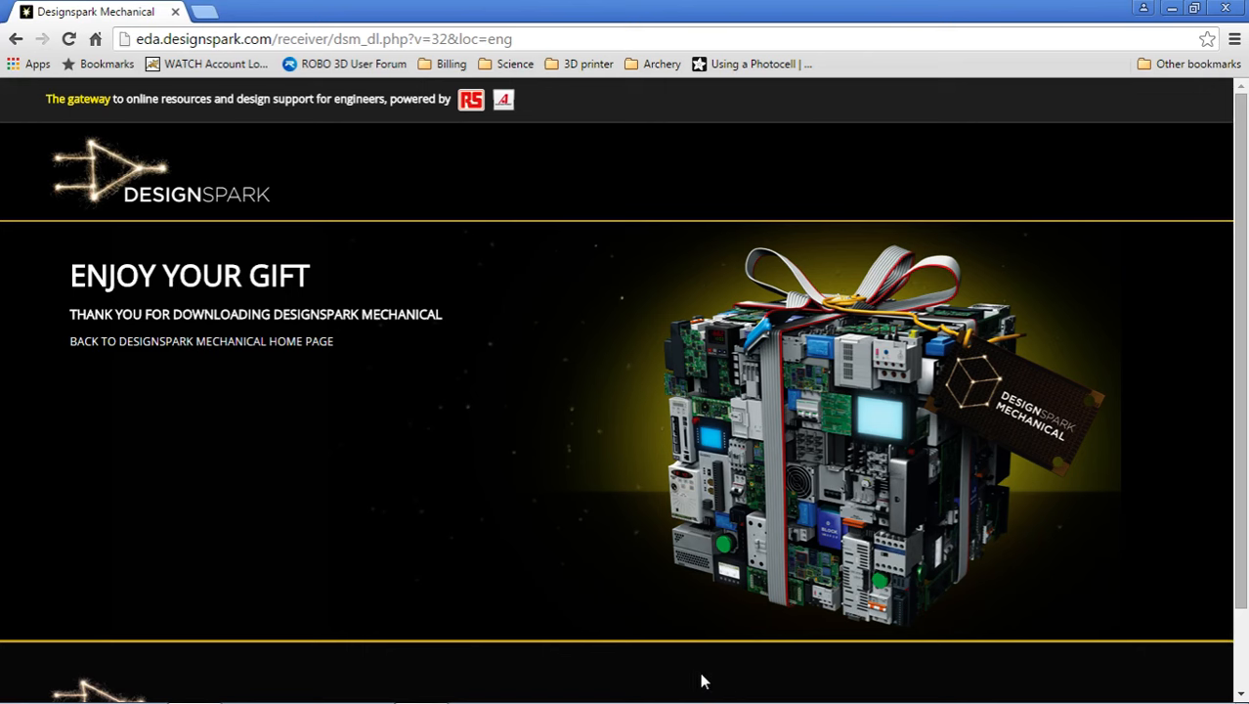
pyautogui.moveTo(950, 430)
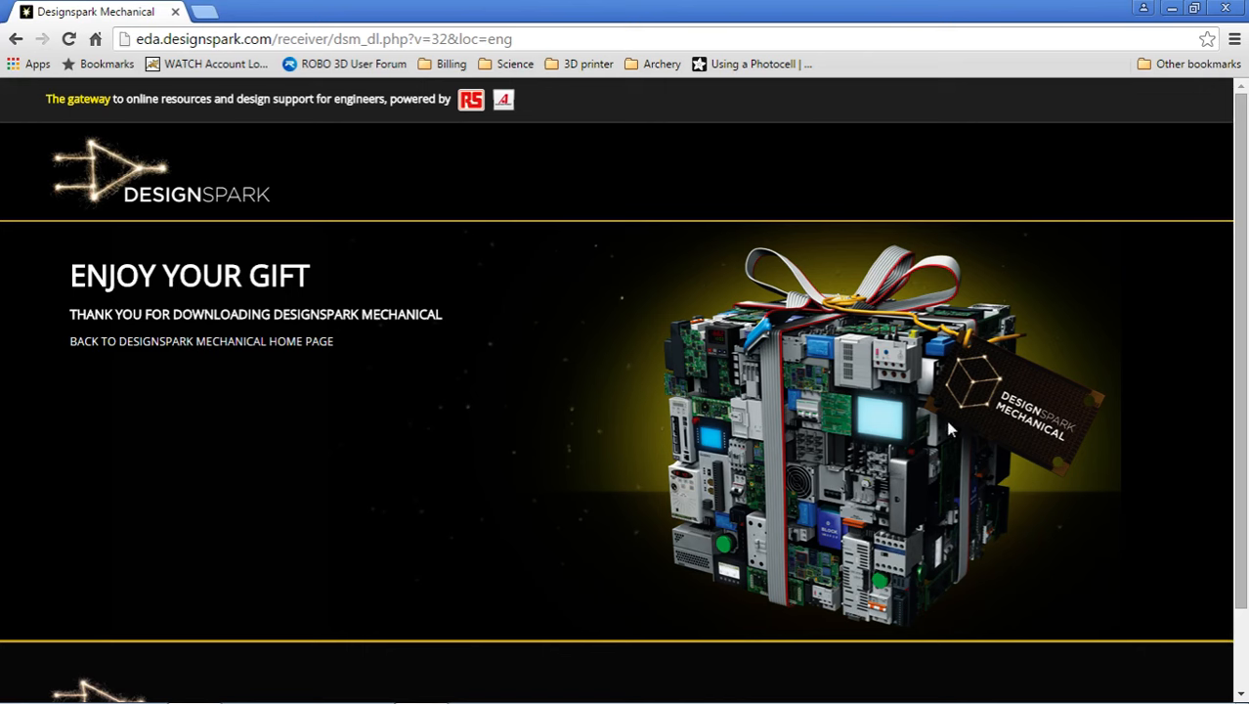
pyautogui.moveTo(897, 493)
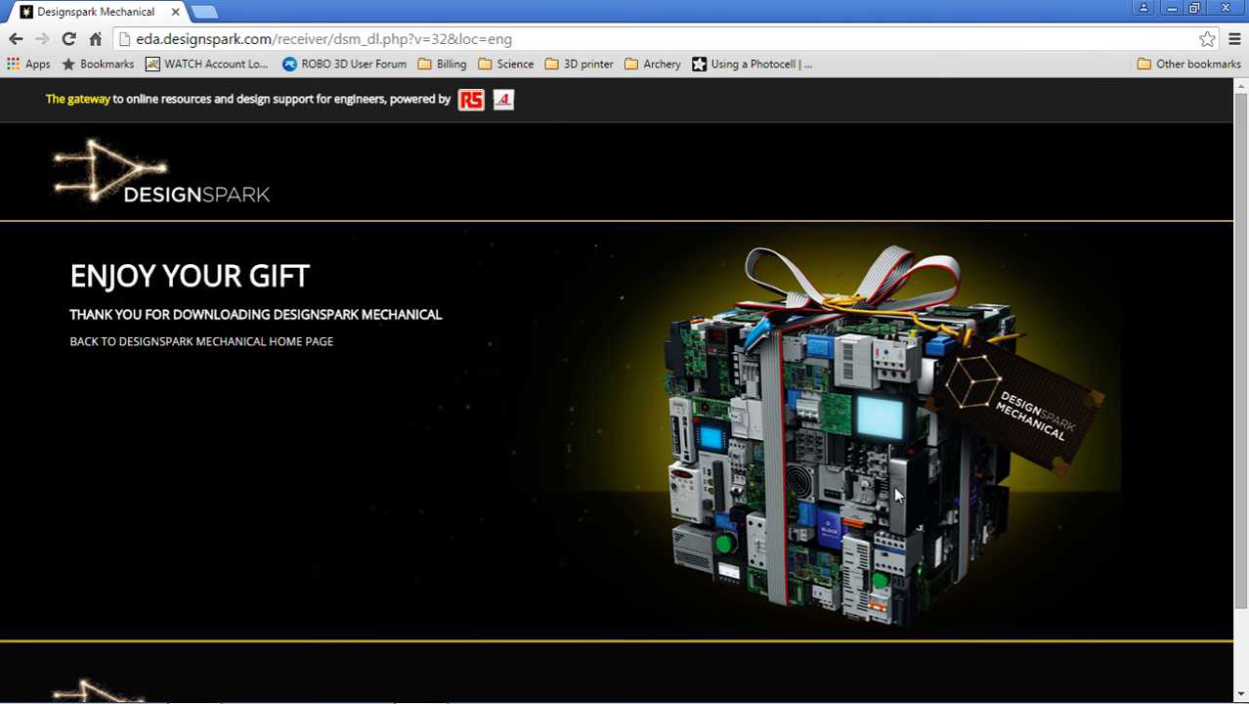
pyautogui.moveTo(740, 375)
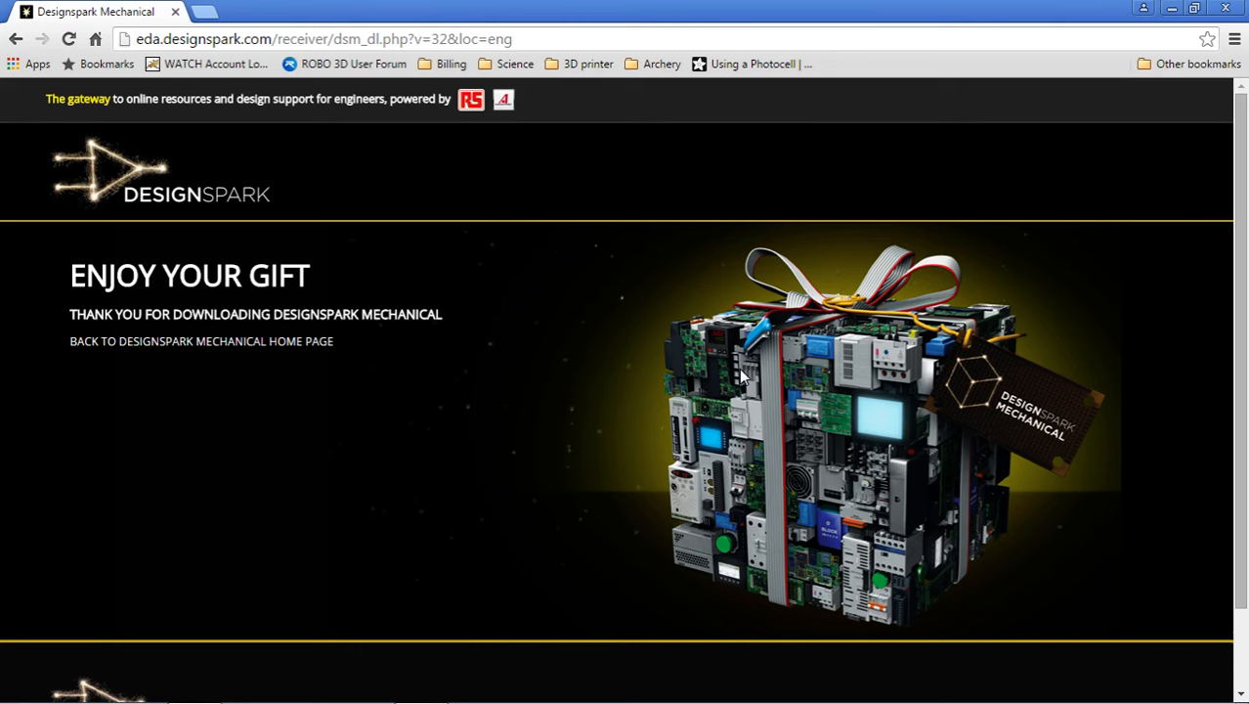
pyautogui.moveTo(442, 370)
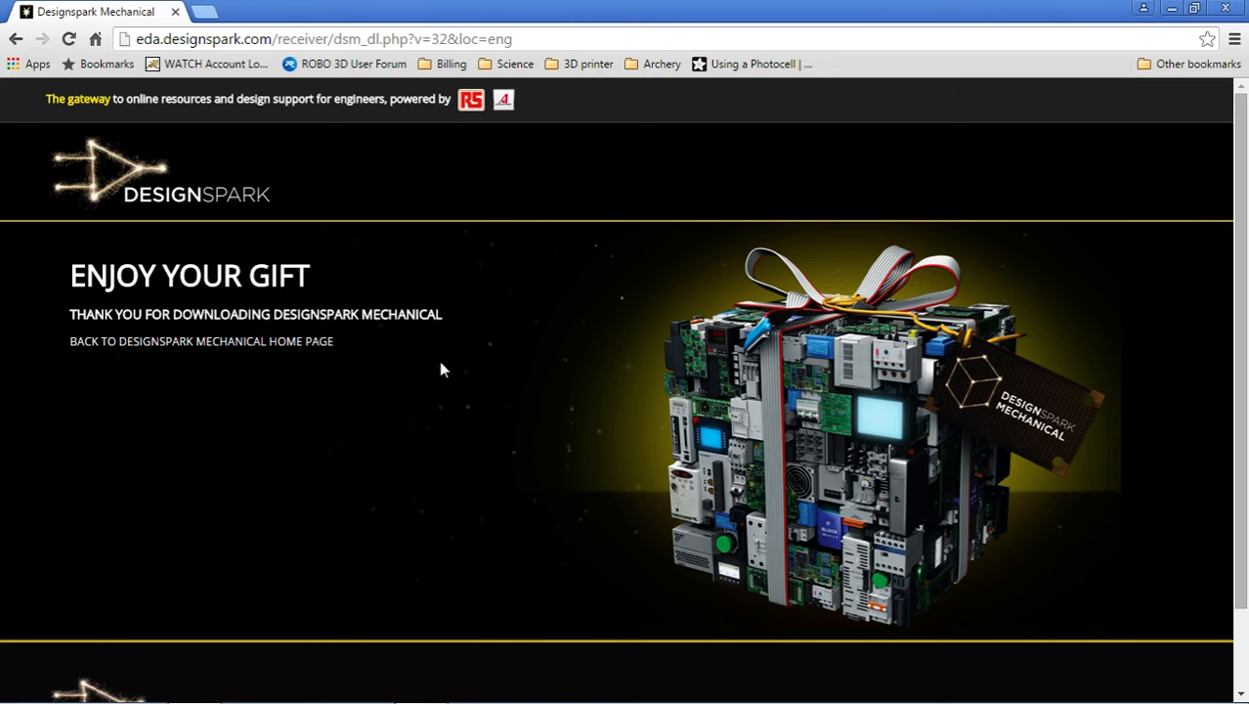
pyautogui.moveTo(166, 675)
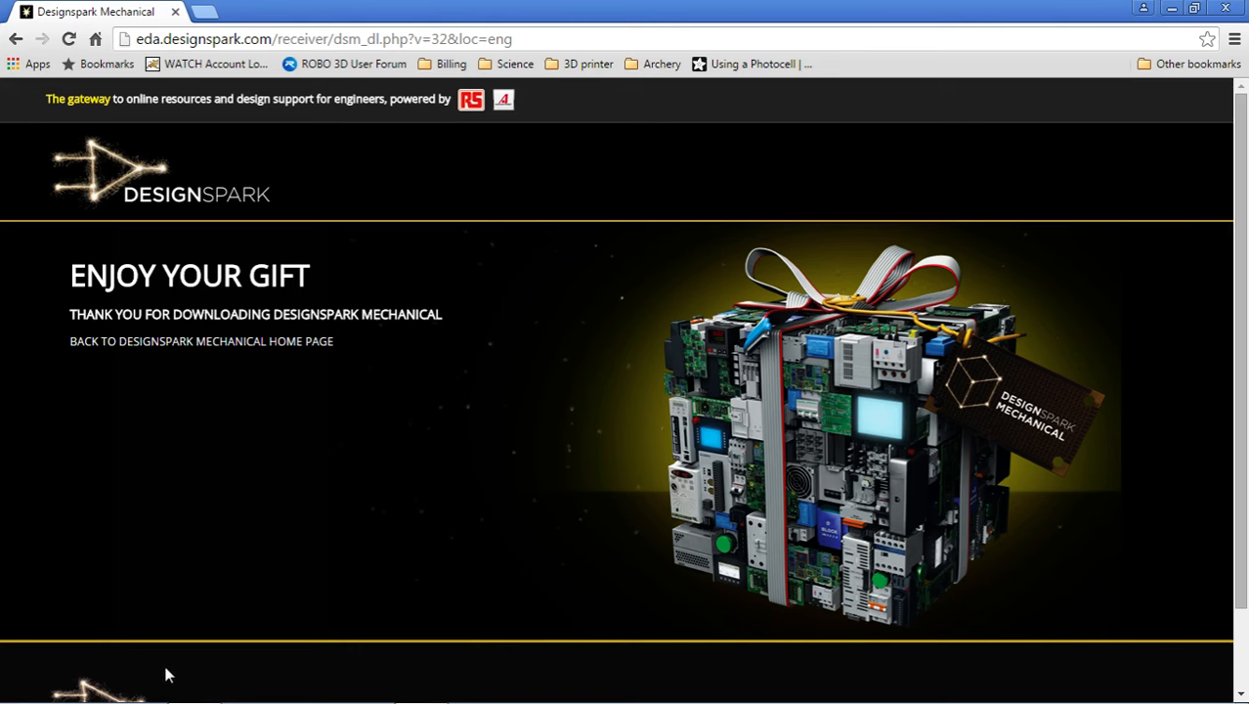
pyautogui.moveTo(790, 484)
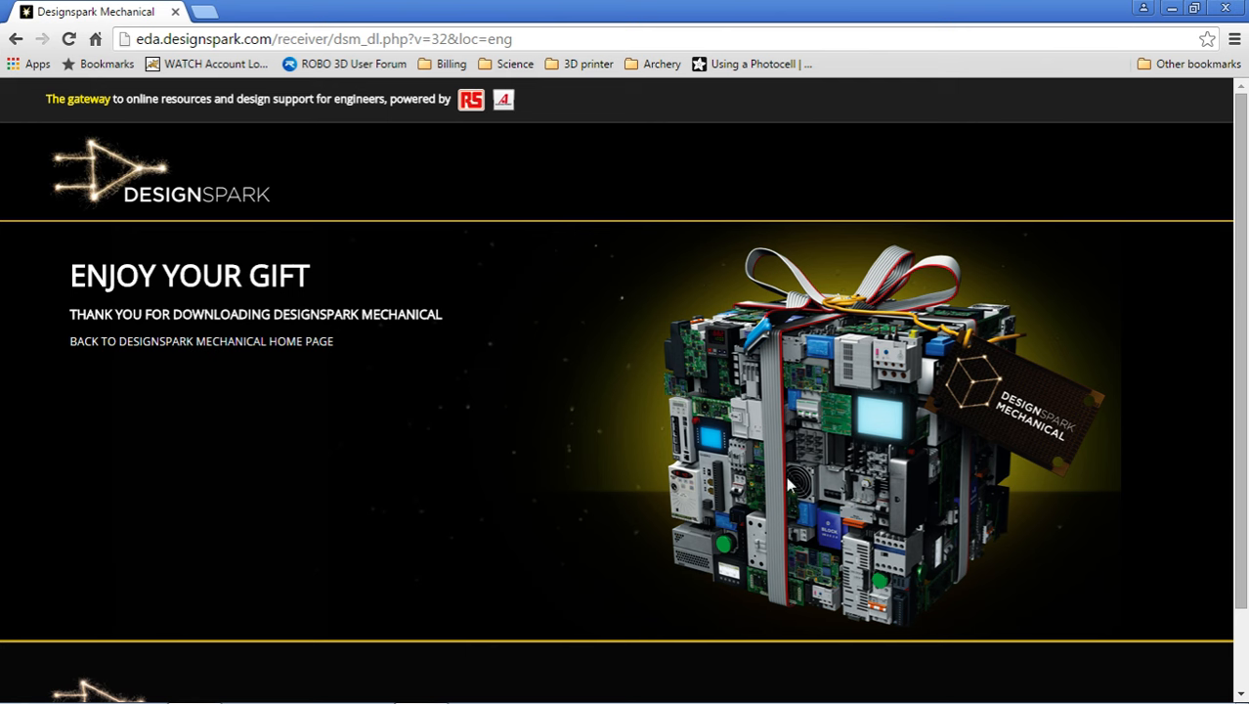
pyautogui.moveTo(680, 262)
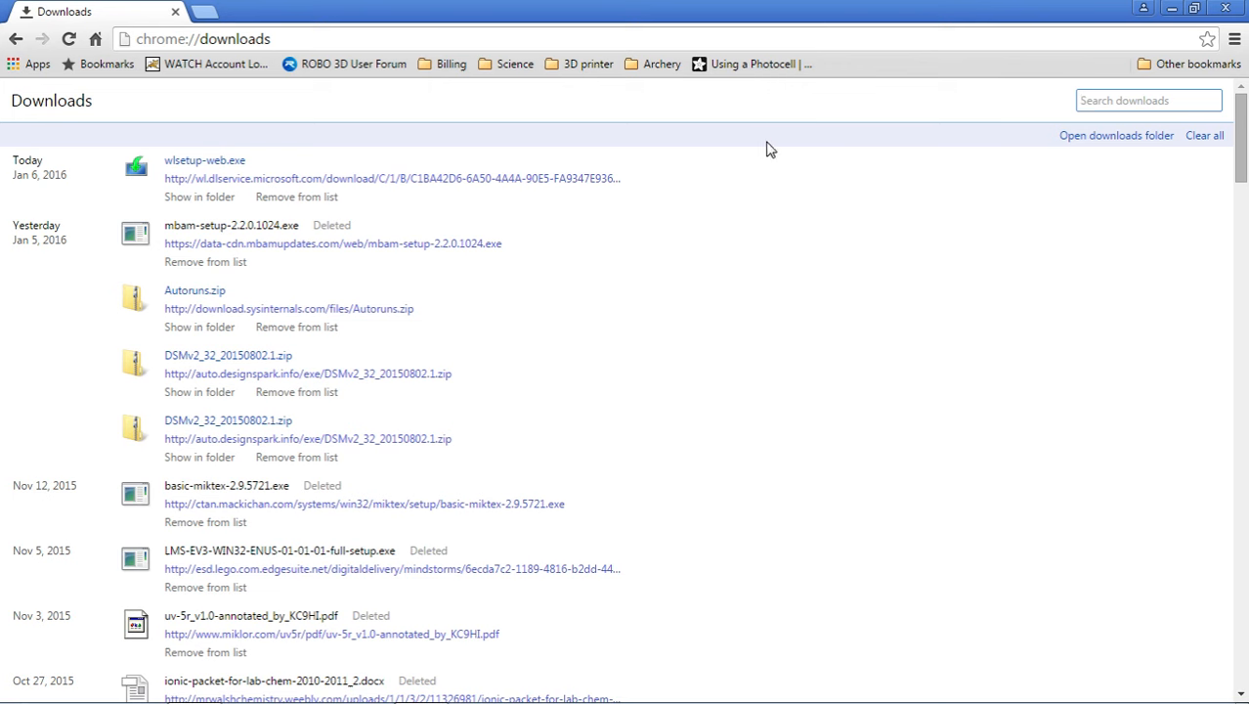
pyautogui.moveTo(282, 293)
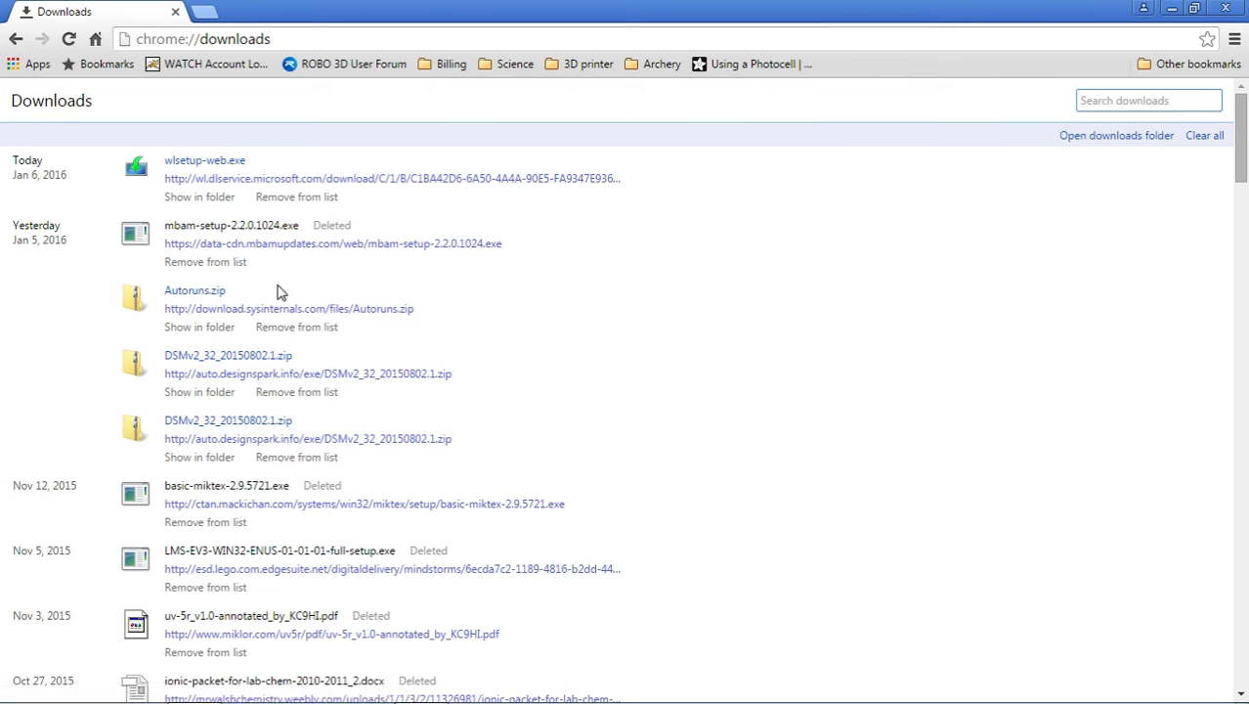
pyautogui.moveTo(244, 363)
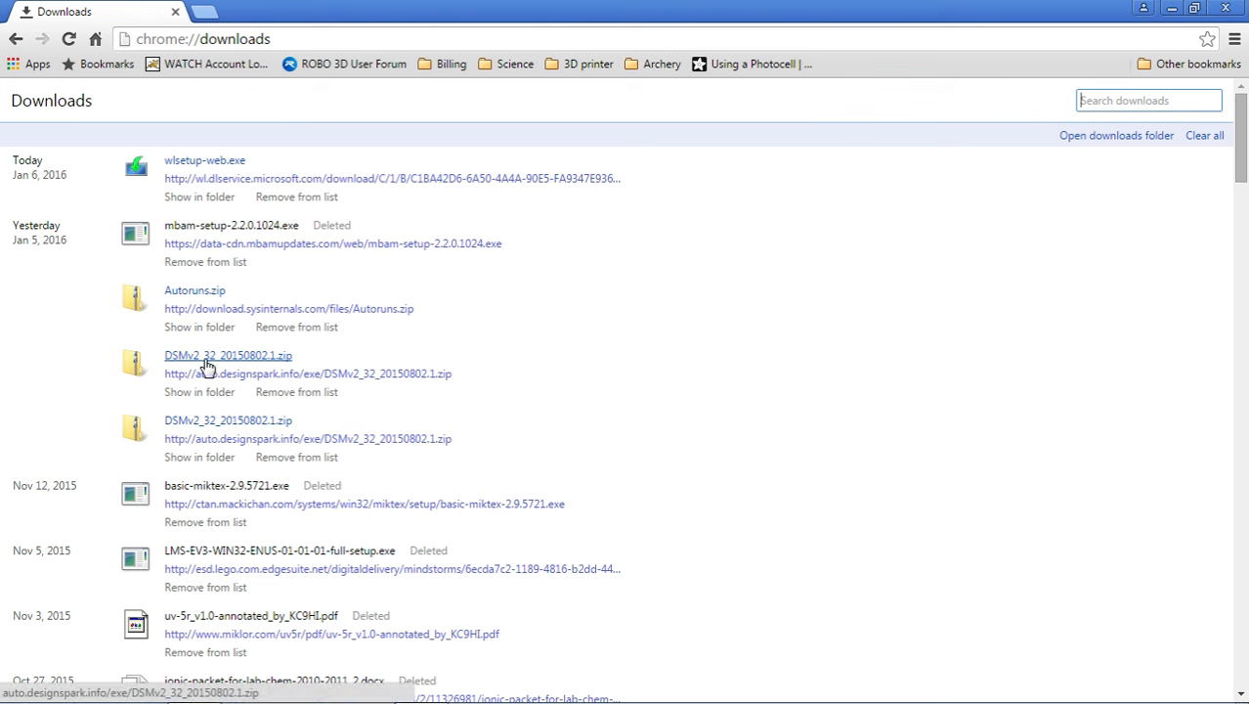
pyautogui.moveTo(262, 369)
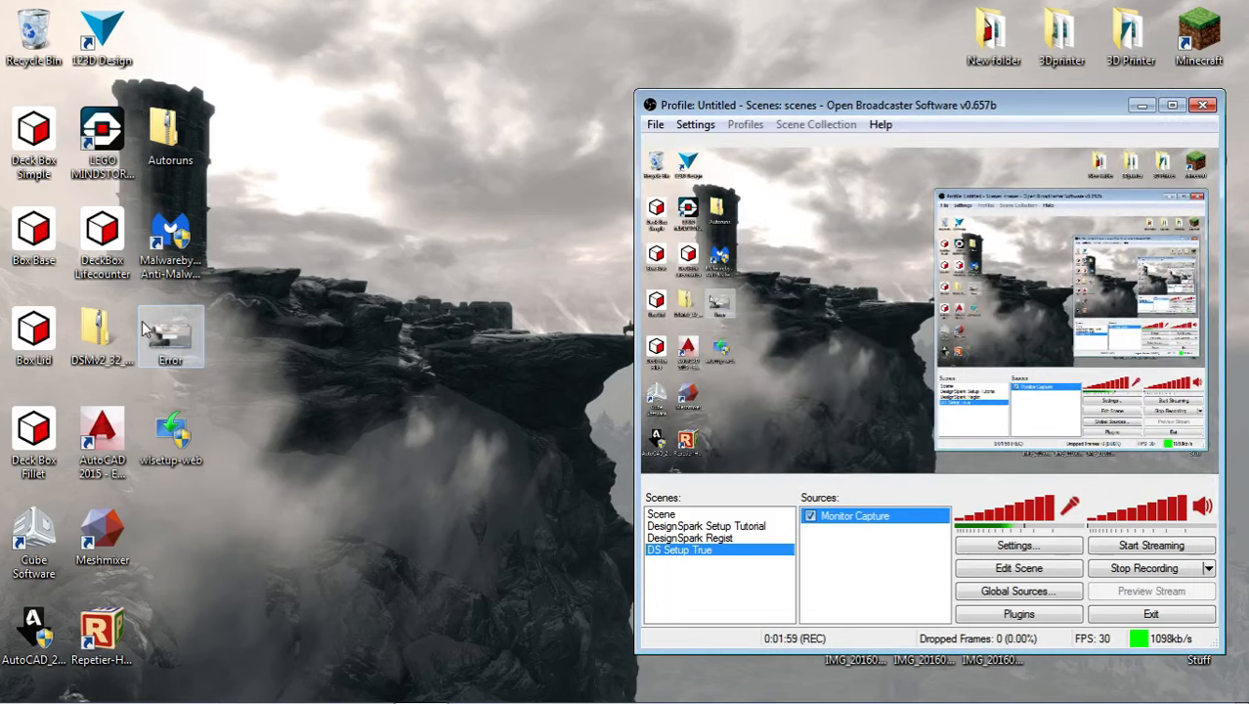
# Step: Browse into the DSMv2_32_20150802.1 zip folder and launch the Installer .msi
pyautogui.doubleClick(102, 333)
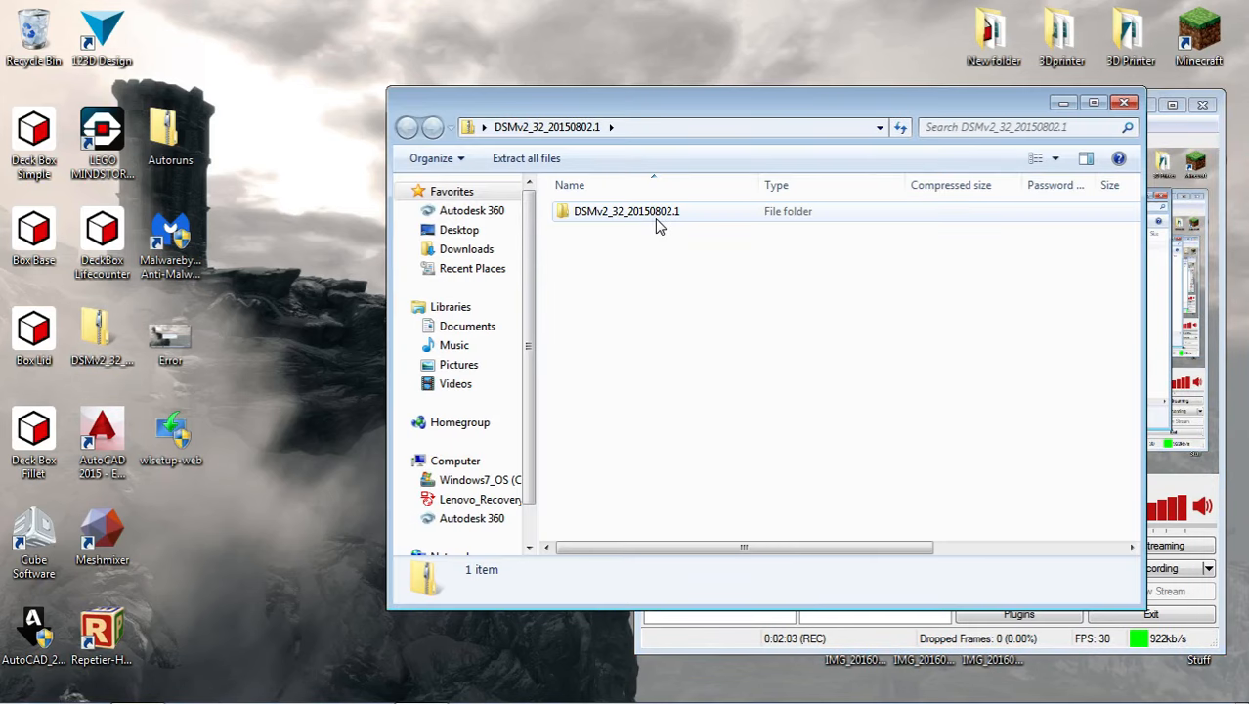
pyautogui.doubleClick(625, 212)
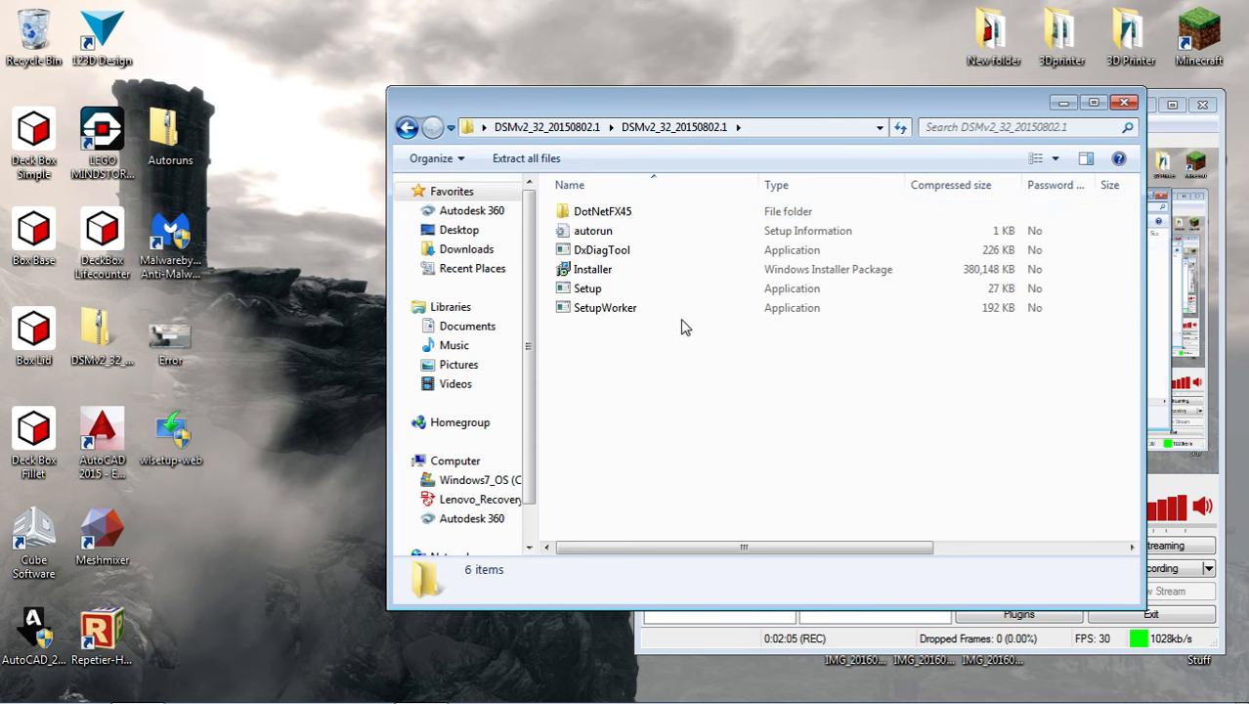
pyautogui.moveTo(594, 231)
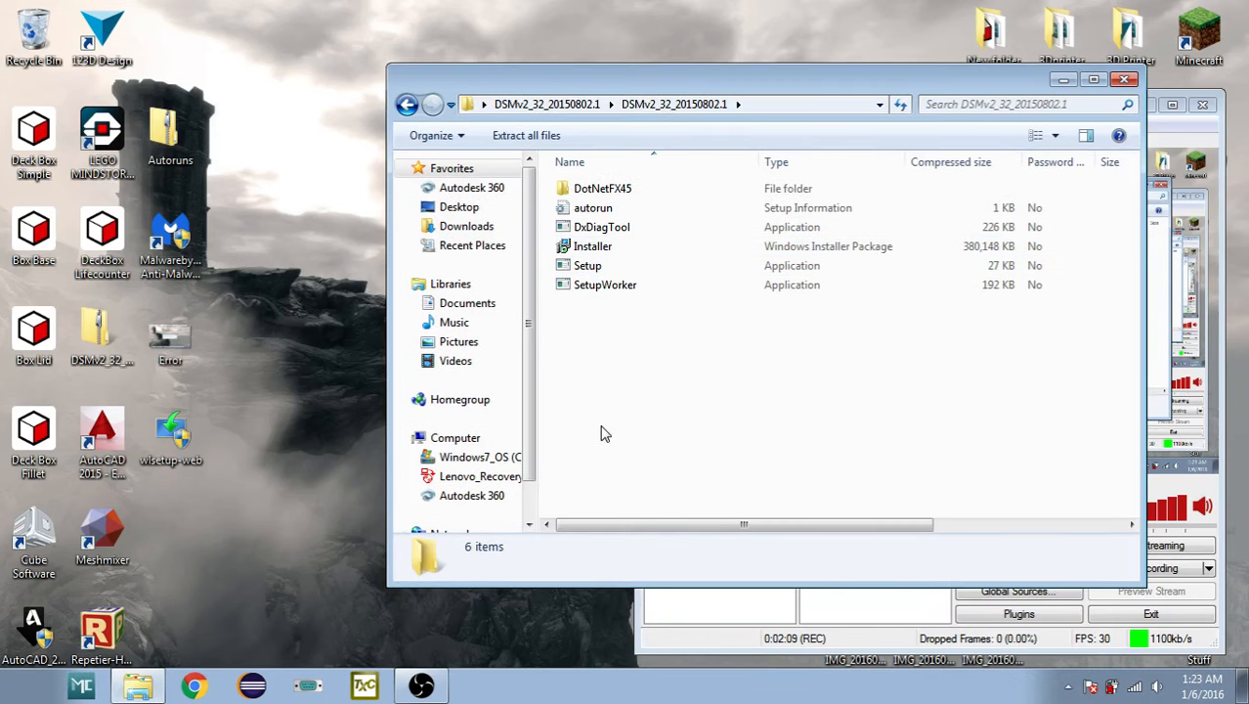
pyautogui.click(592, 246)
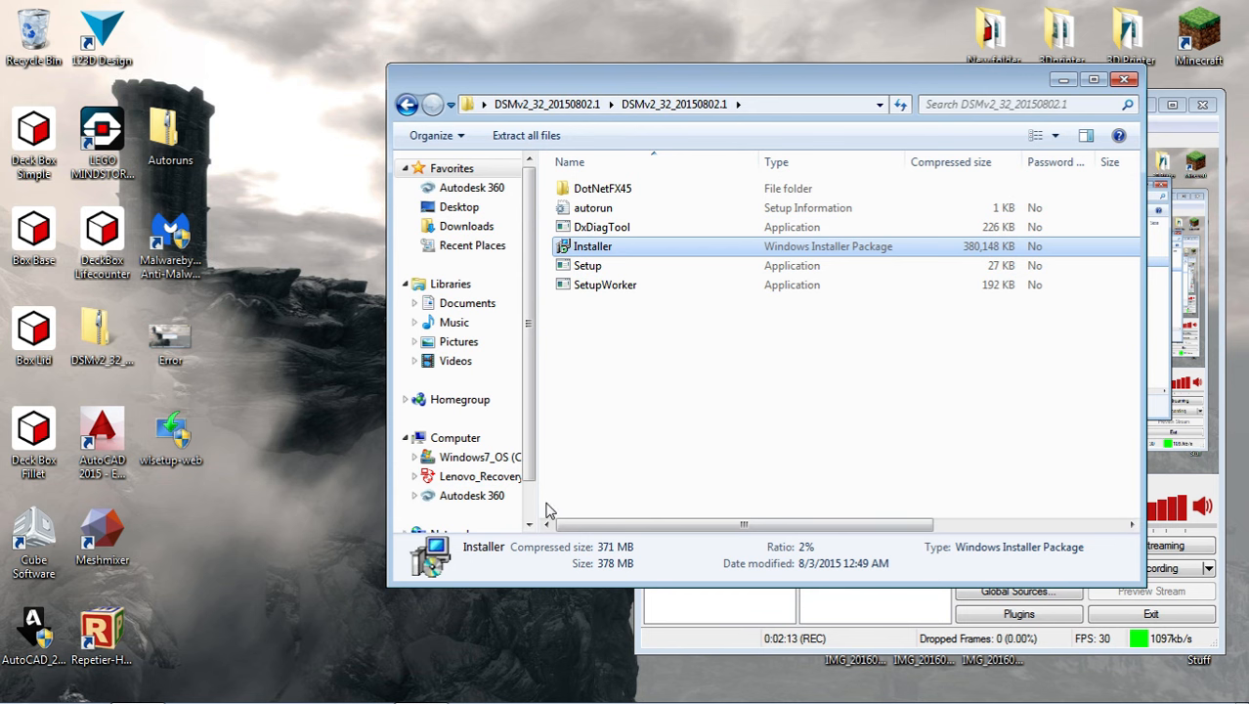
pyautogui.moveTo(802, 278)
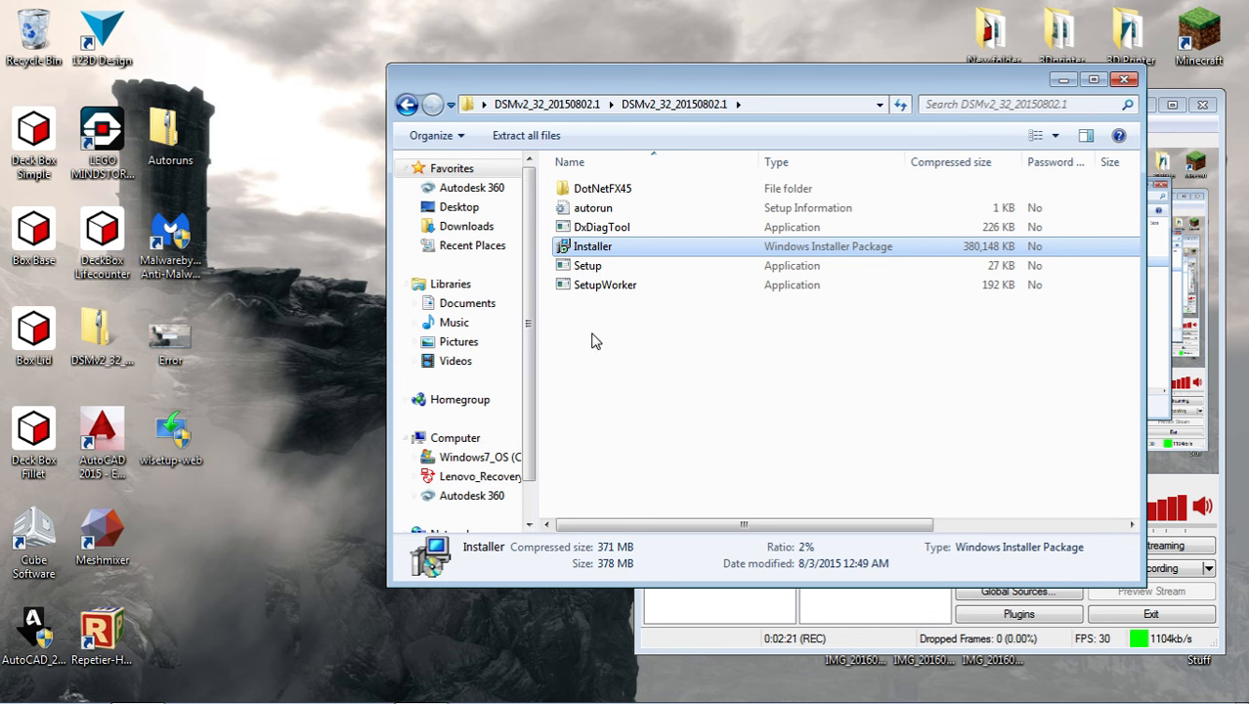
pyautogui.doubleClick(592, 246)
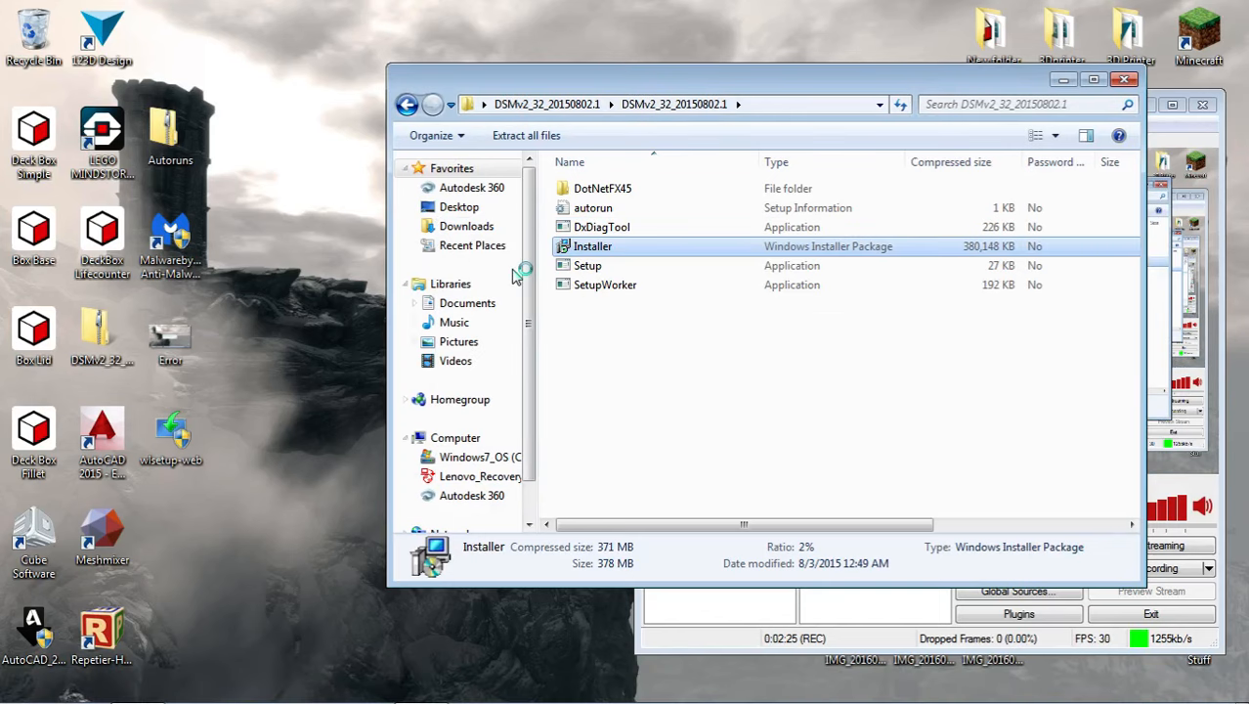
pyautogui.moveTo(442, 243)
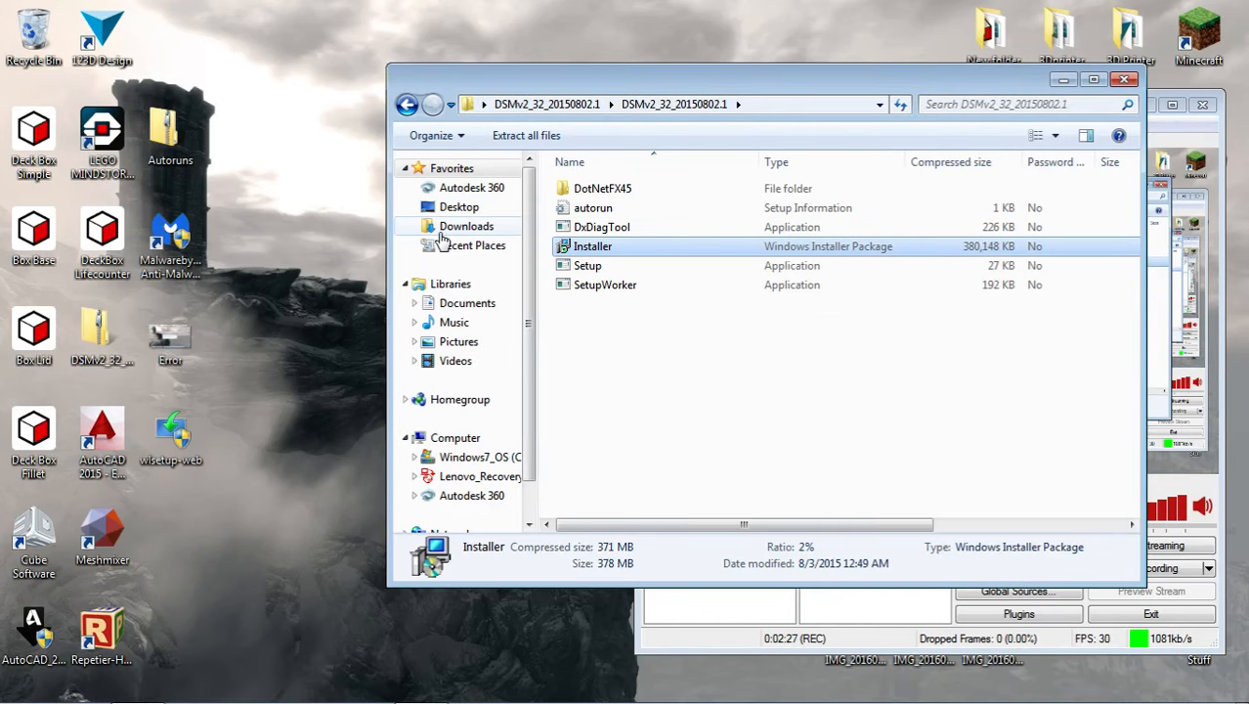
# Step: Run the Setup Wizard through licence and default Program Files folder until installation starts
pyautogui.doubleClick(594, 247)
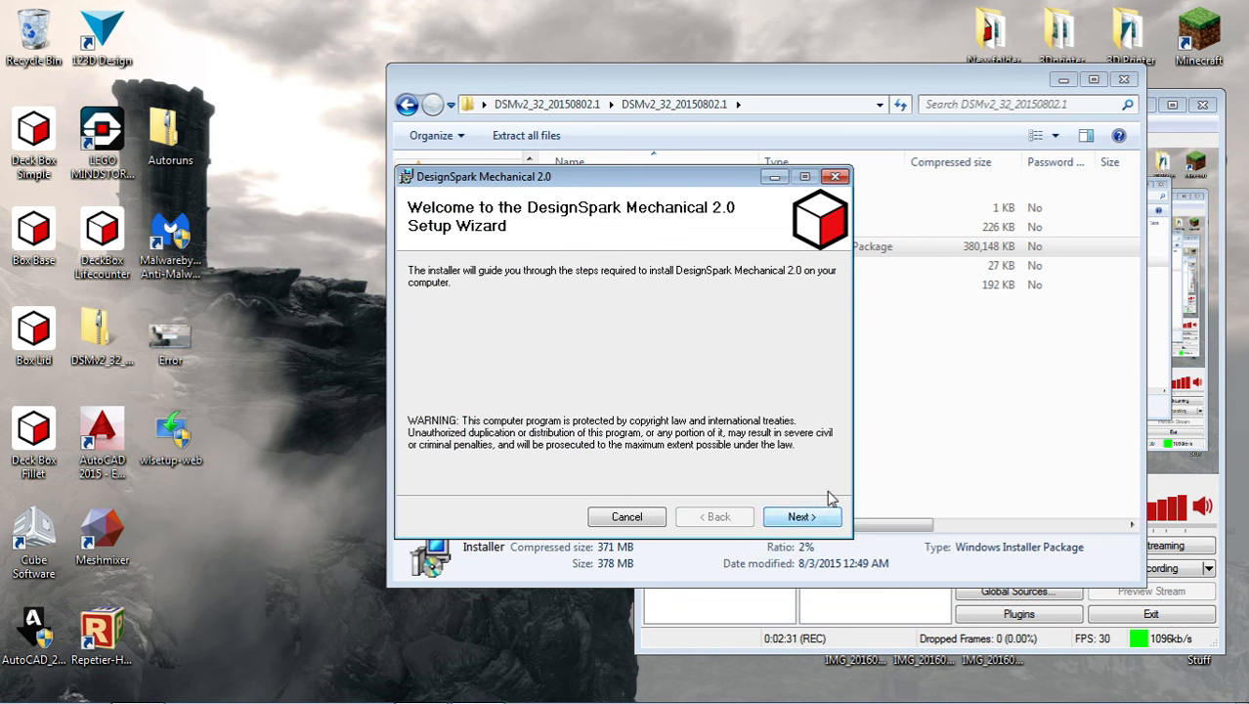
pyautogui.moveTo(629, 391)
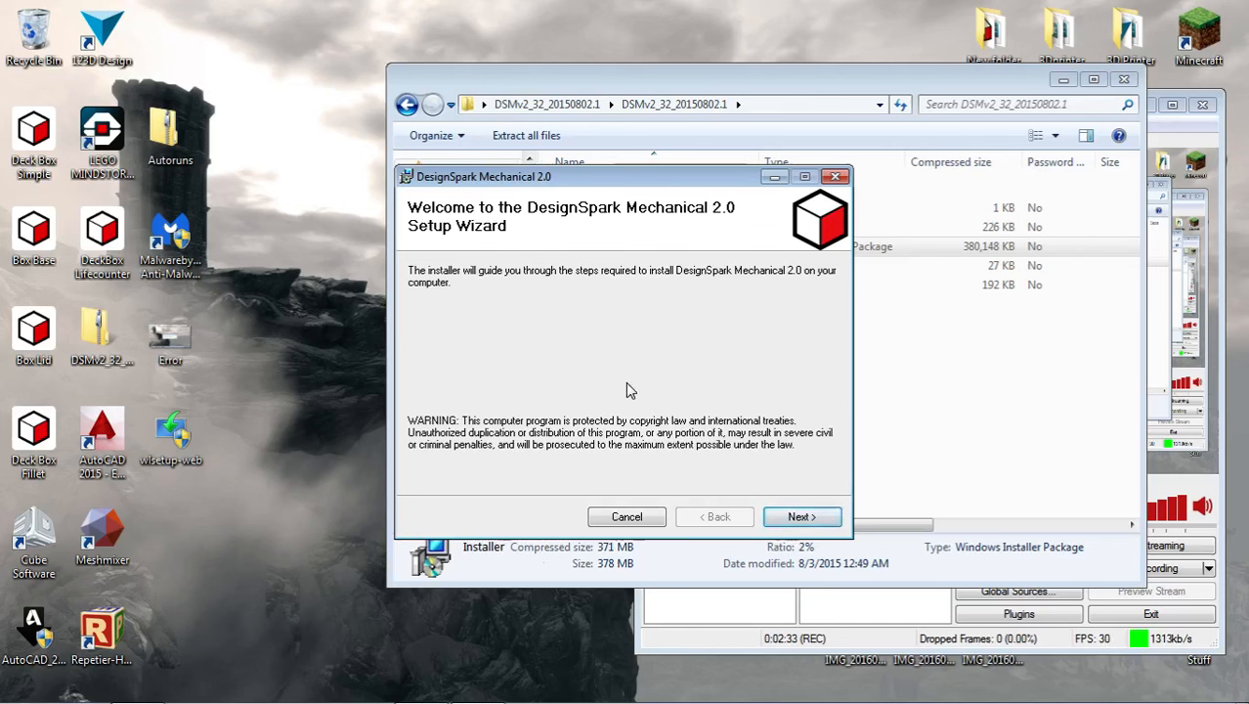
pyautogui.moveTo(661, 434)
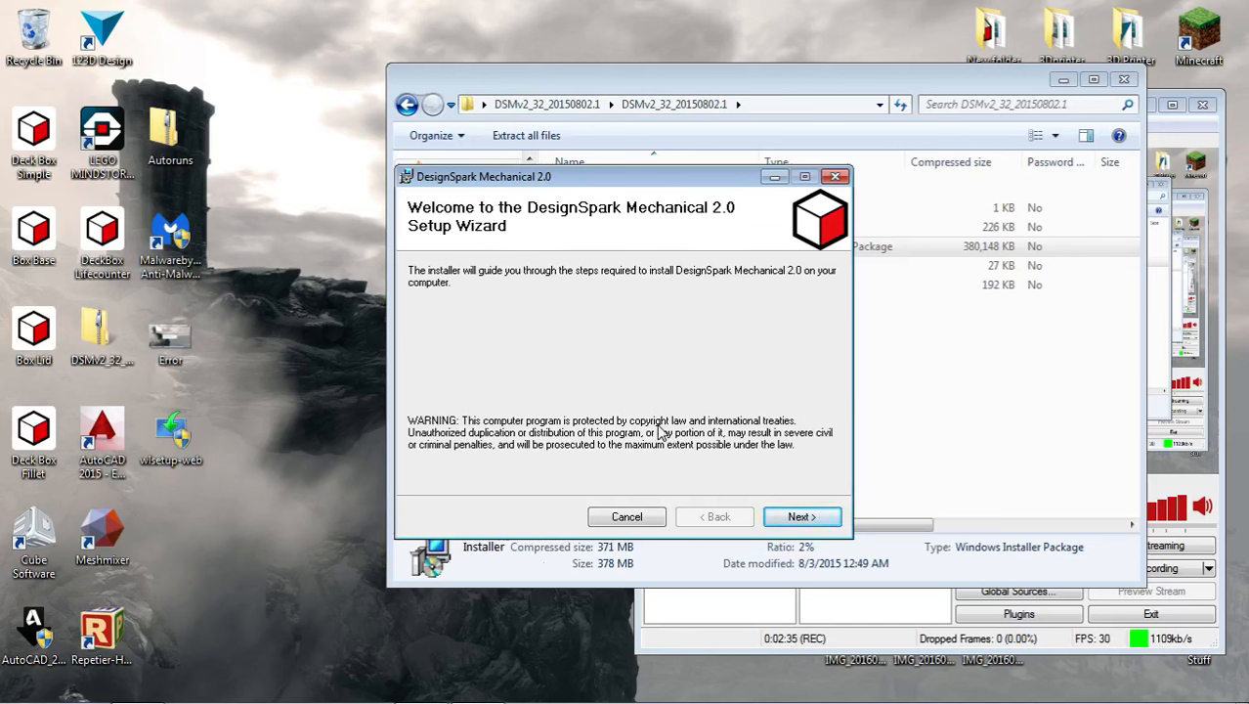
pyautogui.moveTo(570, 383)
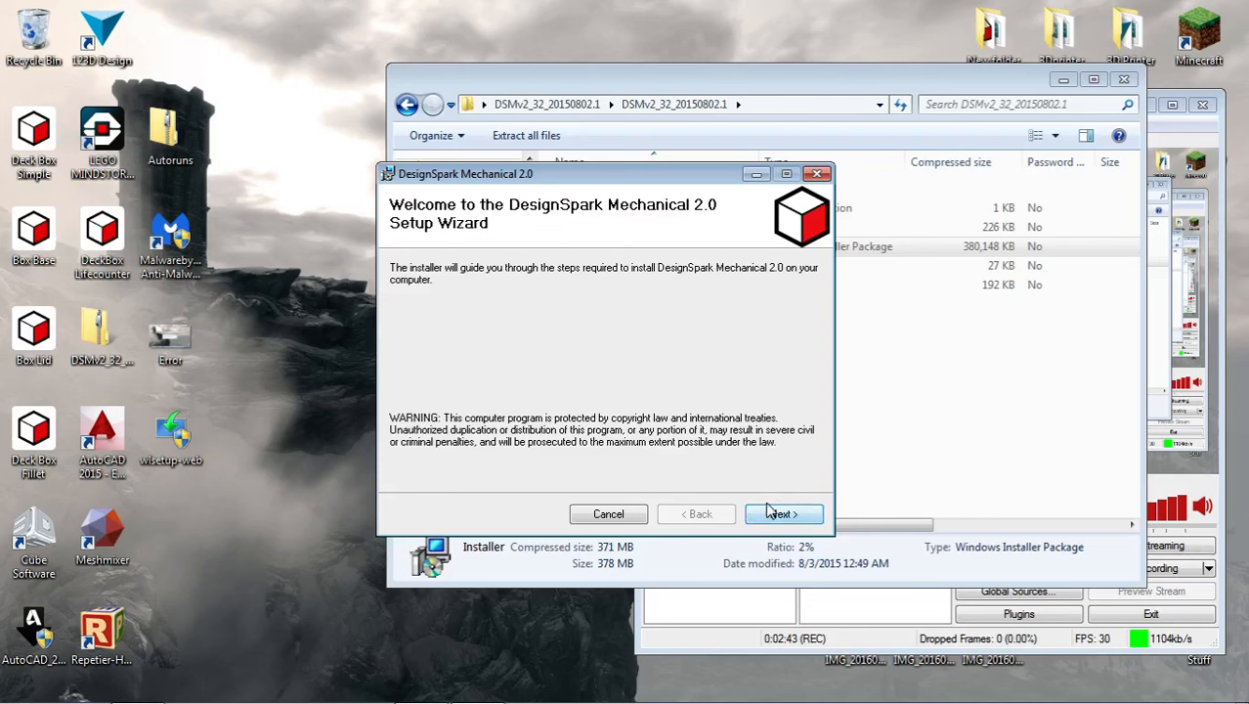
pyautogui.moveTo(681, 387)
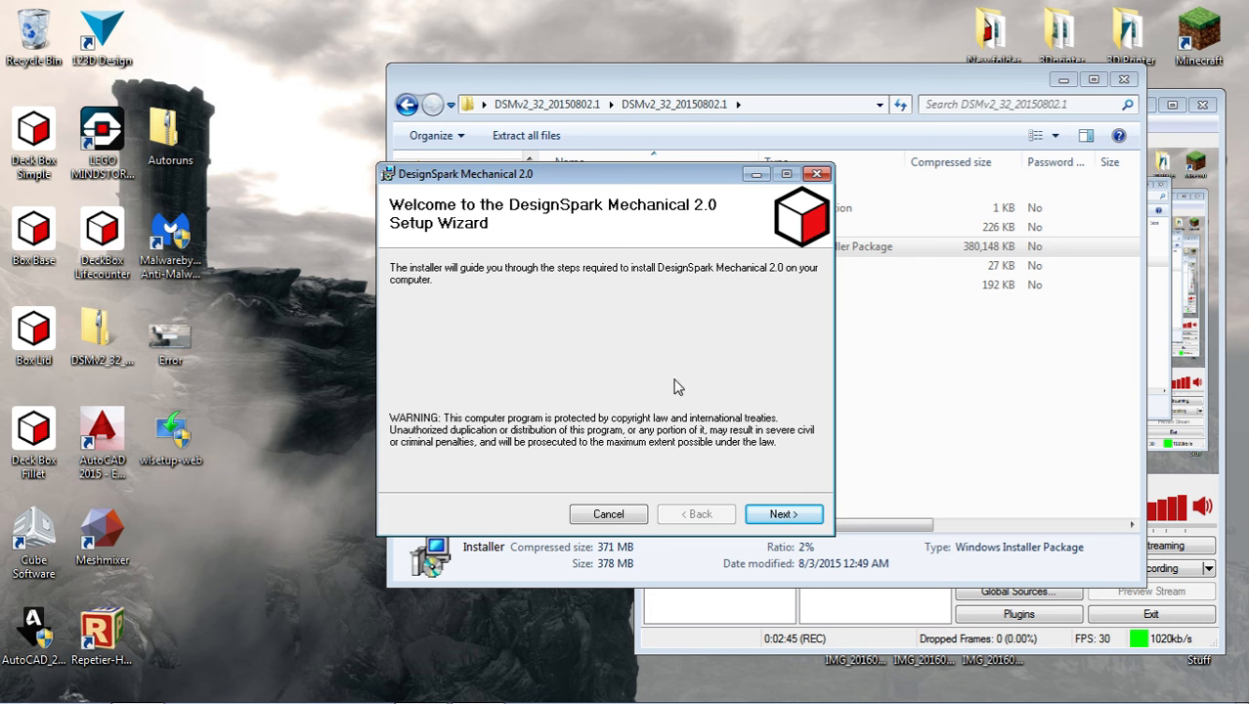
pyautogui.moveTo(821, 458)
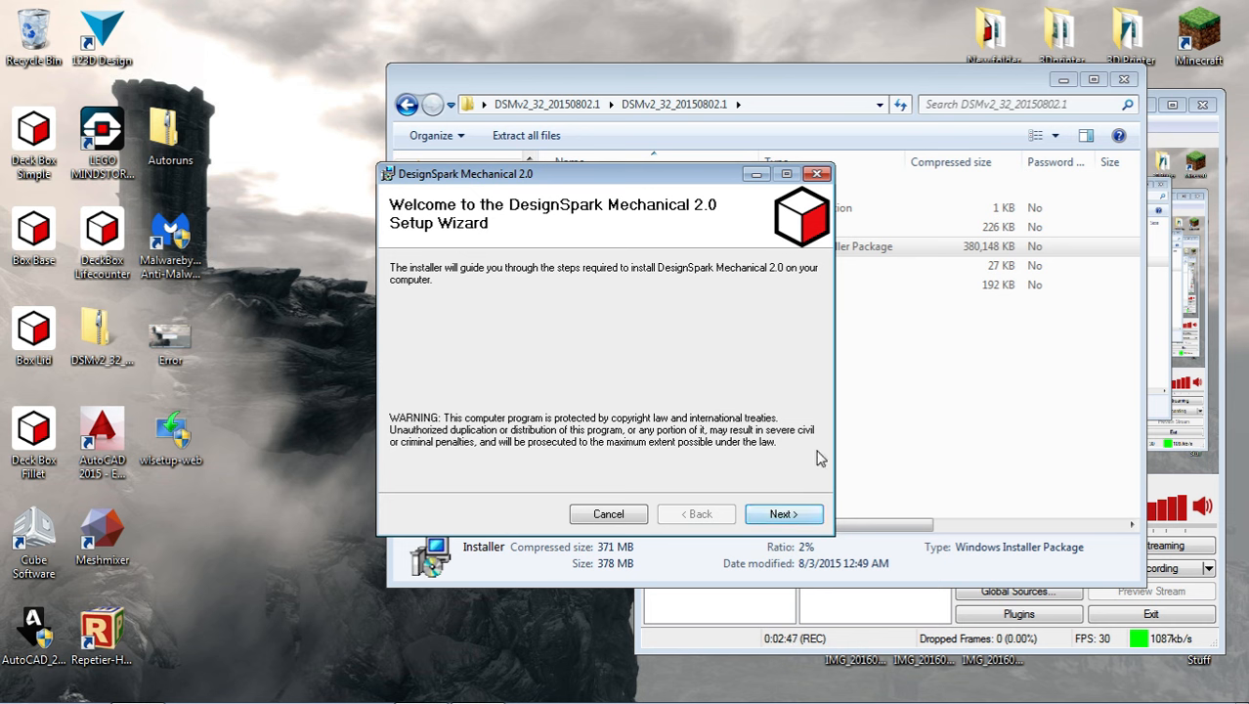
pyautogui.click(783, 512)
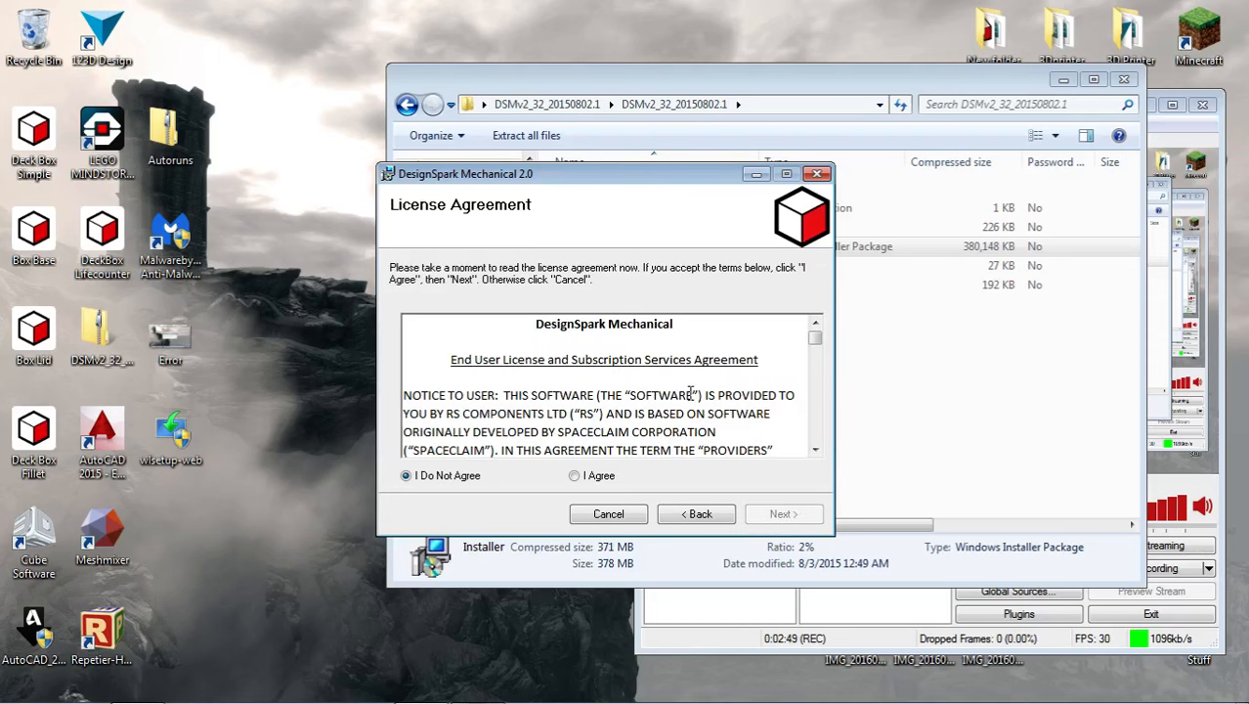
pyautogui.doubleClick(604, 324)
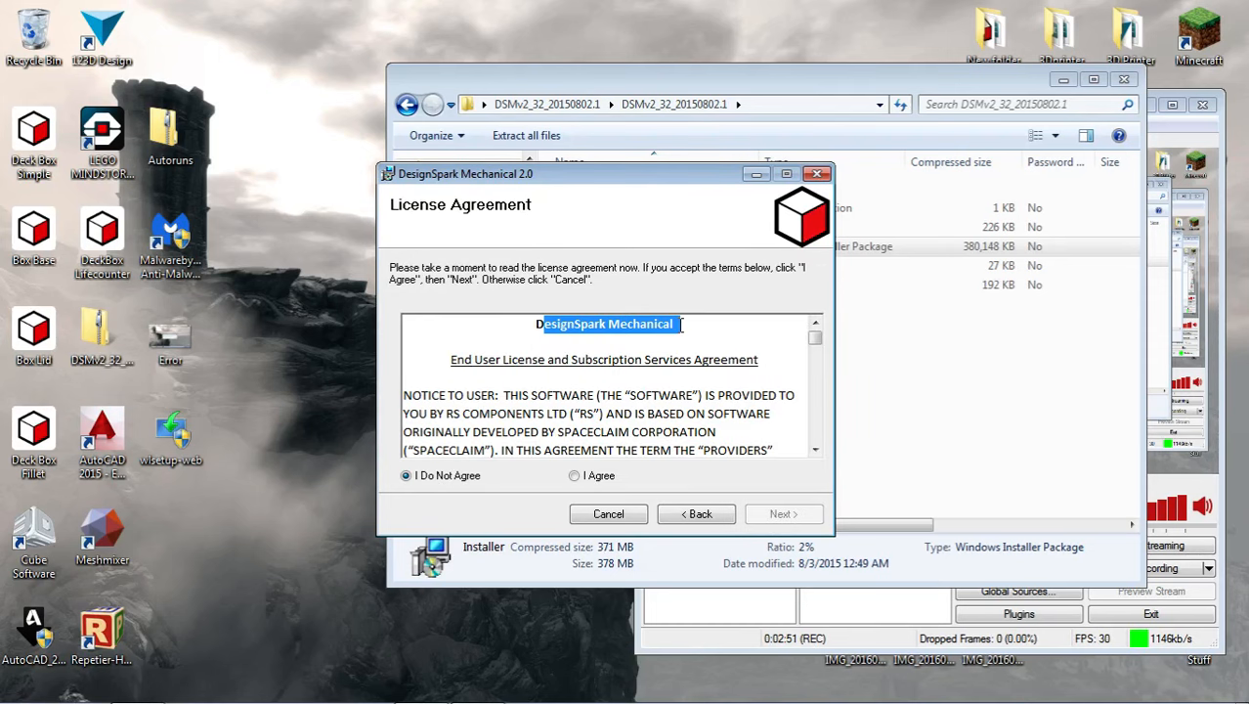
pyautogui.scroll(-3)
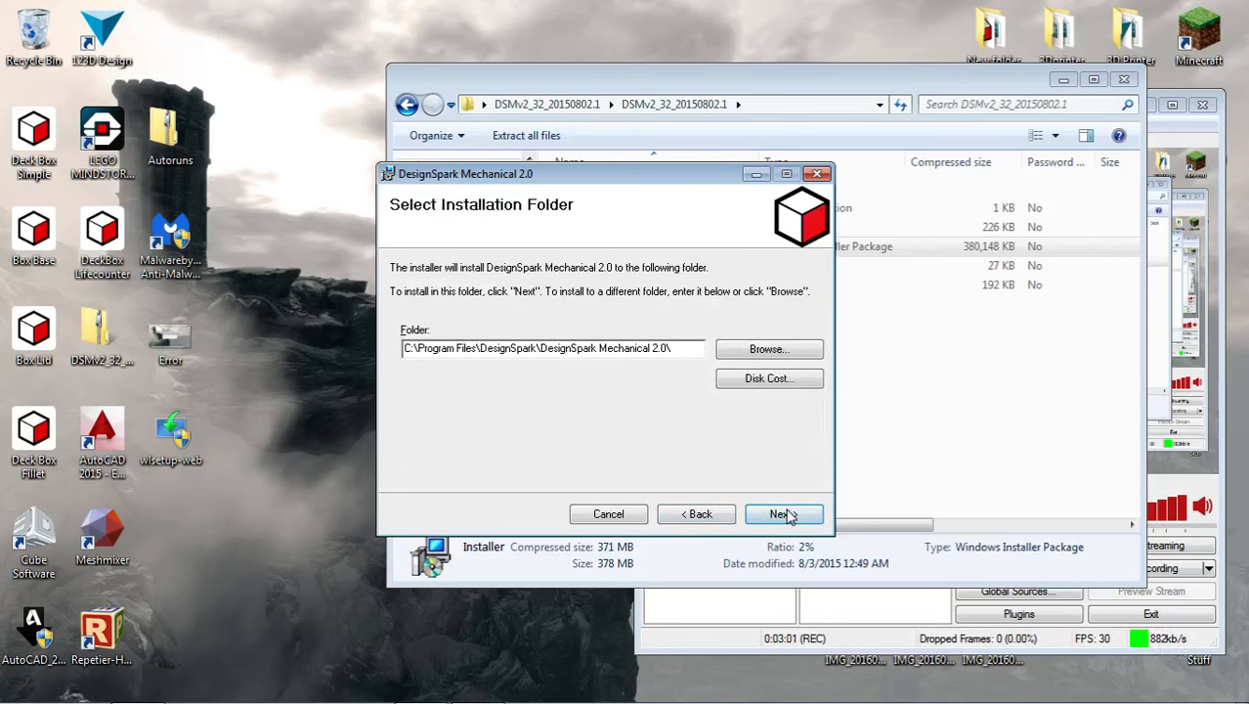
pyautogui.click(784, 512)
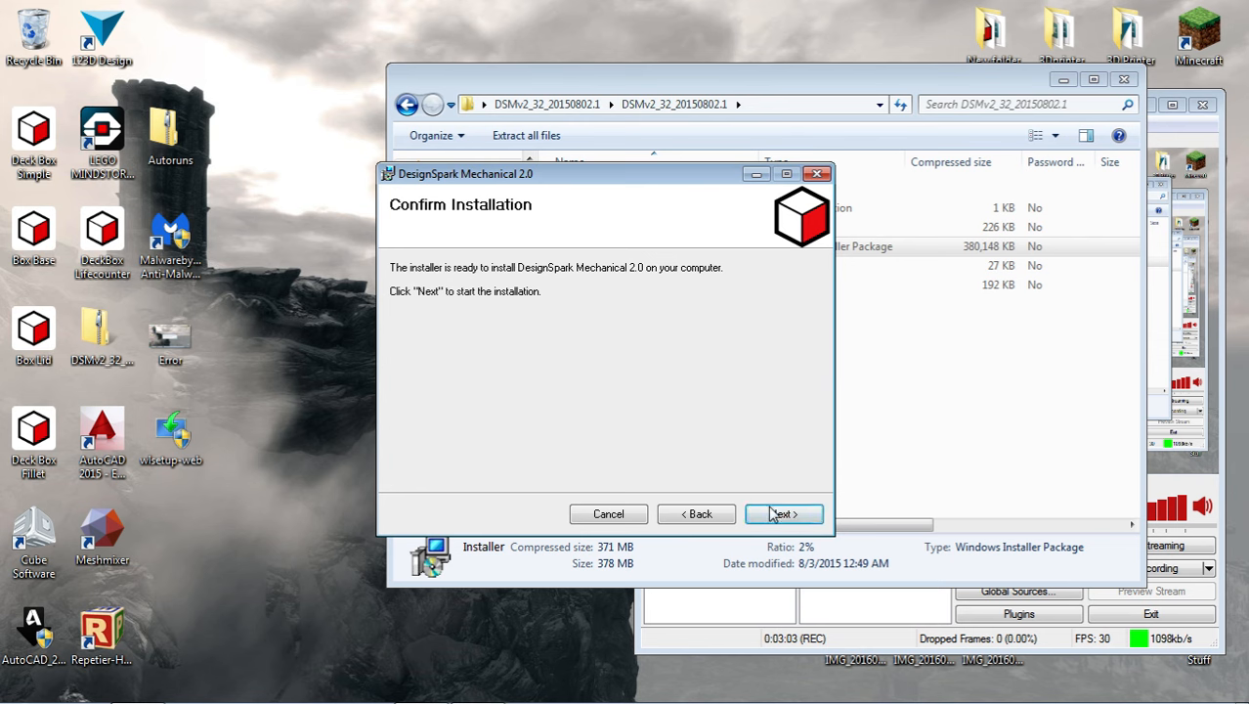
pyautogui.click(783, 512)
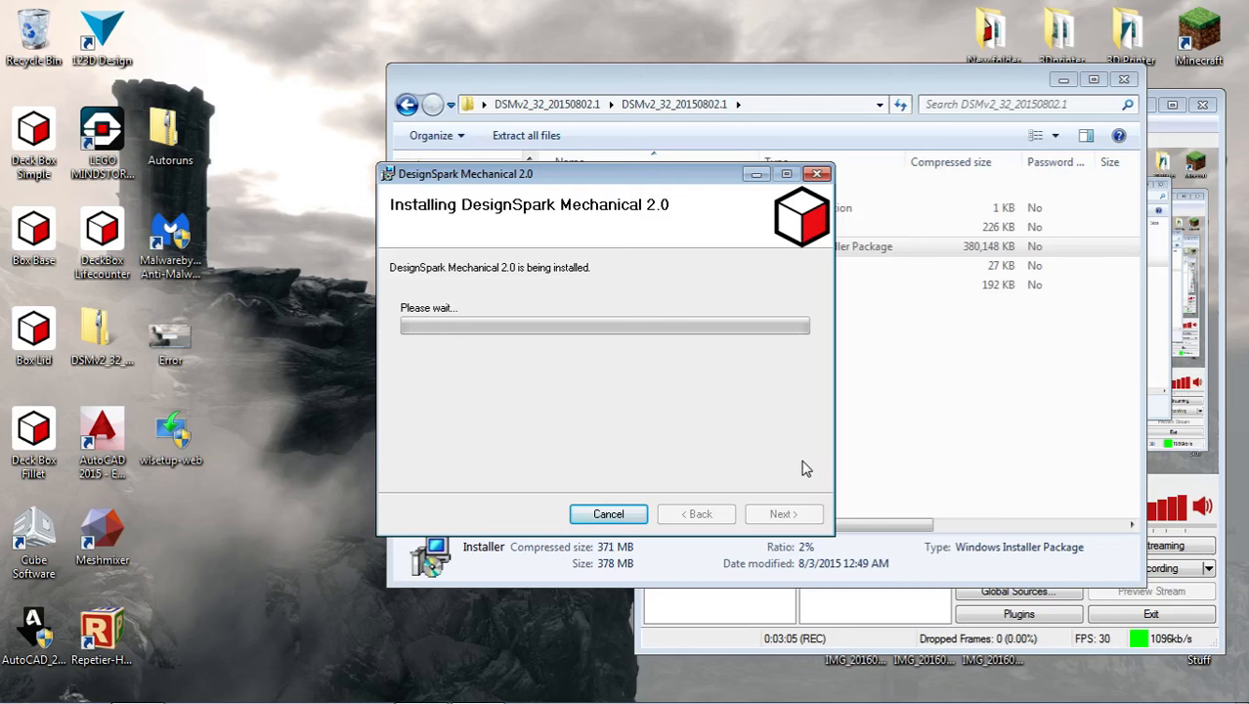
pyautogui.moveTo(678, 421)
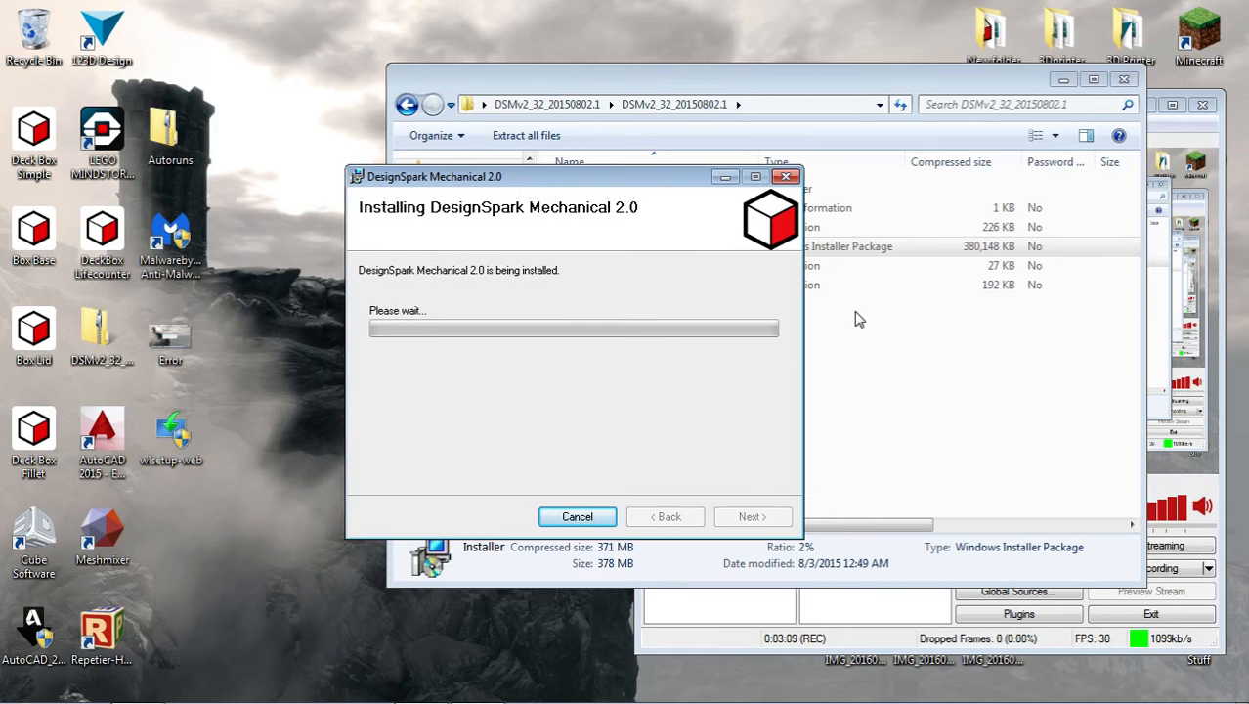
pyautogui.moveTo(694, 240)
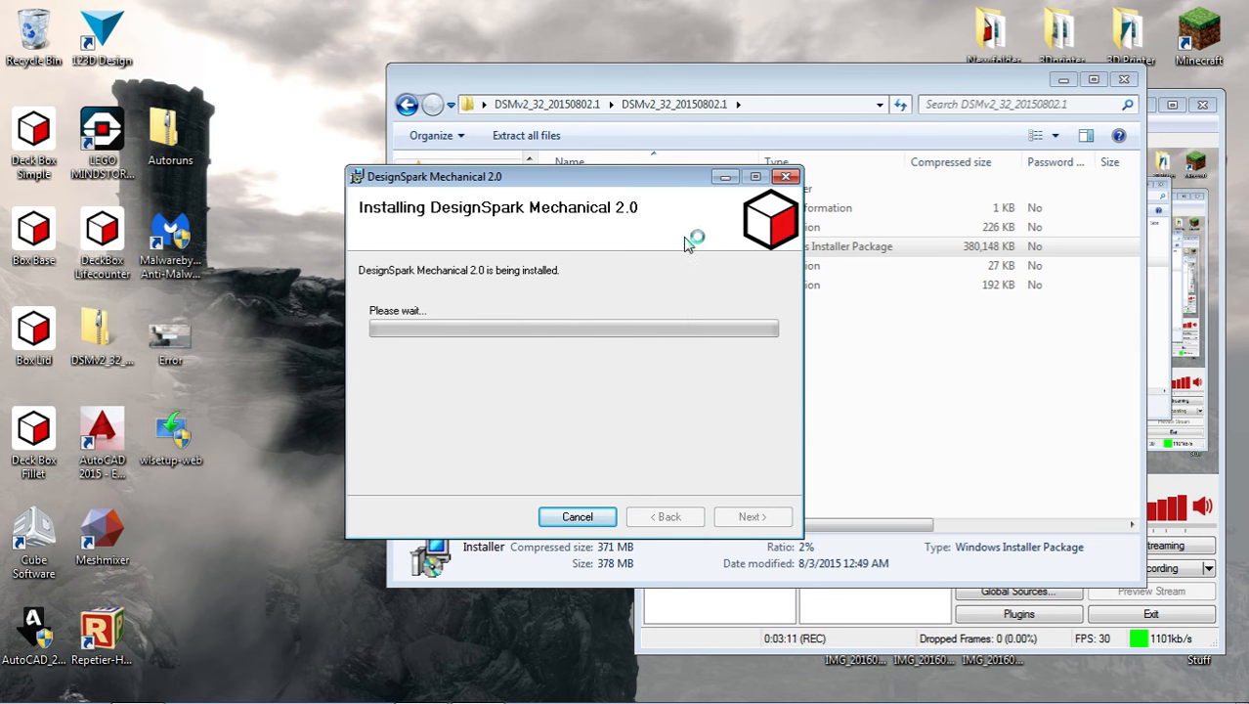
pyautogui.moveTo(770, 258)
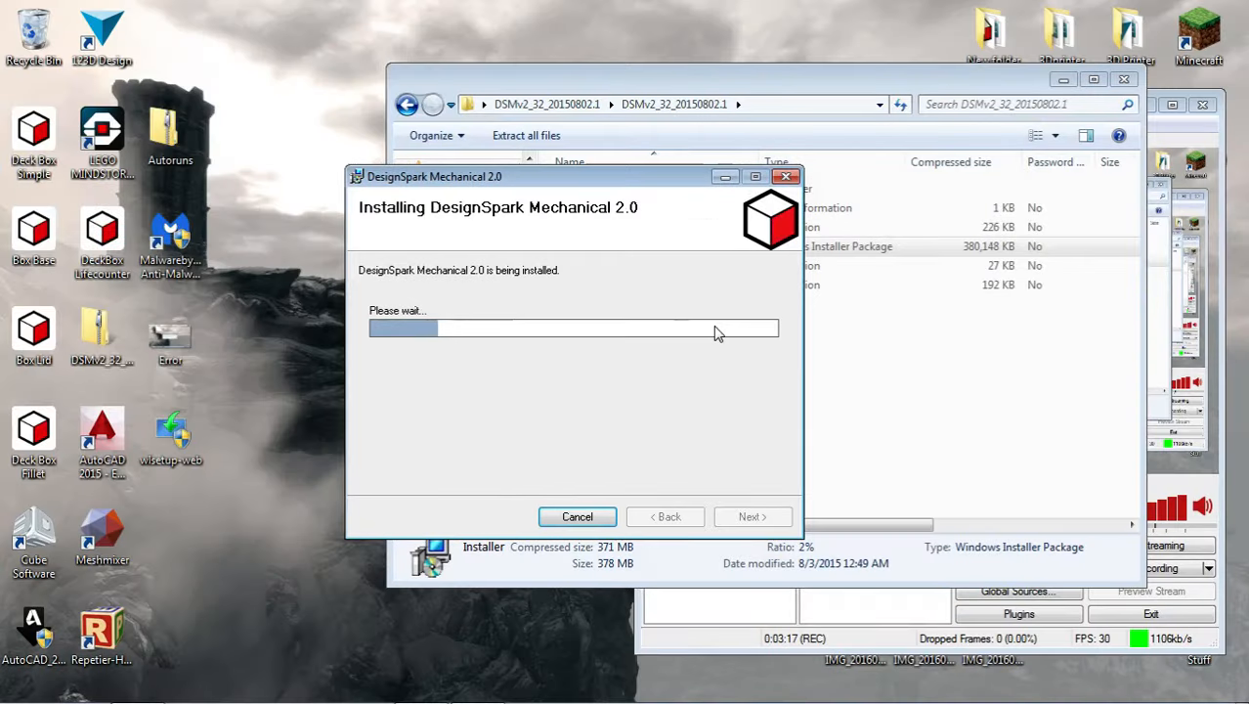
pyautogui.moveTo(223, 516)
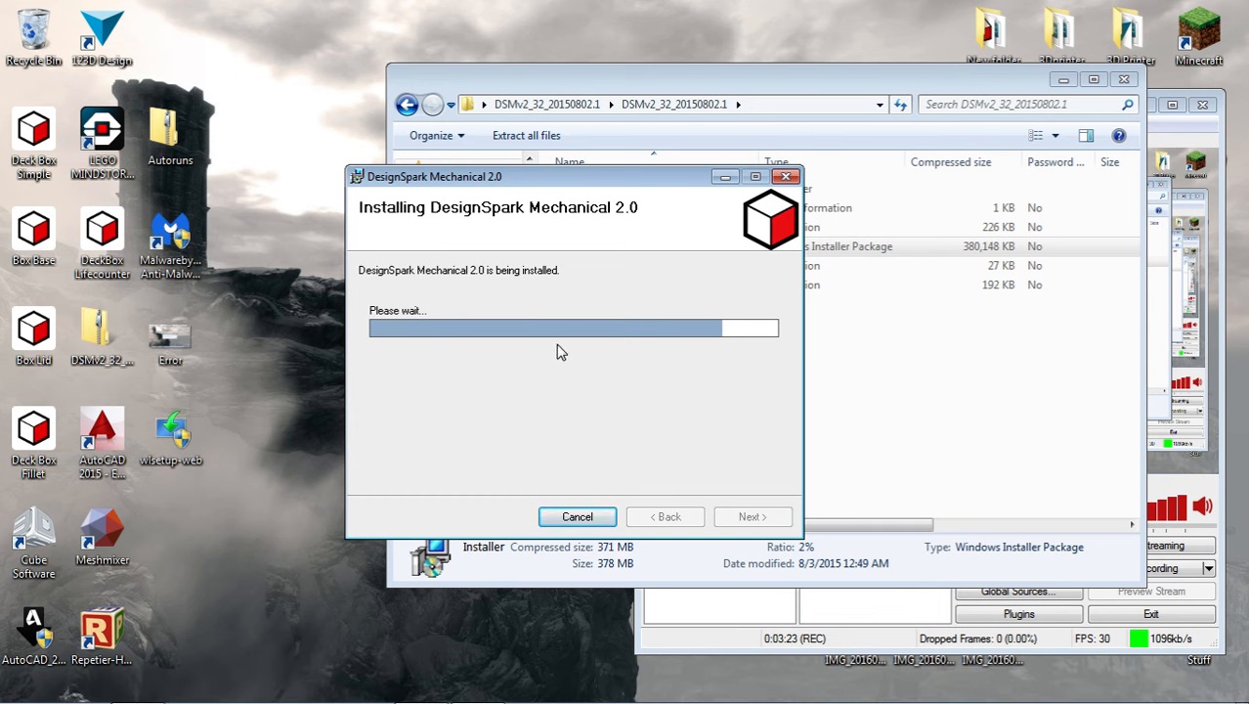
pyautogui.moveTo(497, 385)
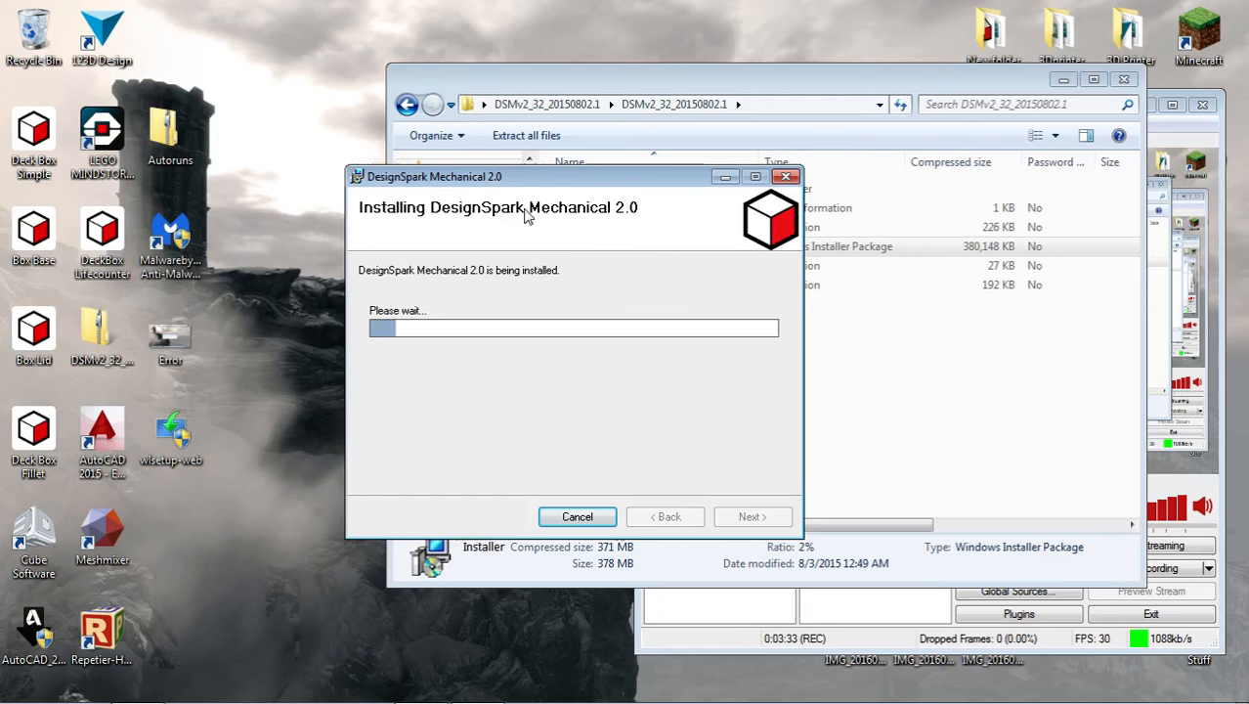
pyautogui.moveTo(330, 305)
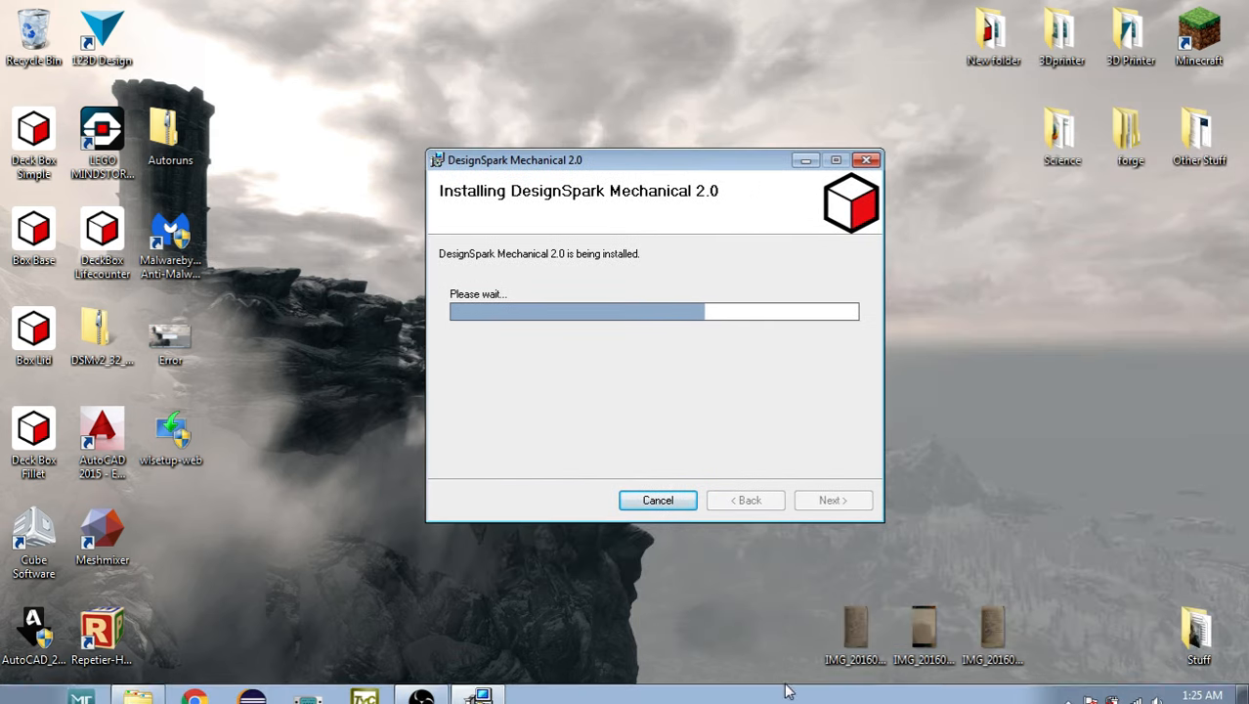
pyautogui.moveTo(342, 379)
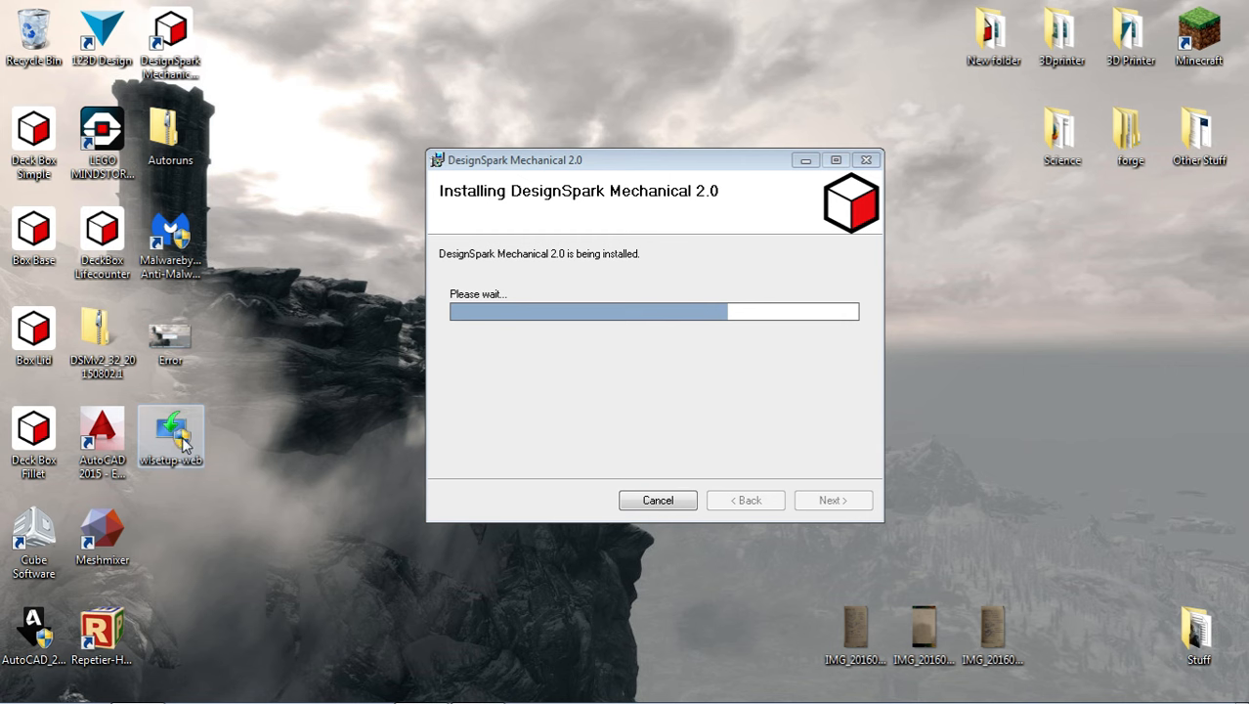
pyautogui.moveTo(625, 443)
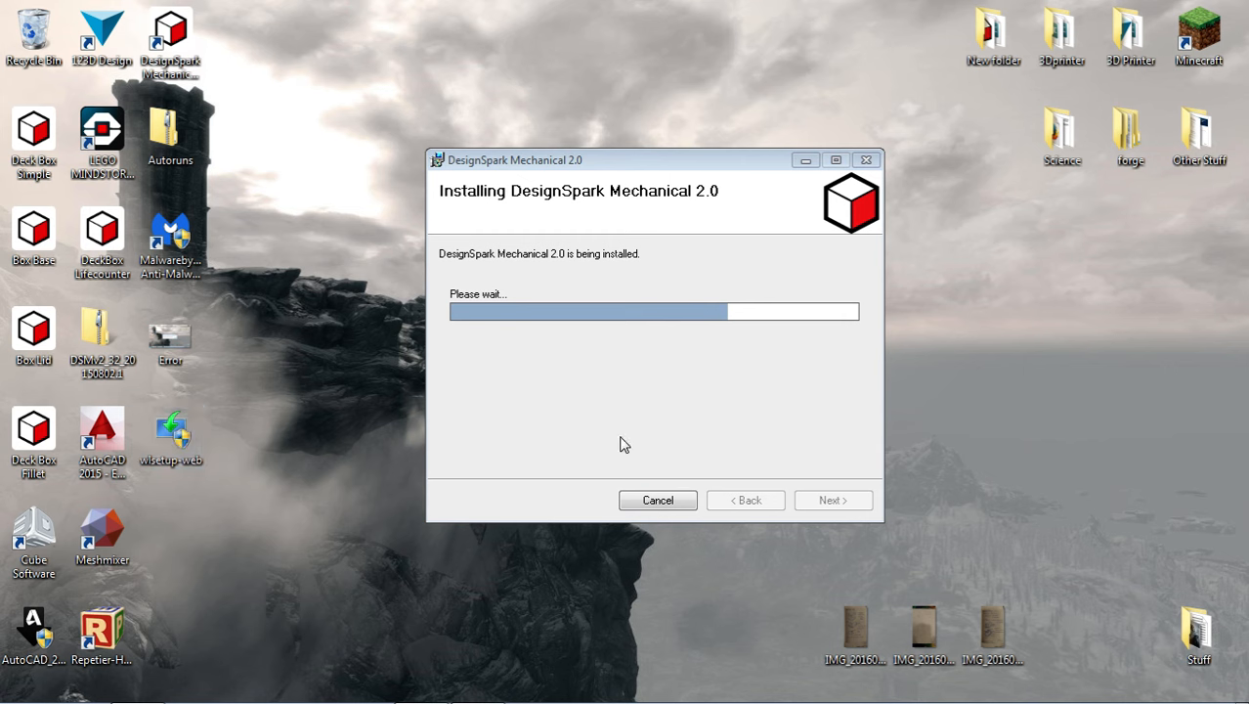
pyautogui.moveTo(713, 422)
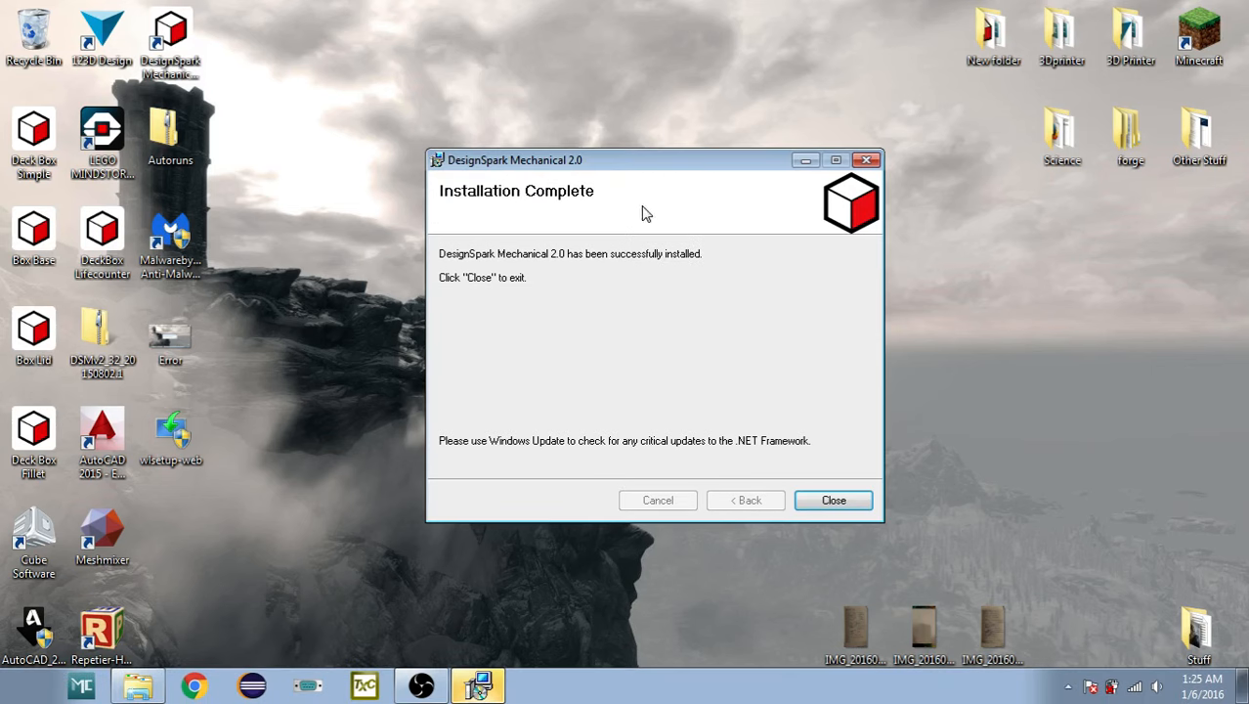
# Step: Close the finished installer and bring up the new desktop shortcut's right-click options
pyautogui.click(833, 500)
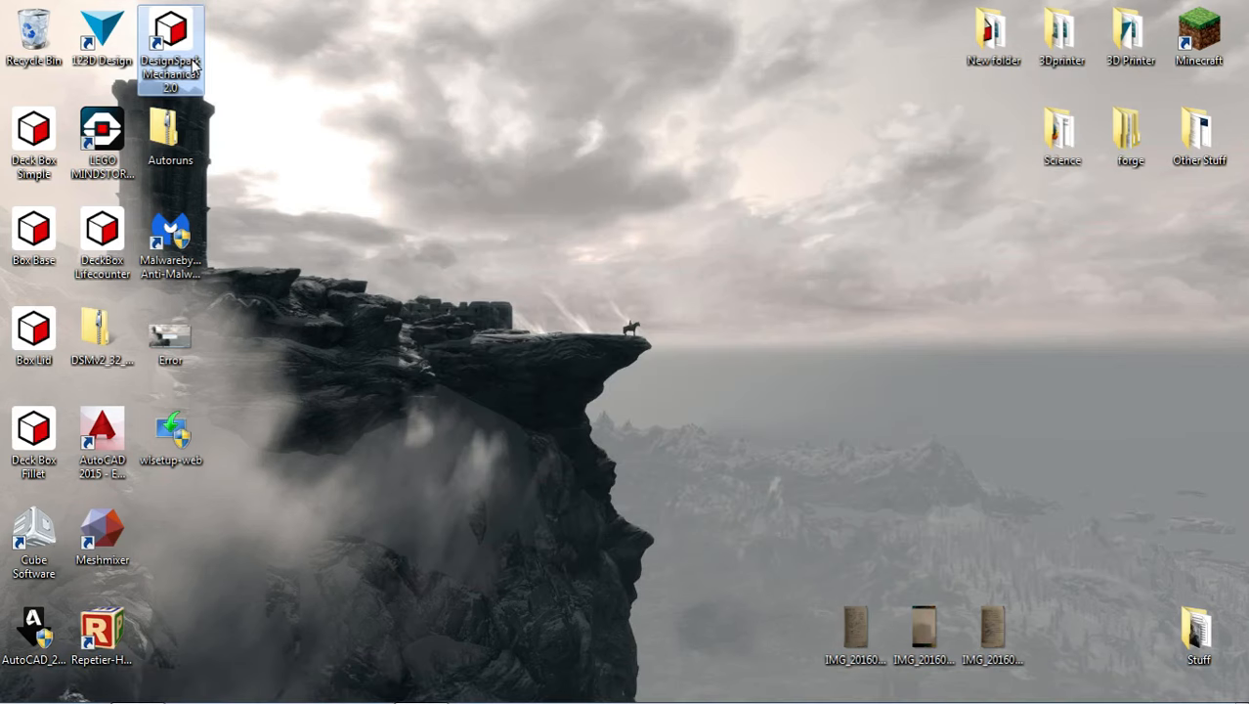
pyautogui.rightClick(172, 43)
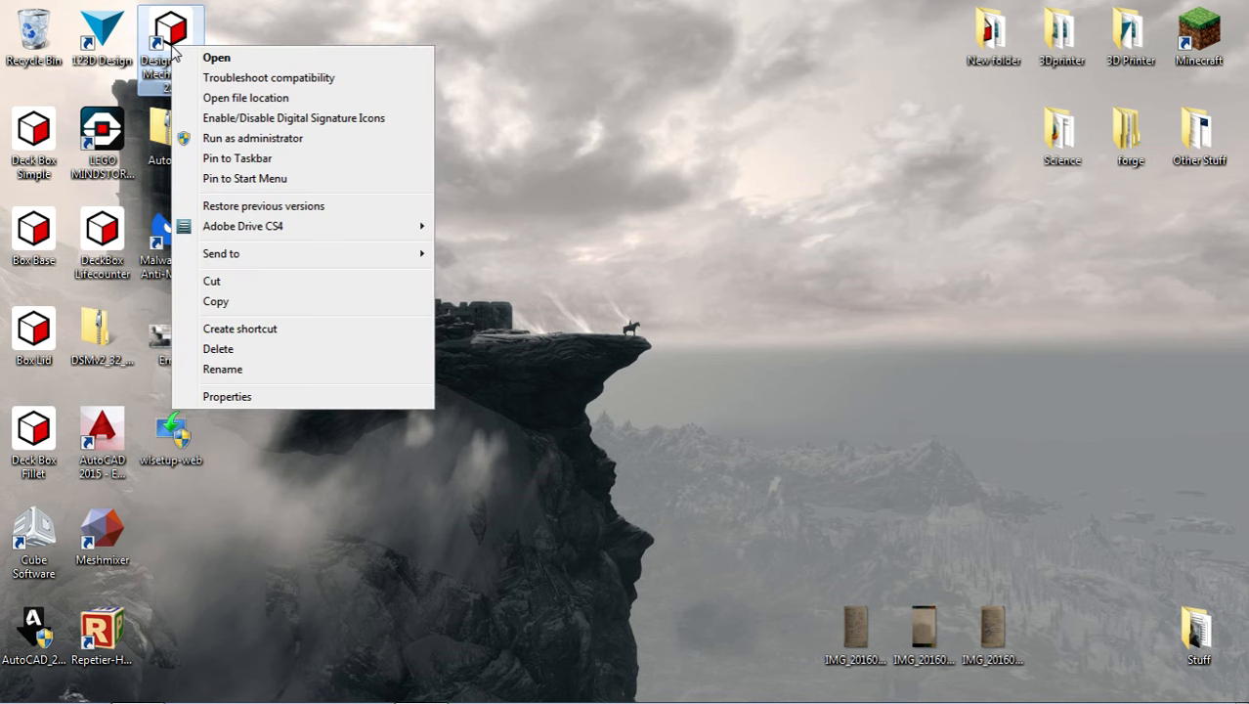
pyautogui.moveTo(252, 137)
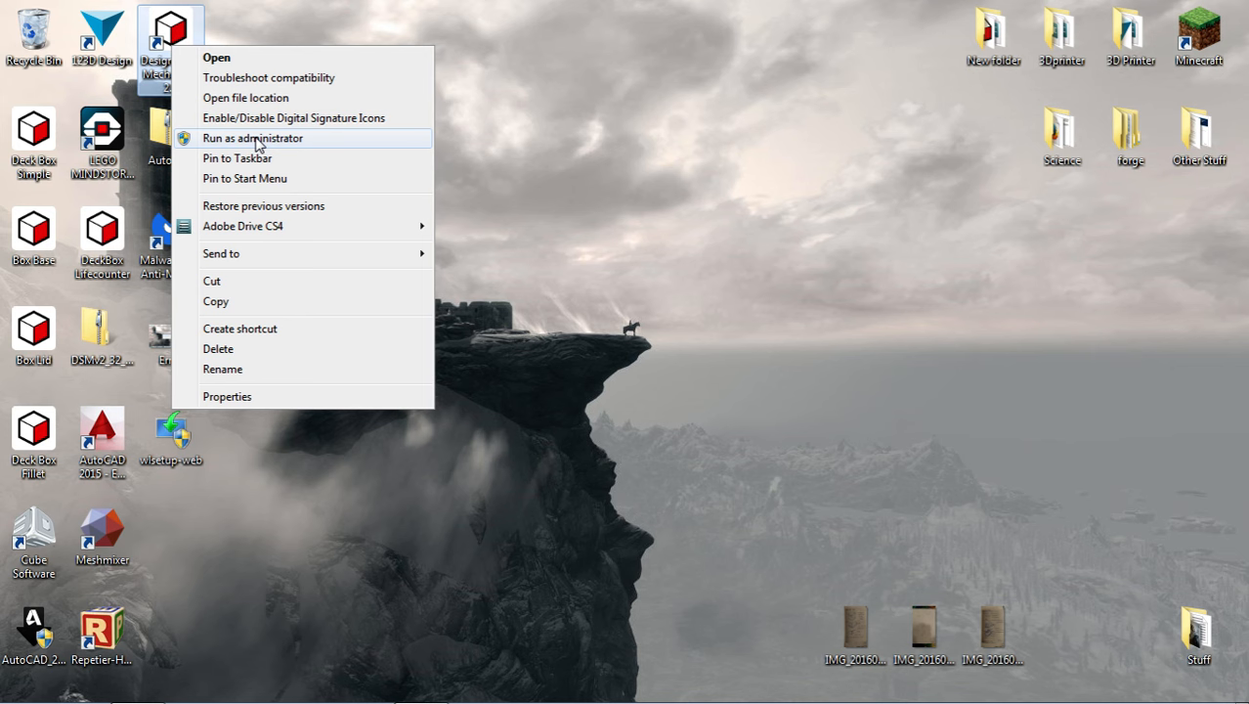
pyautogui.moveTo(487, 149)
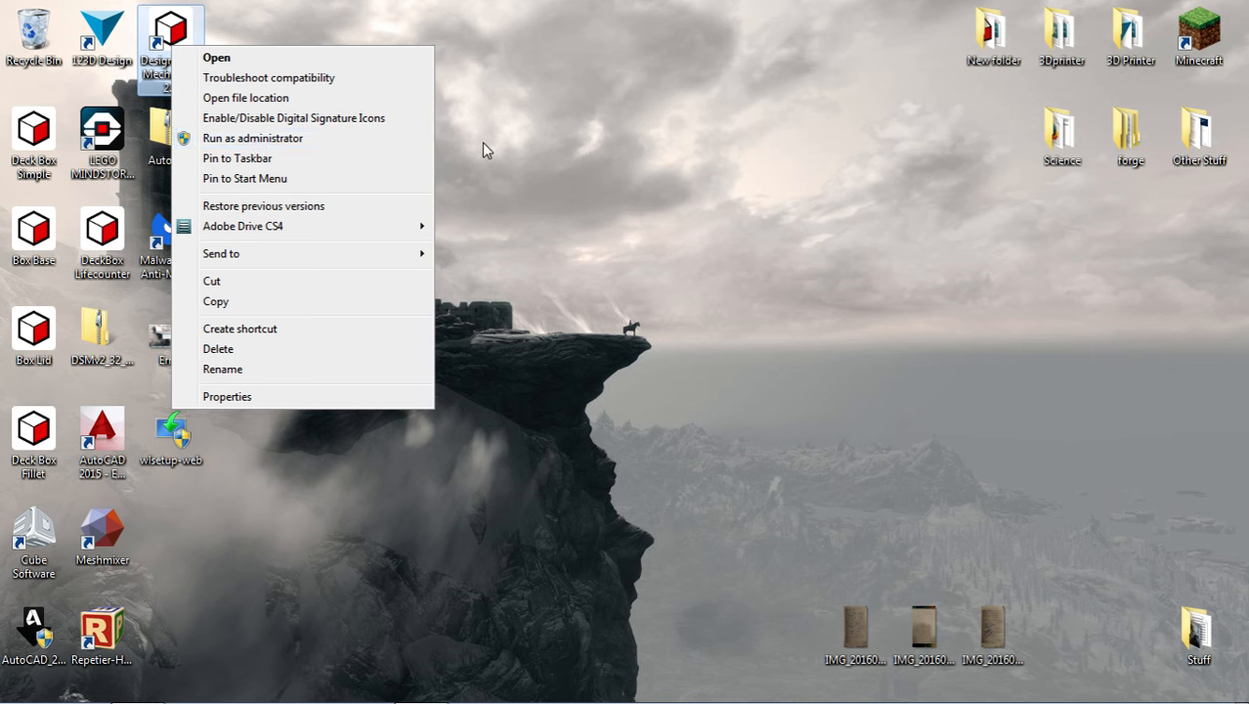
pyautogui.click(489, 149)
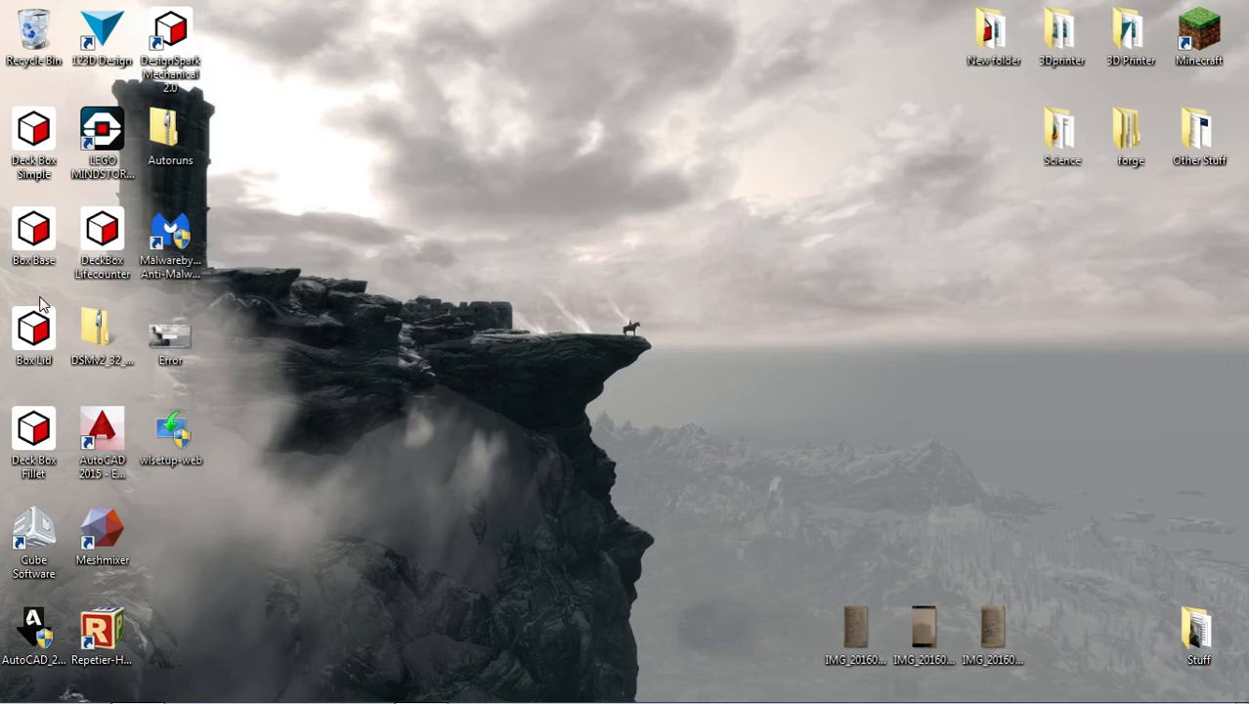
pyautogui.rightClick(170, 36)
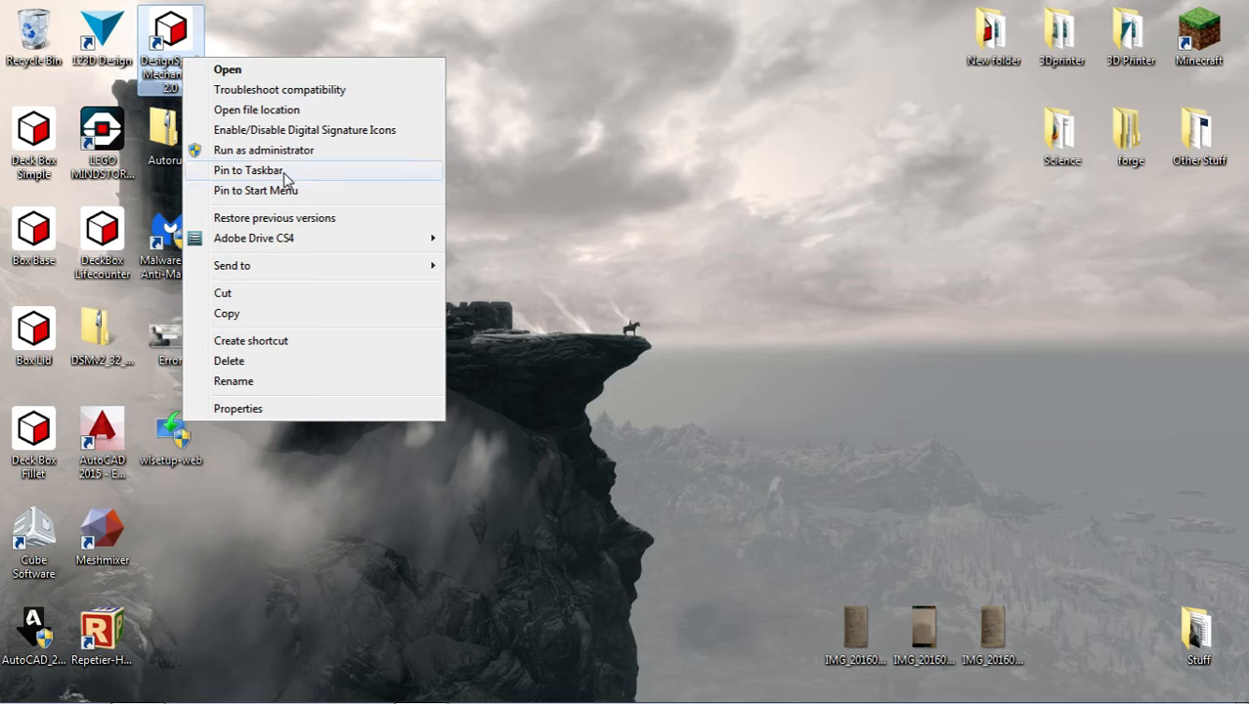
pyautogui.moveTo(292, 157)
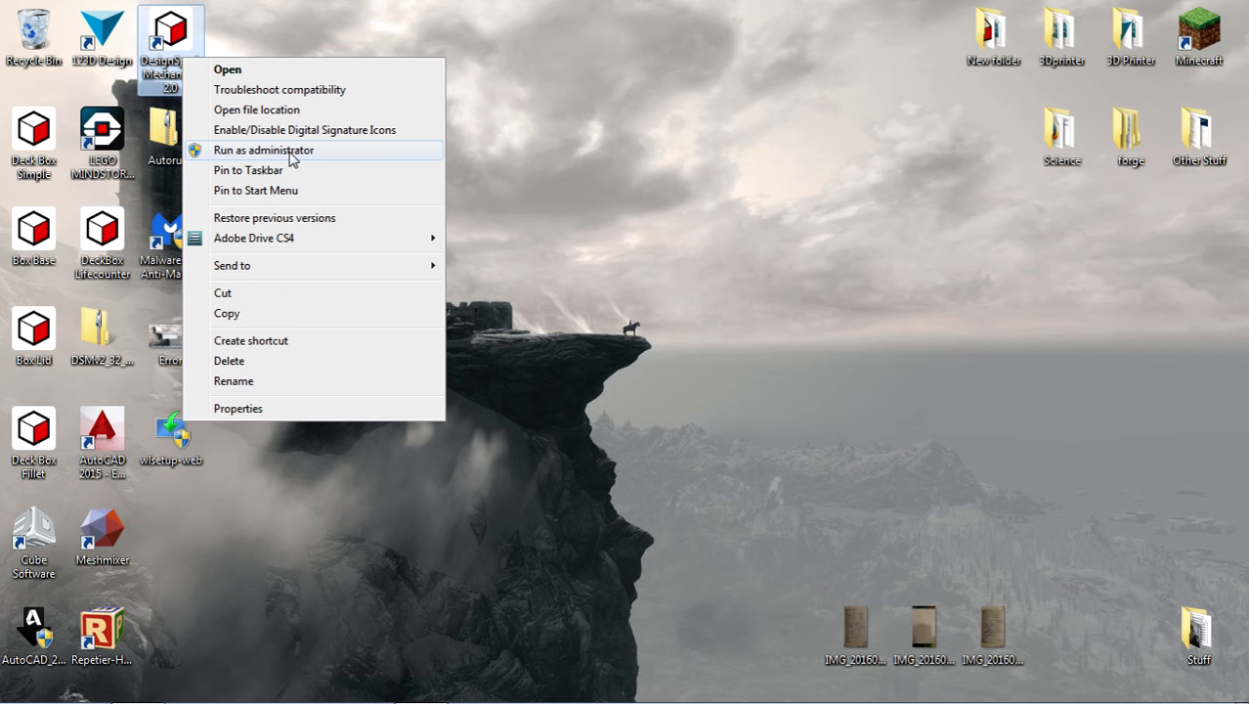
pyautogui.moveTo(245, 154)
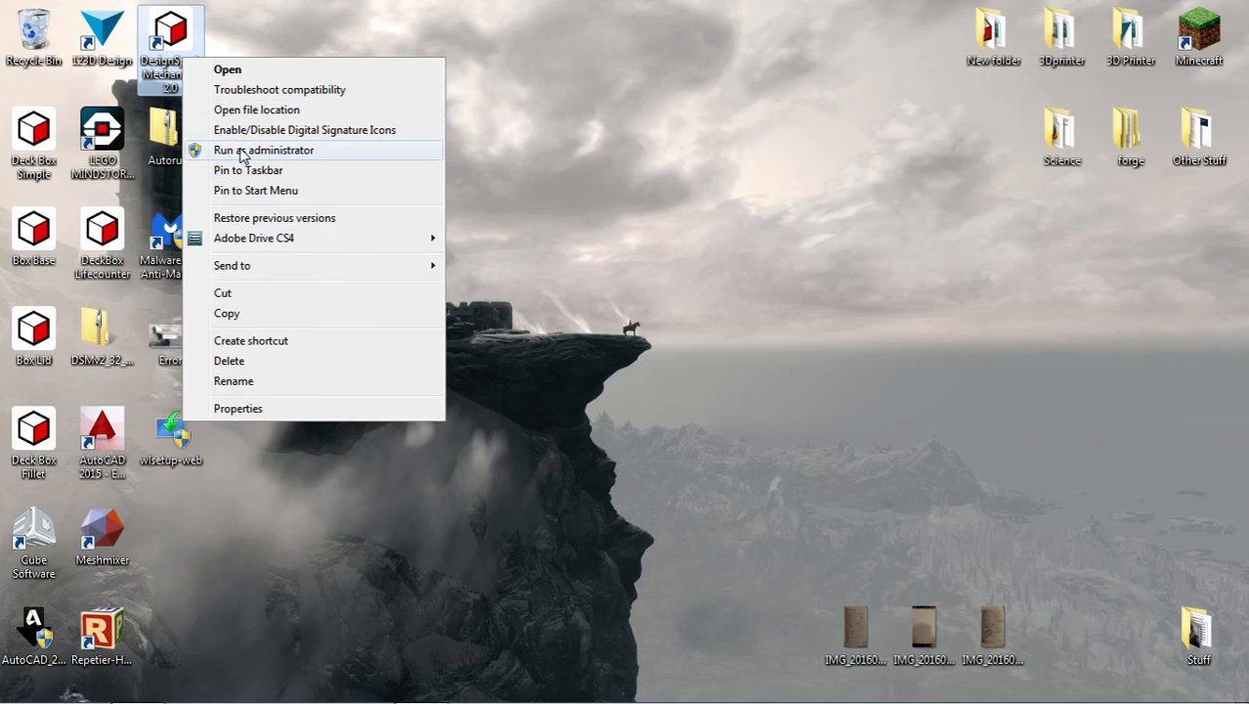
pyautogui.moveTo(264, 146)
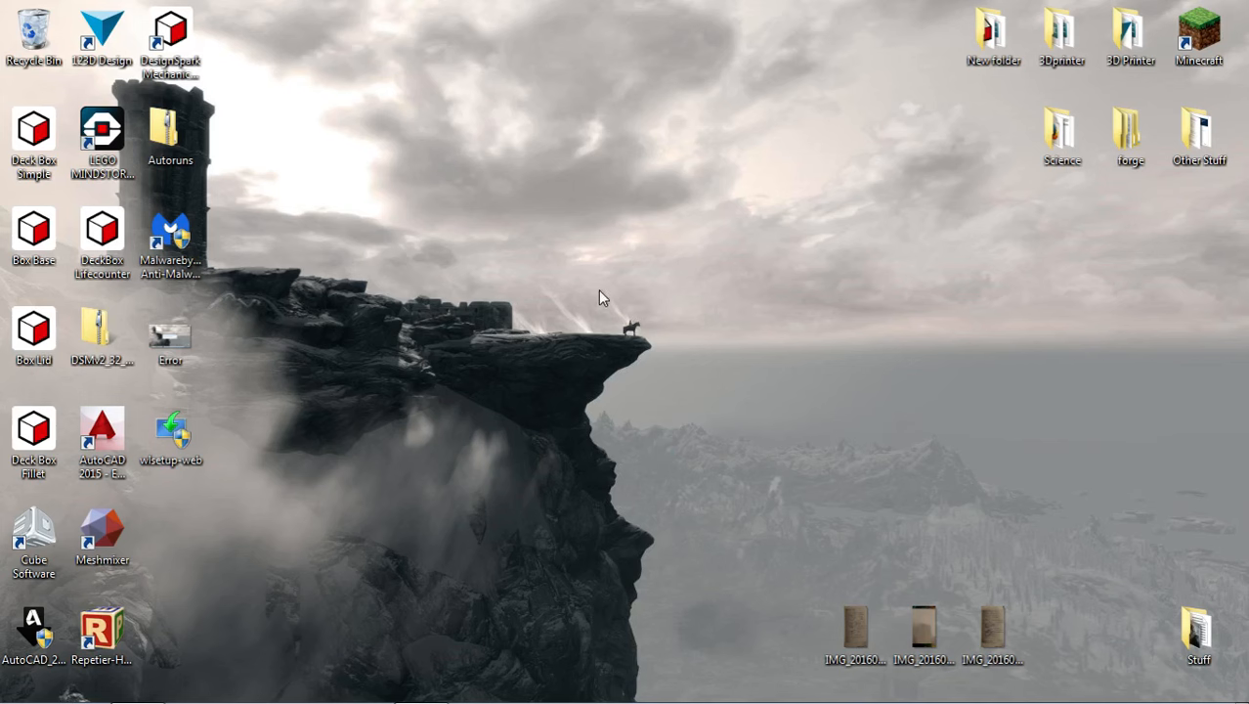
pyautogui.moveTo(721, 293)
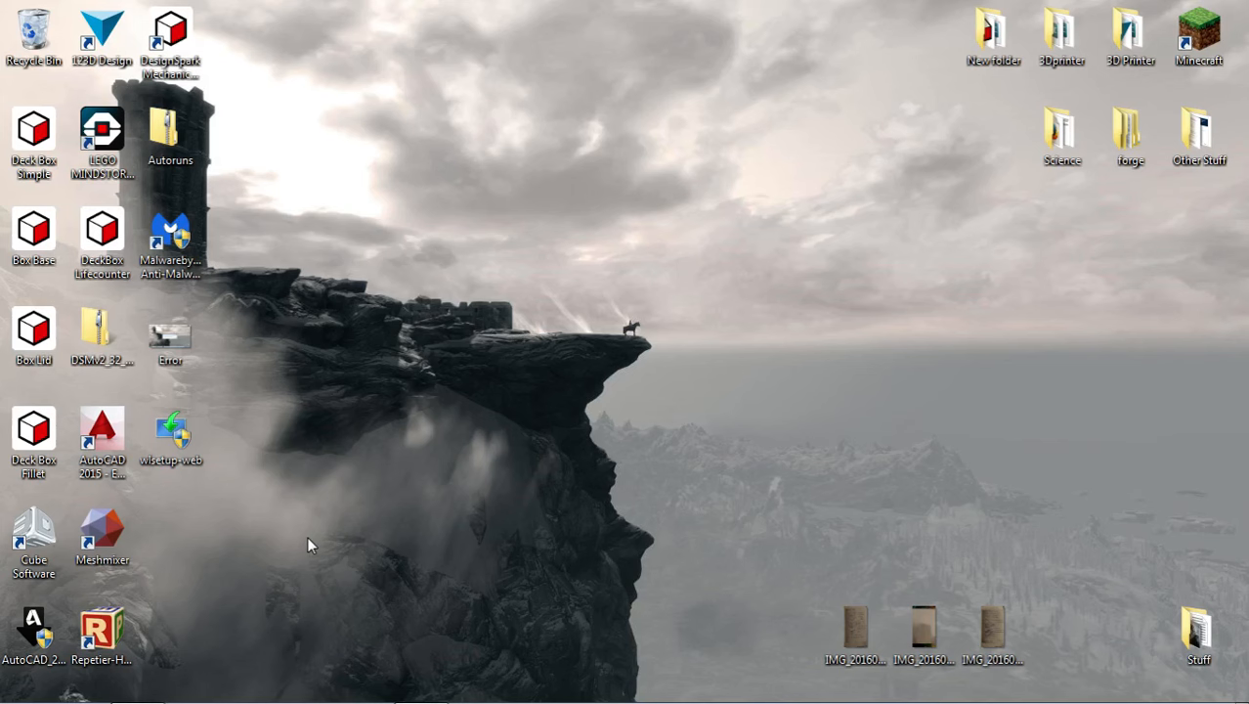
pyautogui.moveTo(372, 544)
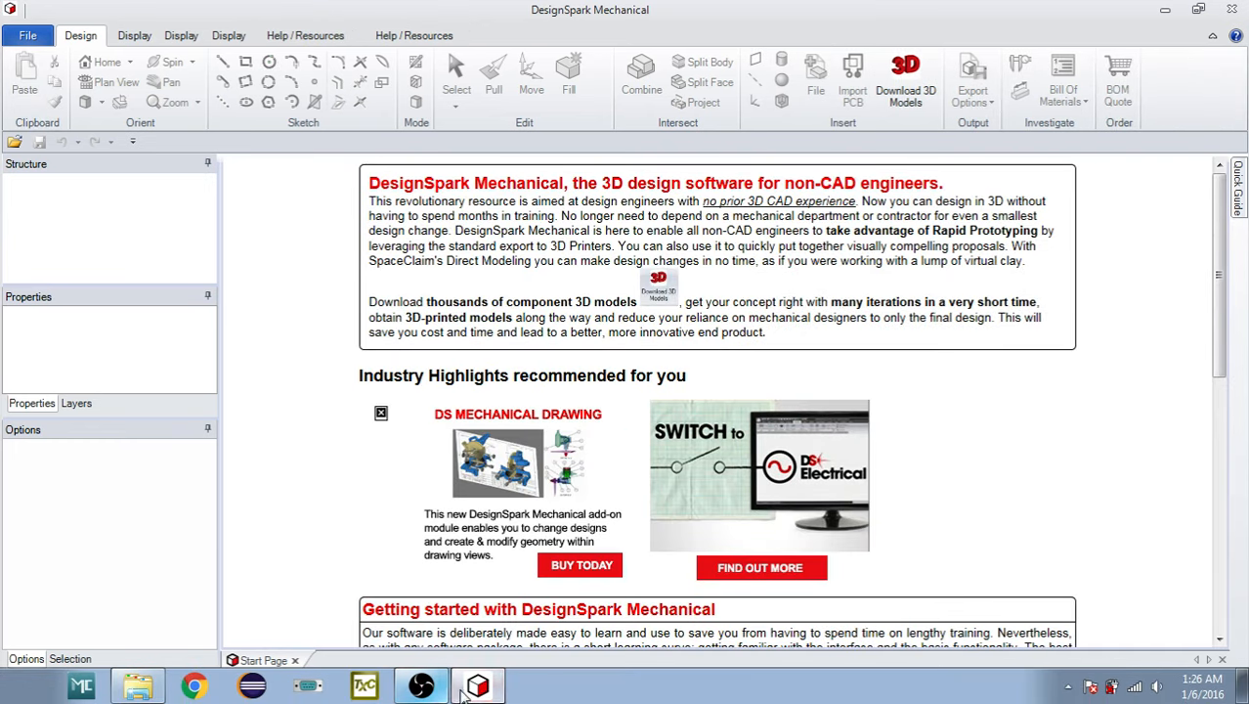
# Step: Search Google for 'designspark' and open the RS Online download, installation and activation tutorial
pyautogui.click(194, 684)
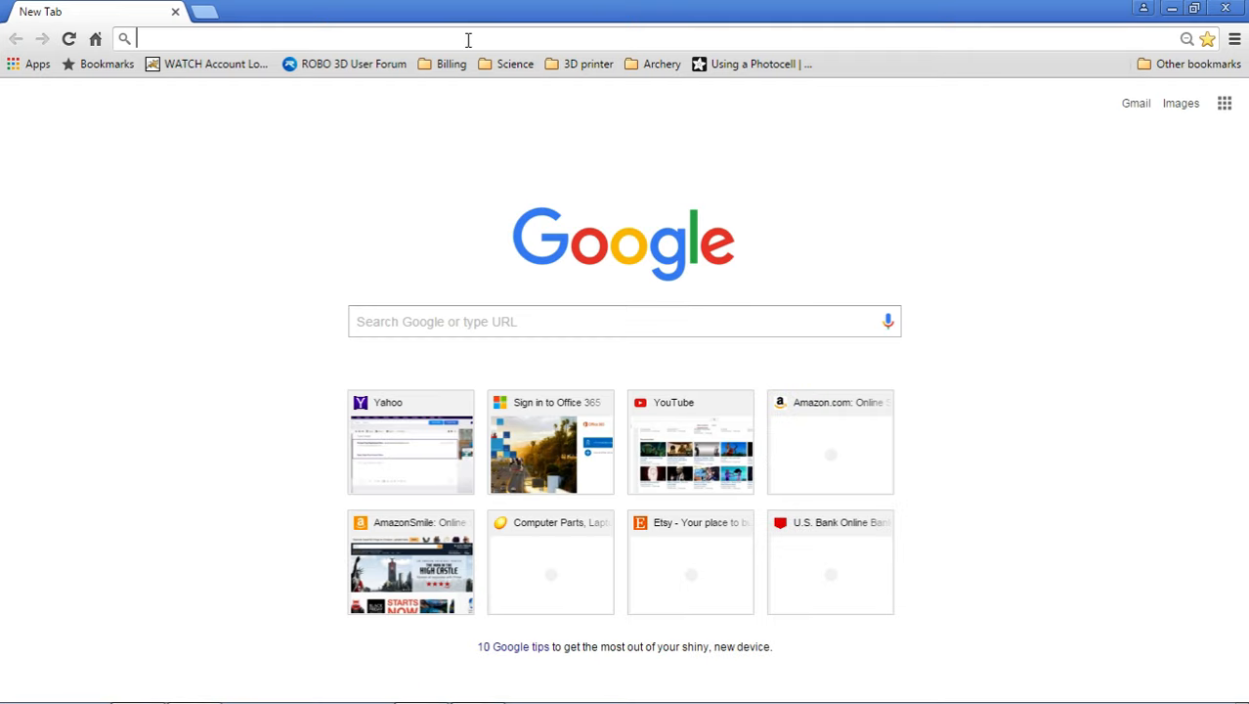
pyautogui.write('designspark registration')
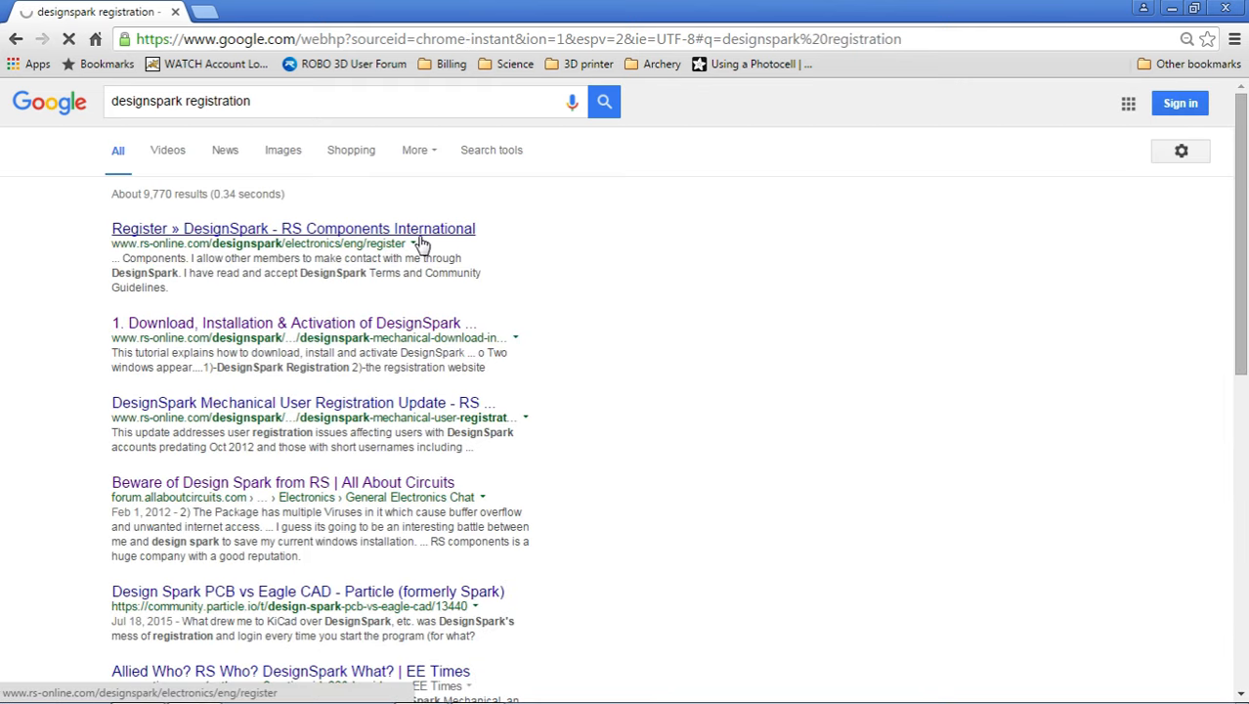
pyautogui.click(294, 322)
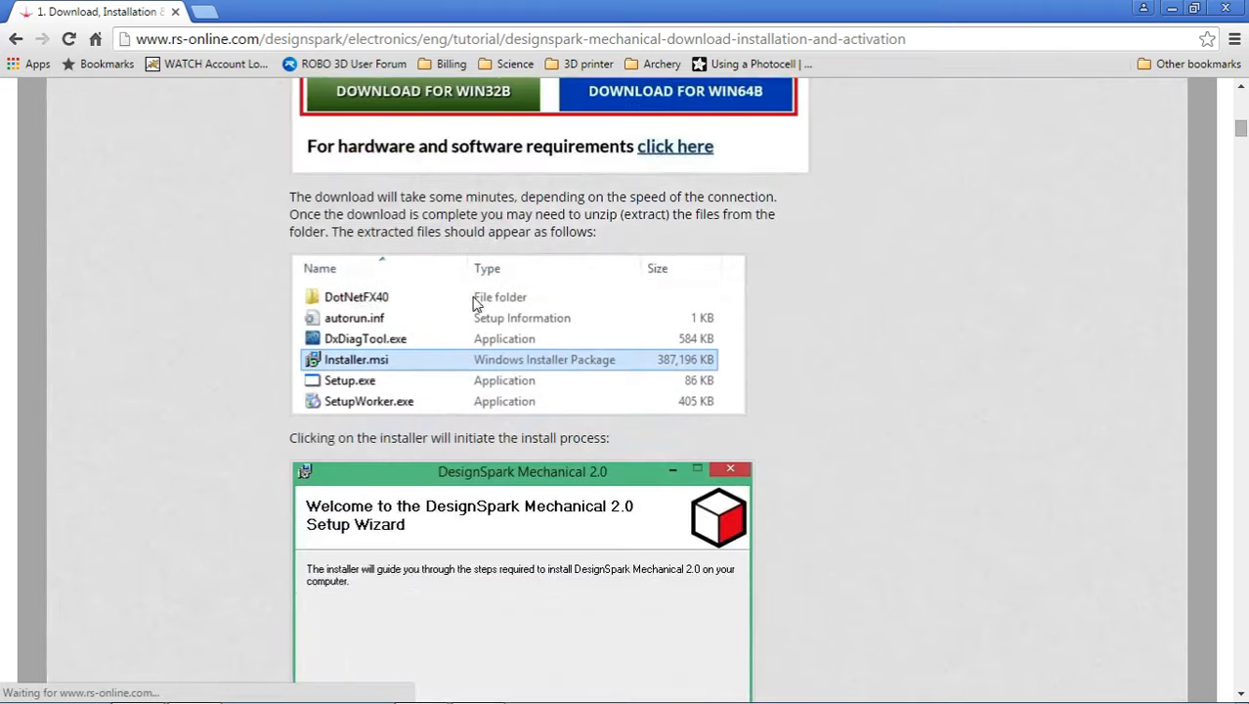
# Step: Scroll the tutorial to the activation section describing existing or new account registration
pyautogui.scroll(-3)
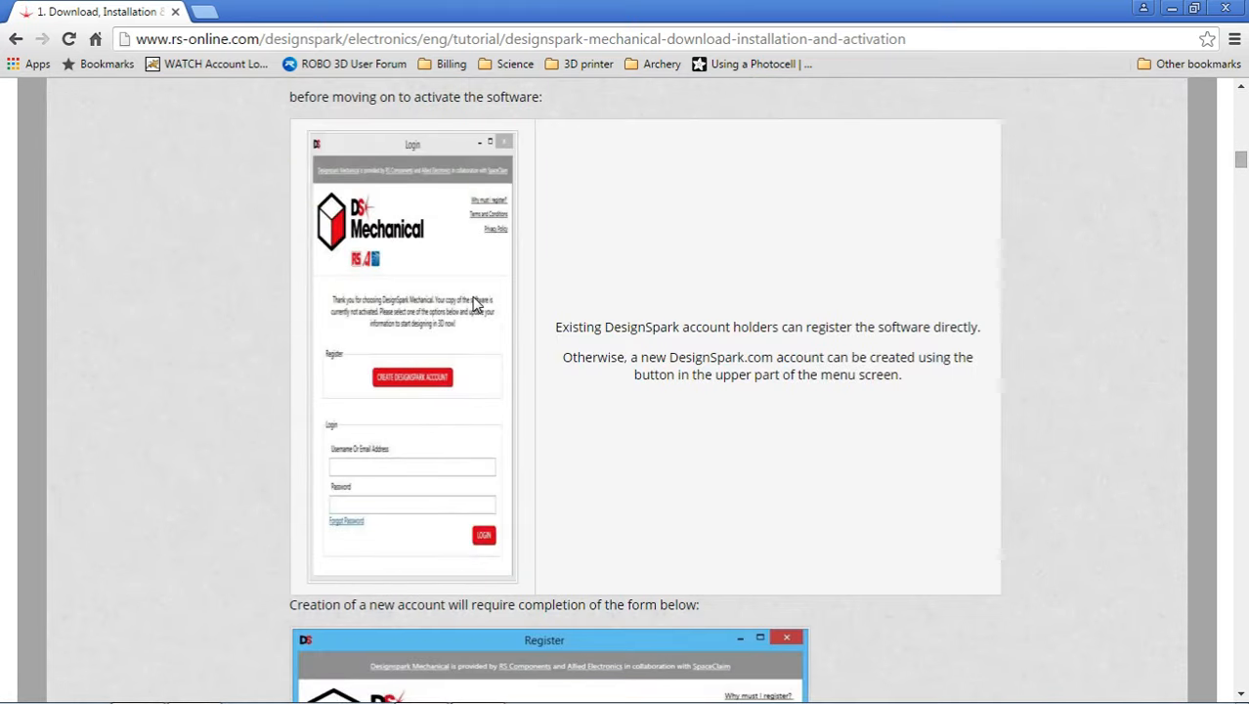
pyautogui.moveTo(362, 415)
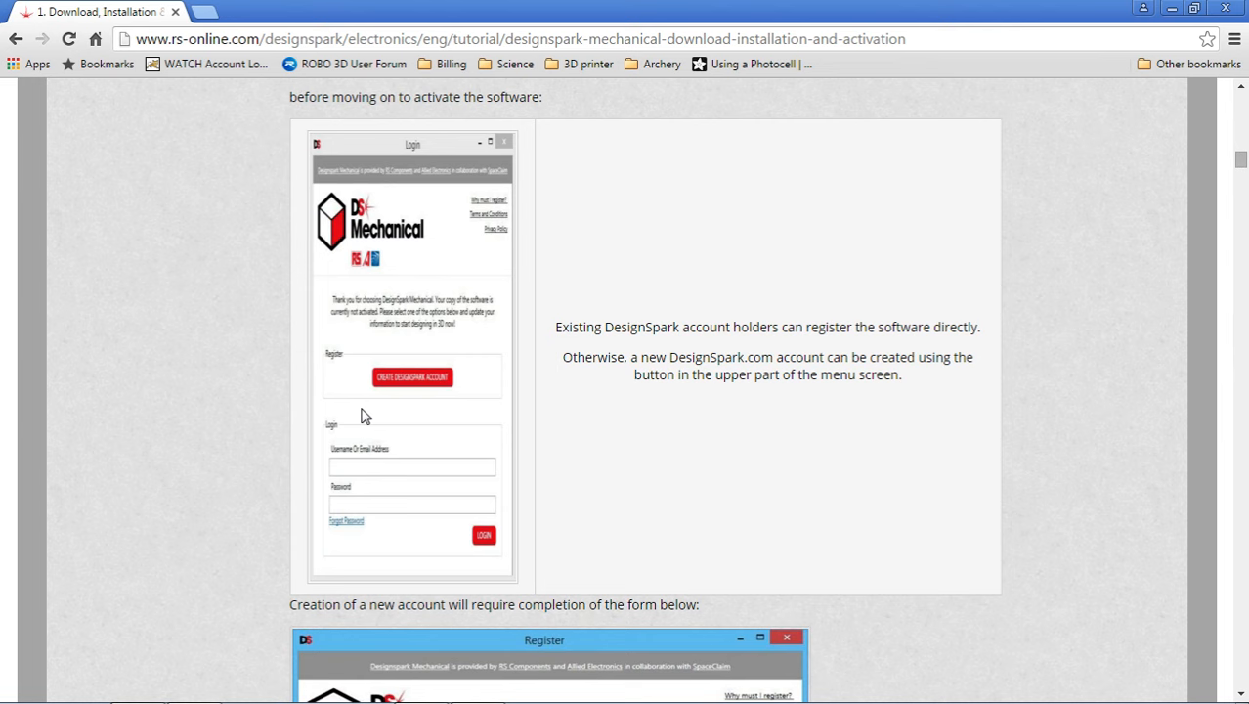
pyautogui.moveTo(364, 321)
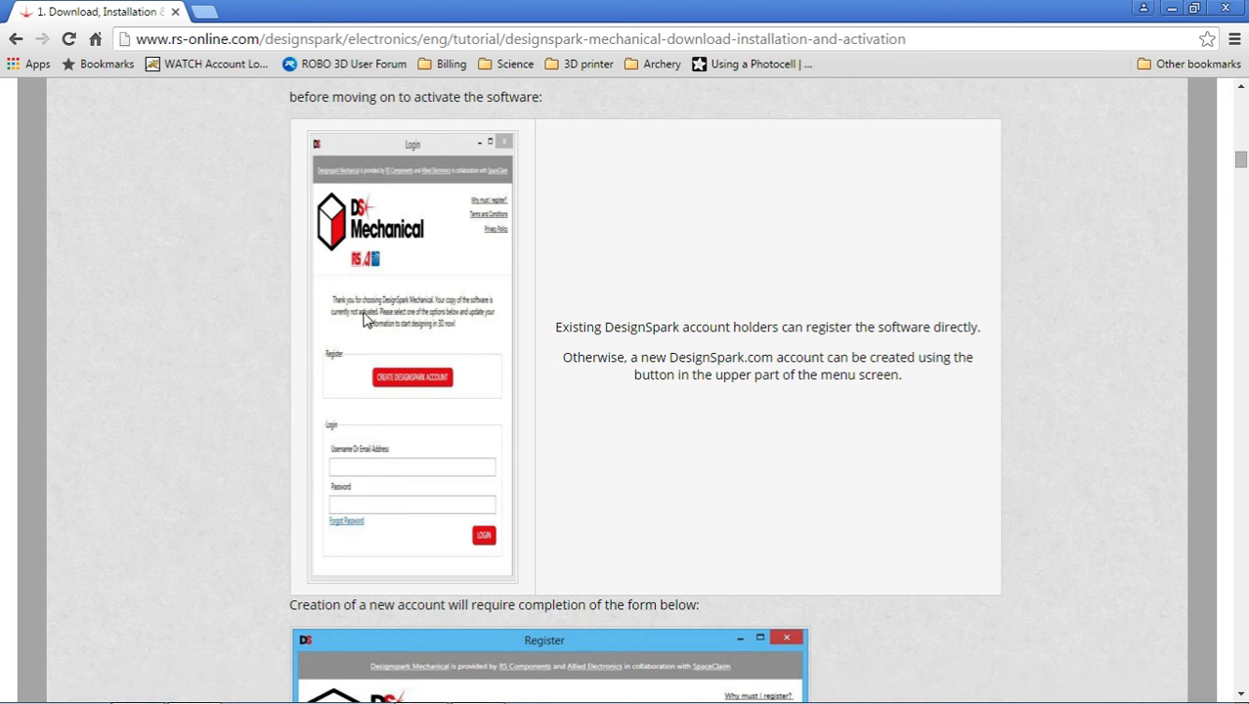
pyautogui.moveTo(418, 398)
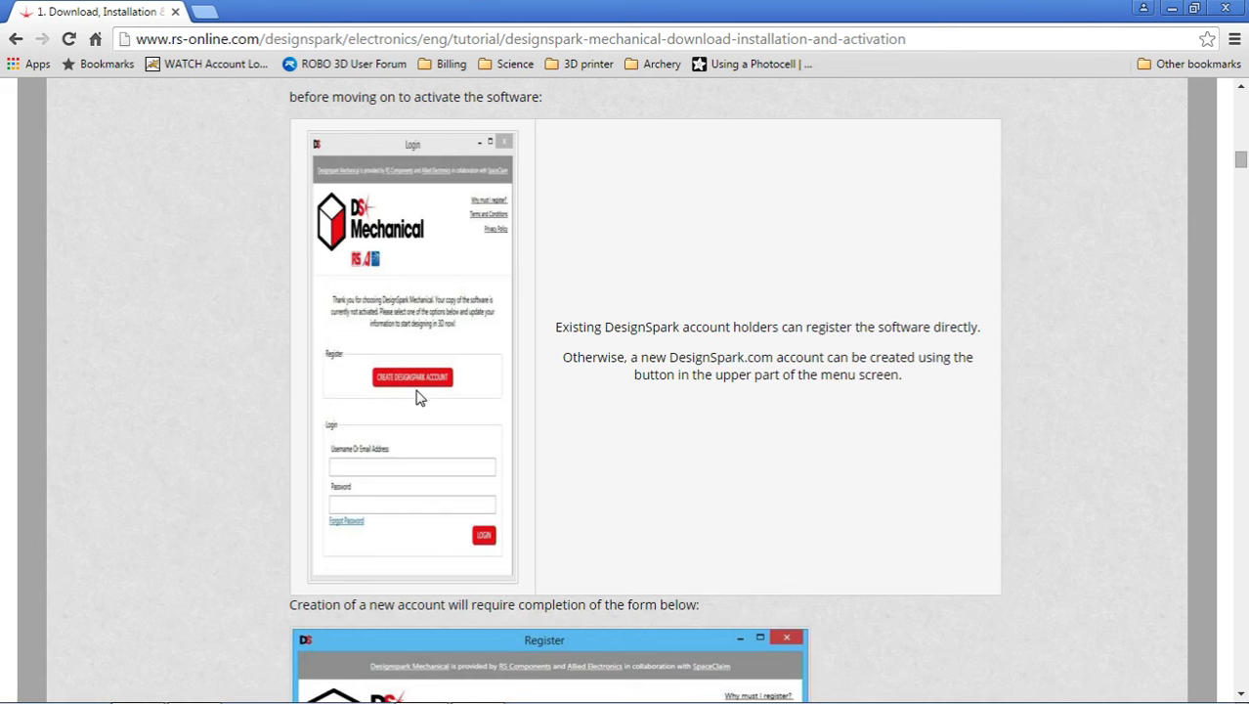
pyautogui.moveTo(353, 450)
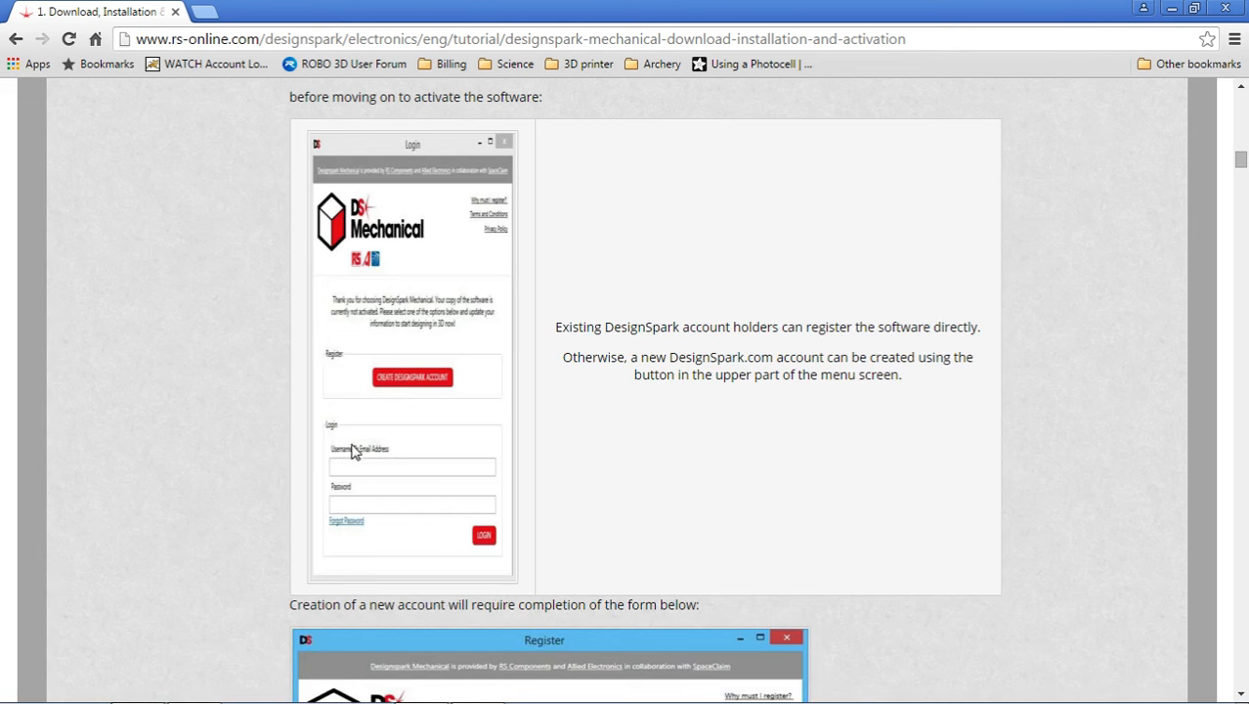
pyautogui.moveTo(387, 453)
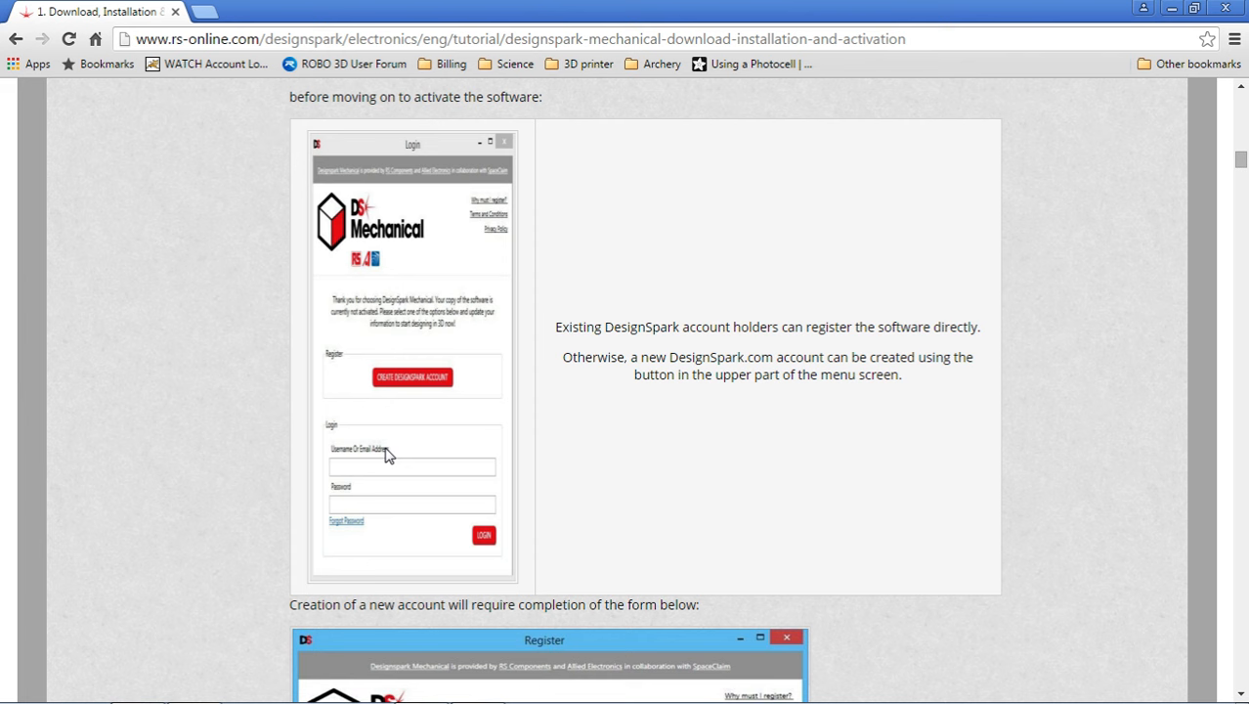
pyautogui.moveTo(407, 471)
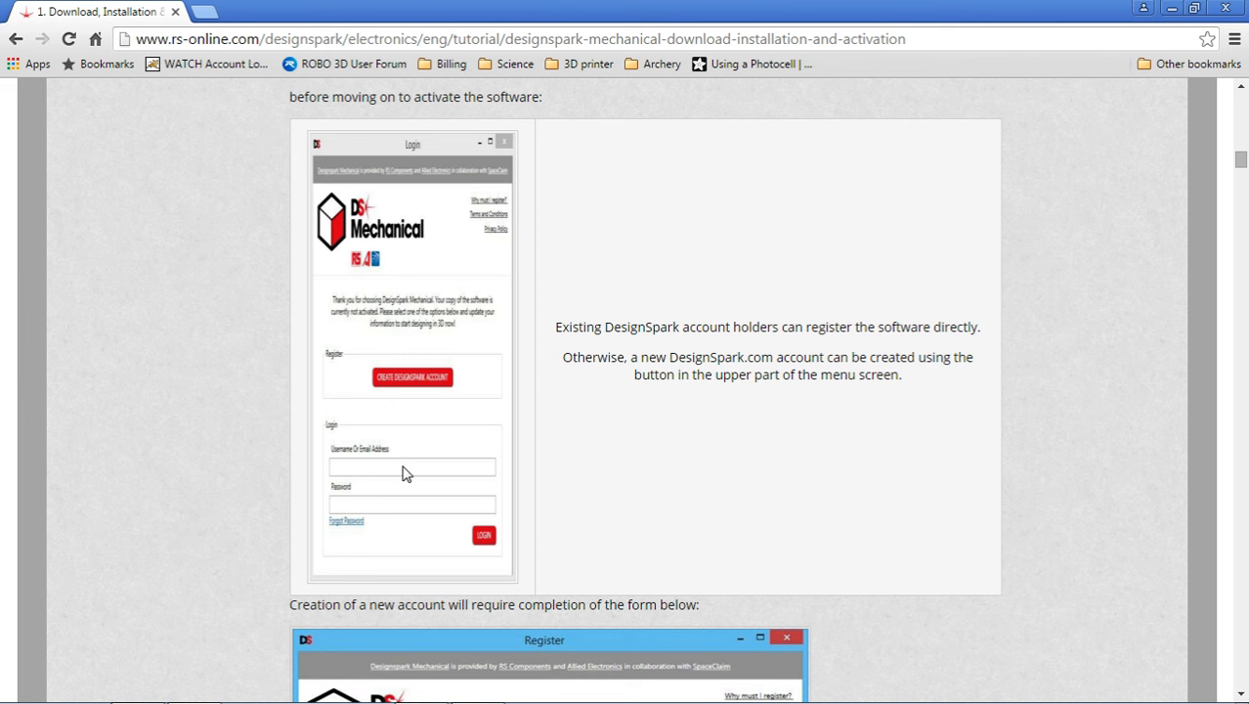
pyautogui.moveTo(383, 473)
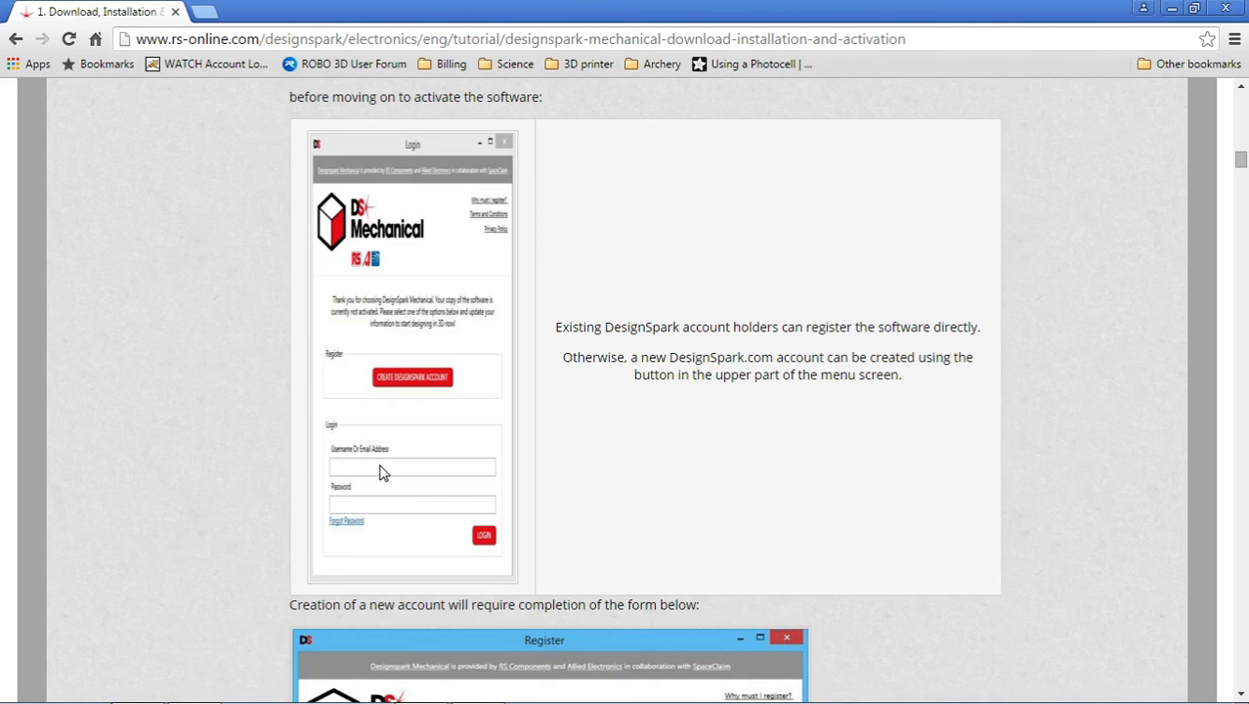
pyautogui.moveTo(414, 479)
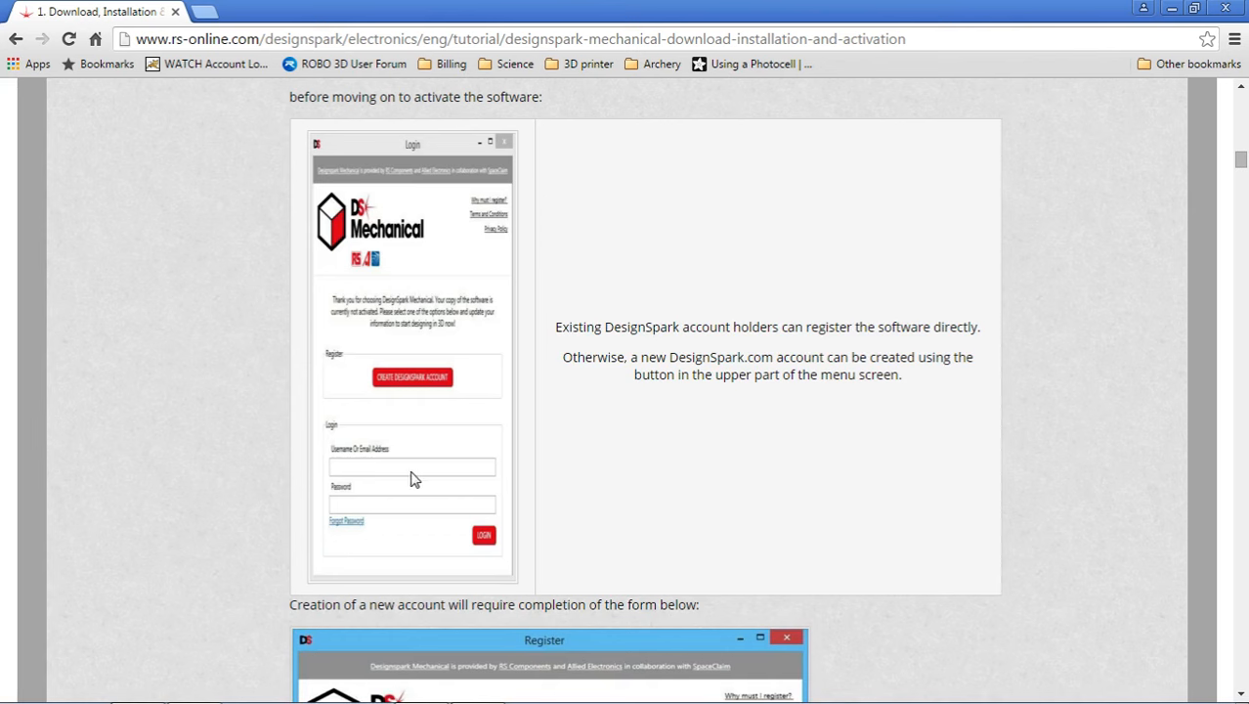
pyautogui.moveTo(414, 540)
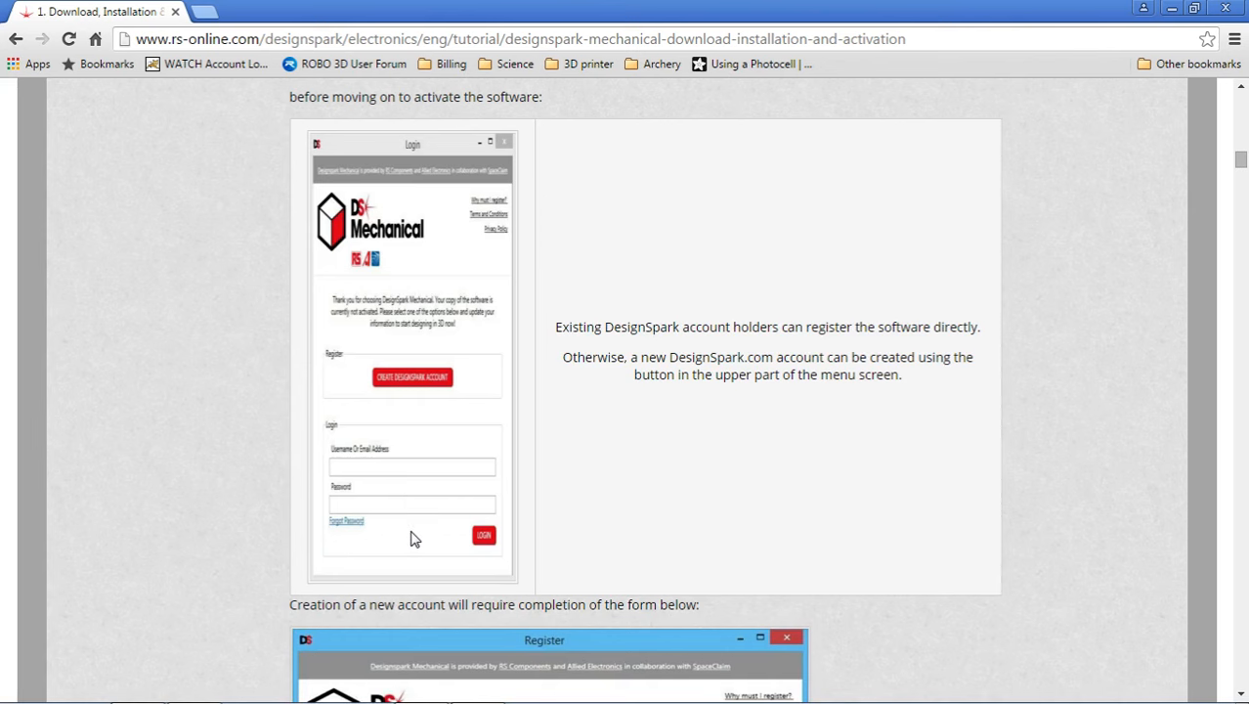
pyautogui.moveTo(419, 512)
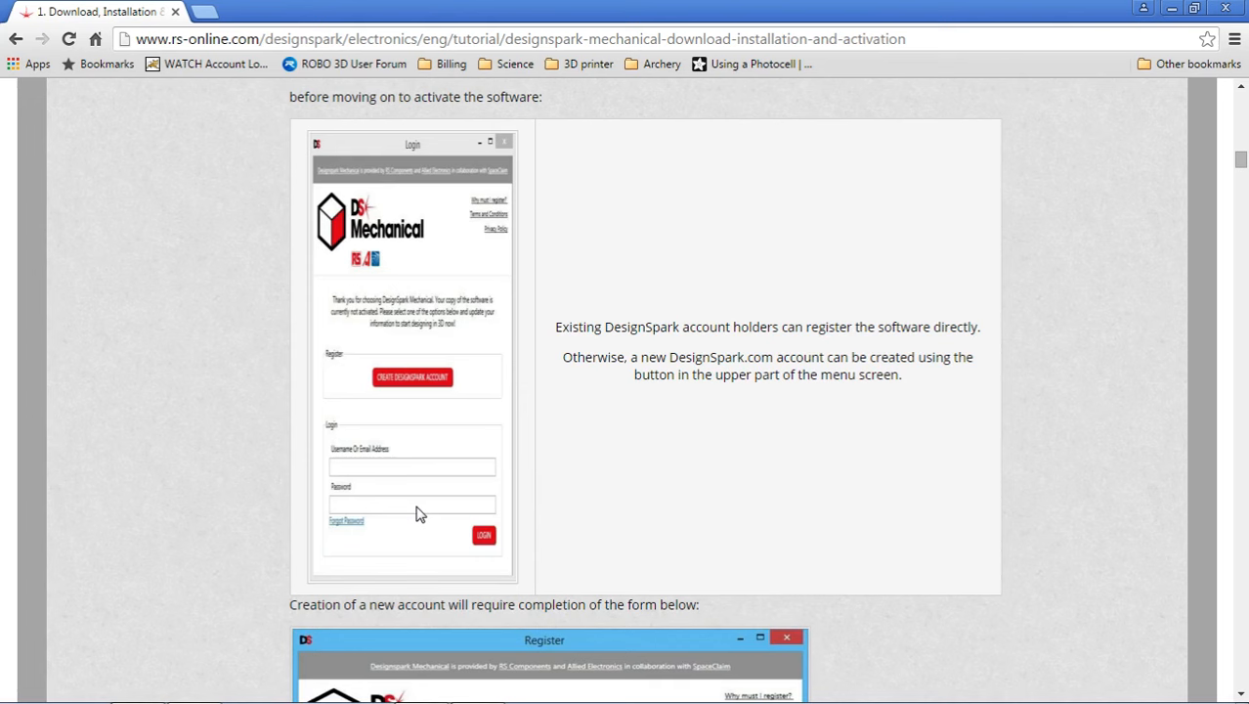
pyautogui.moveTo(409, 451)
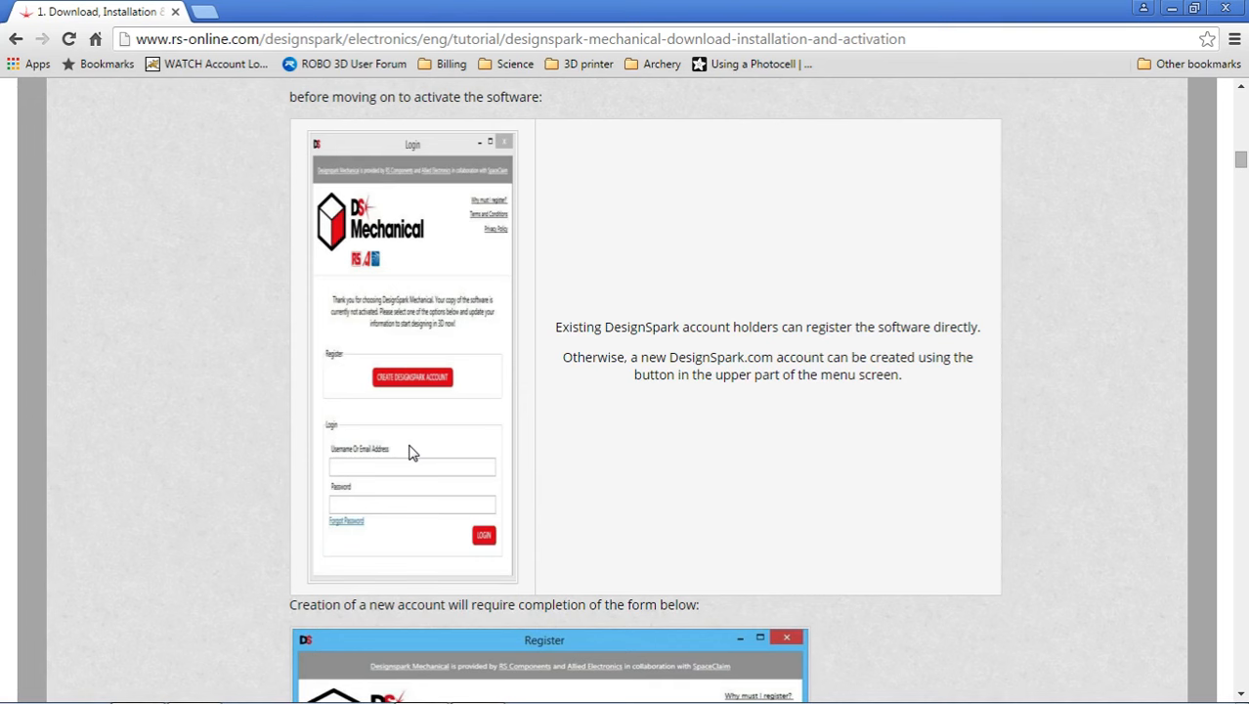
pyautogui.moveTo(459, 358)
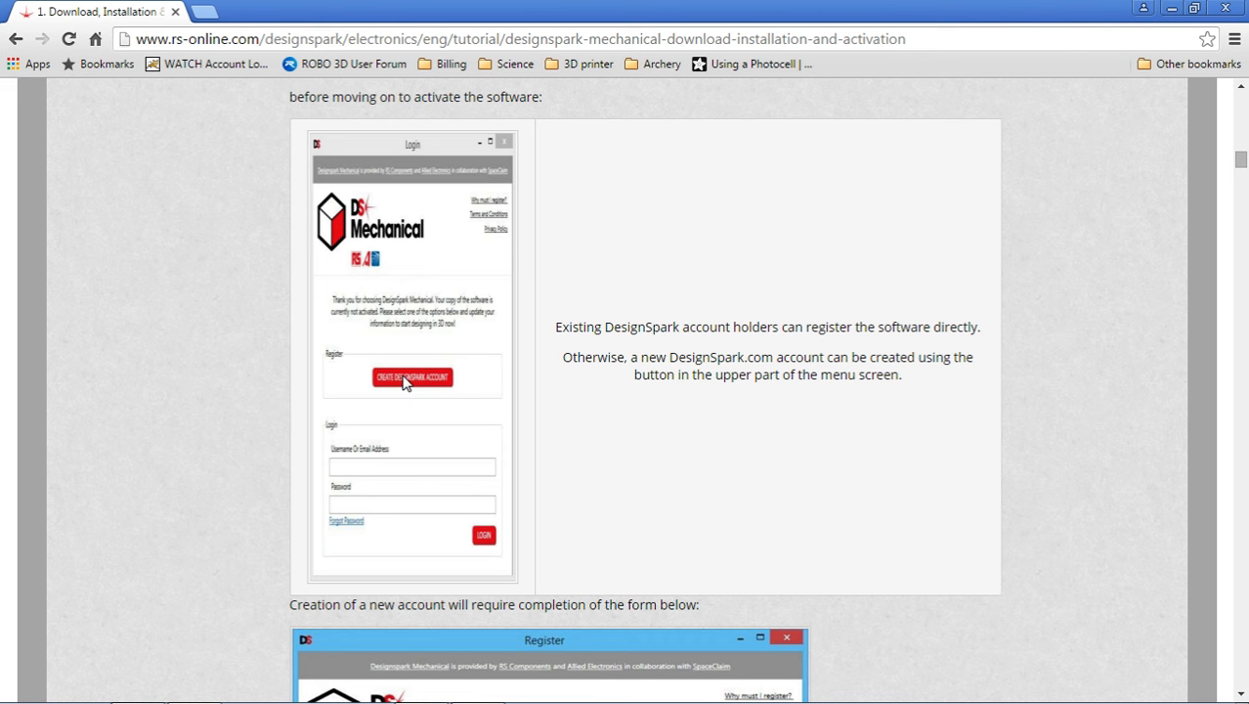
pyautogui.moveTo(325, 346)
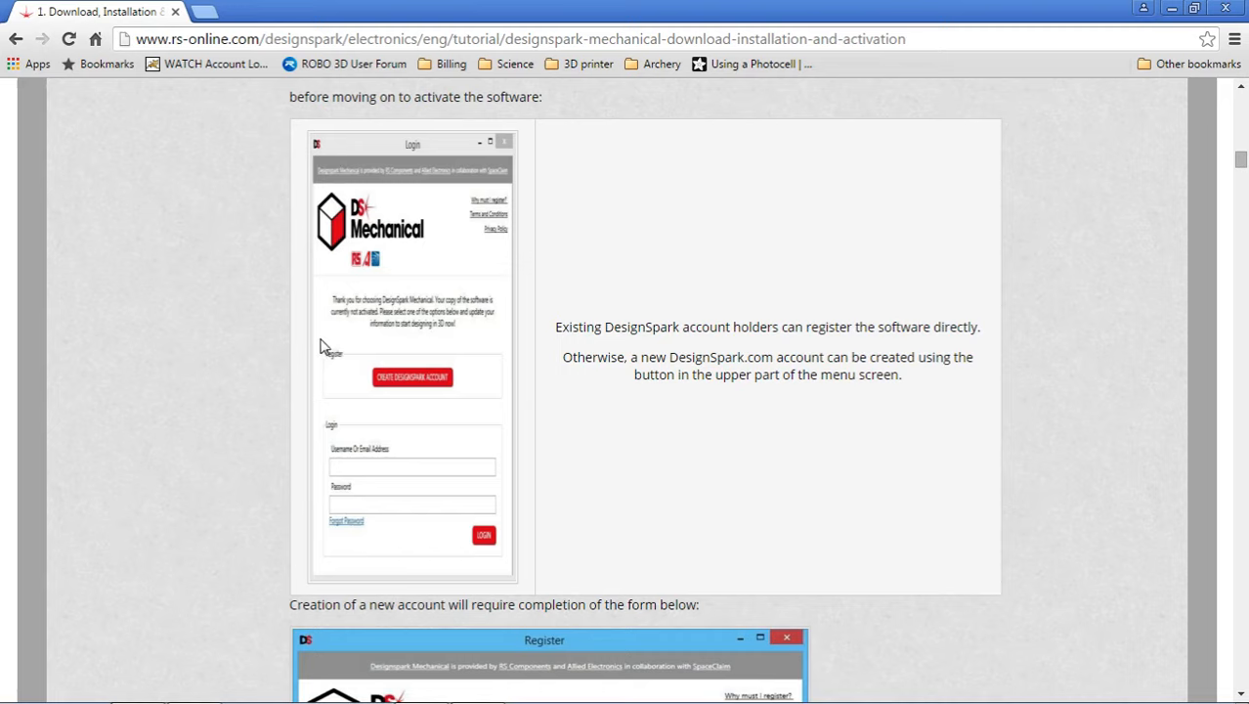
pyautogui.scroll(-3)
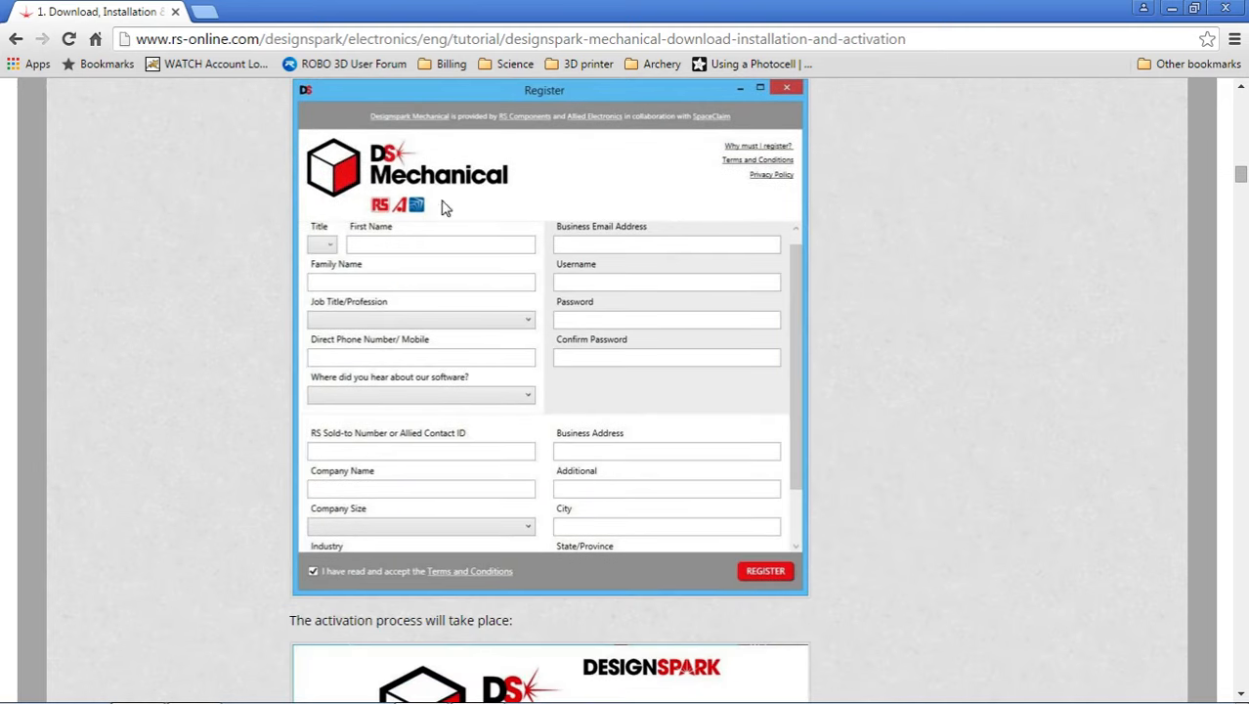
pyautogui.moveTo(410, 293)
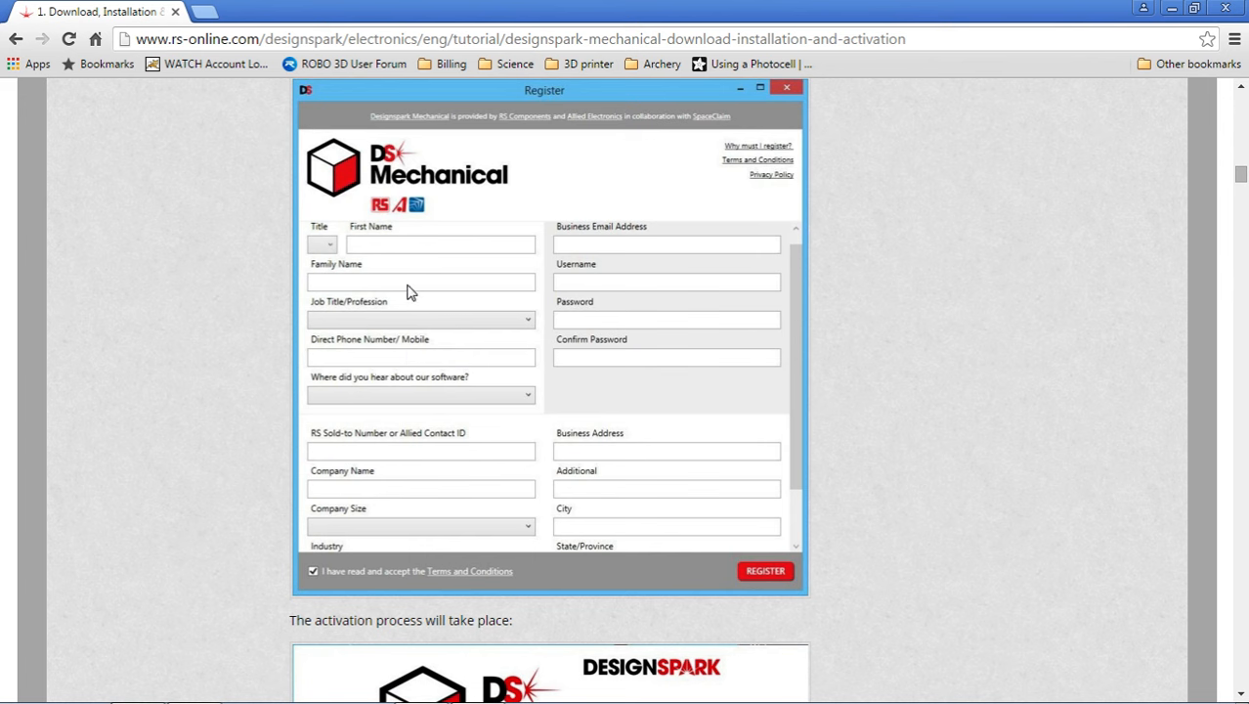
pyautogui.moveTo(418, 244)
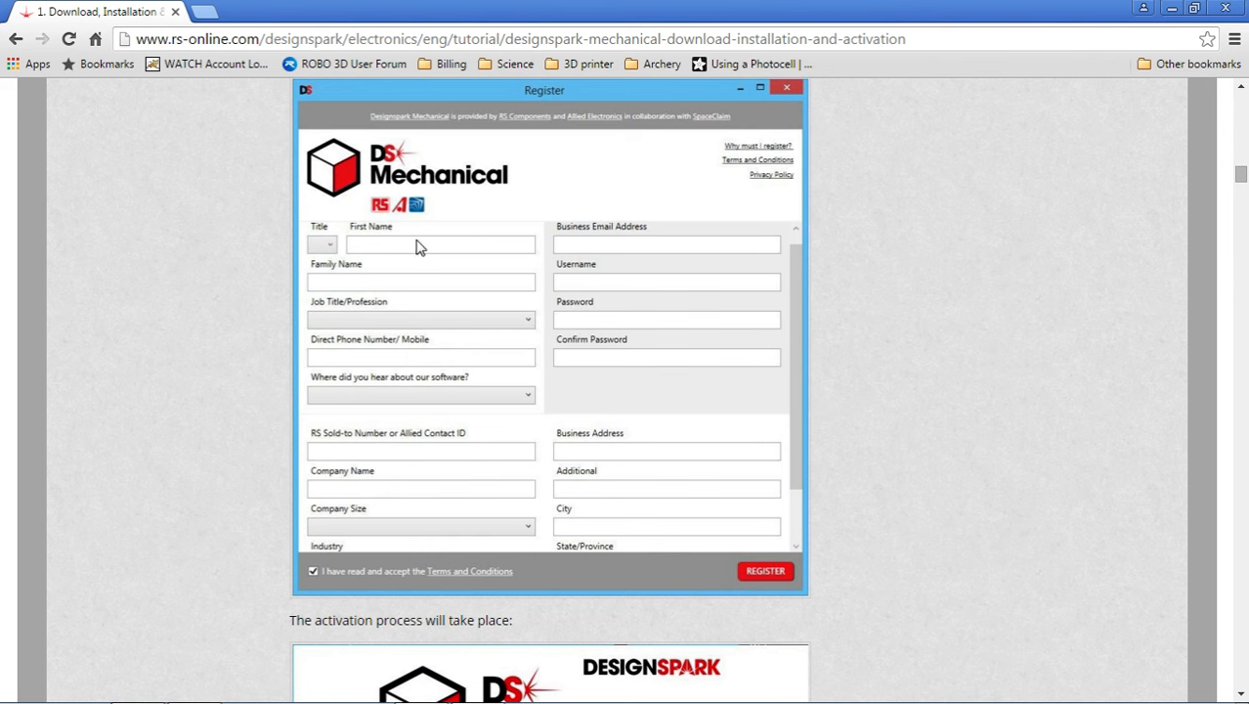
pyautogui.moveTo(461, 250)
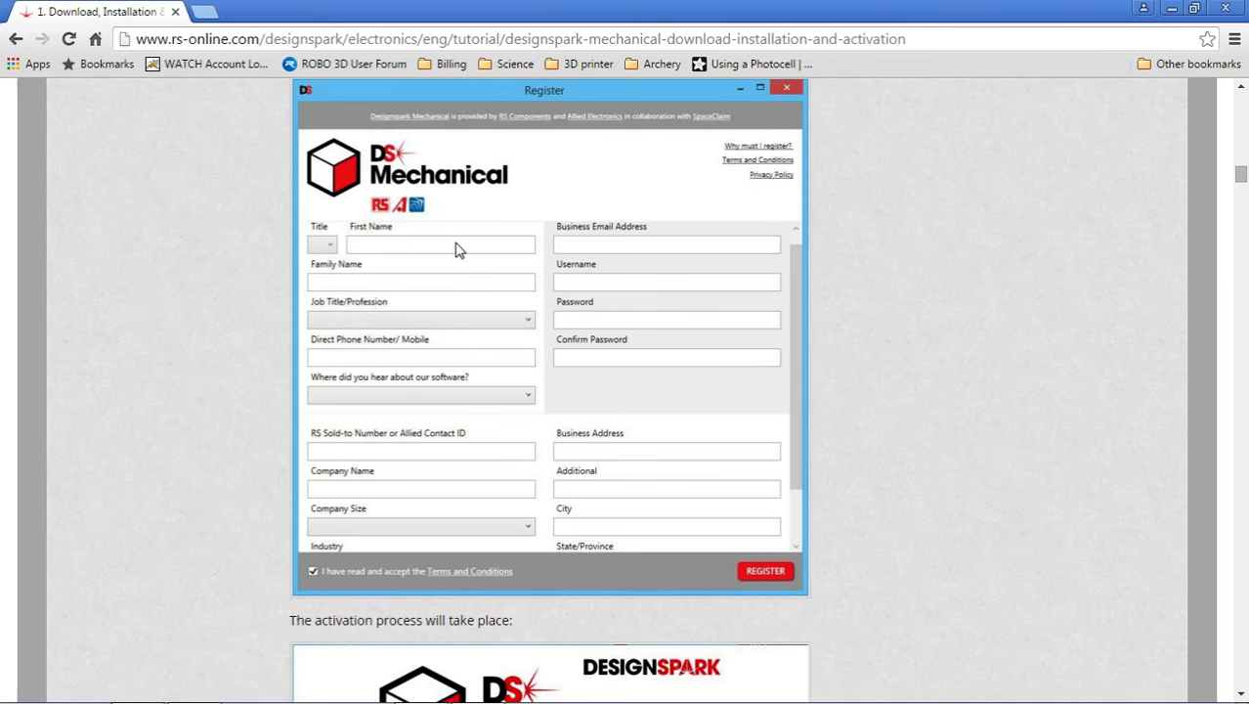
pyautogui.moveTo(602, 254)
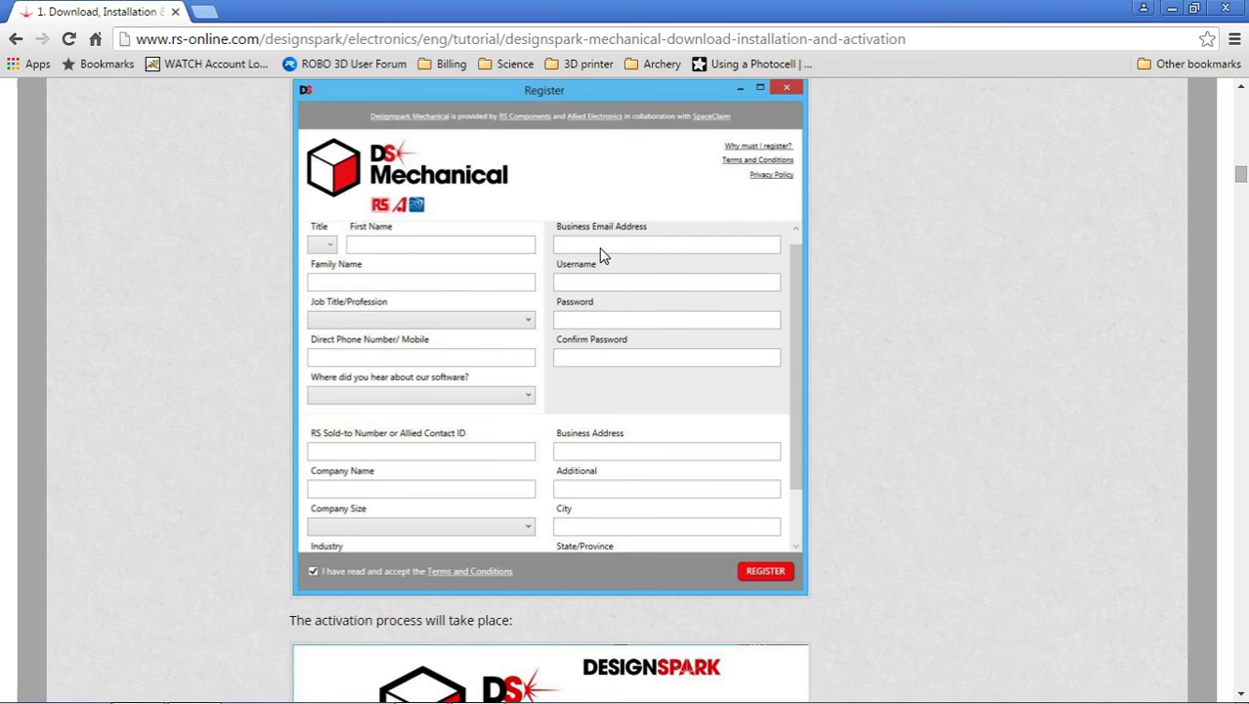
pyautogui.moveTo(663, 251)
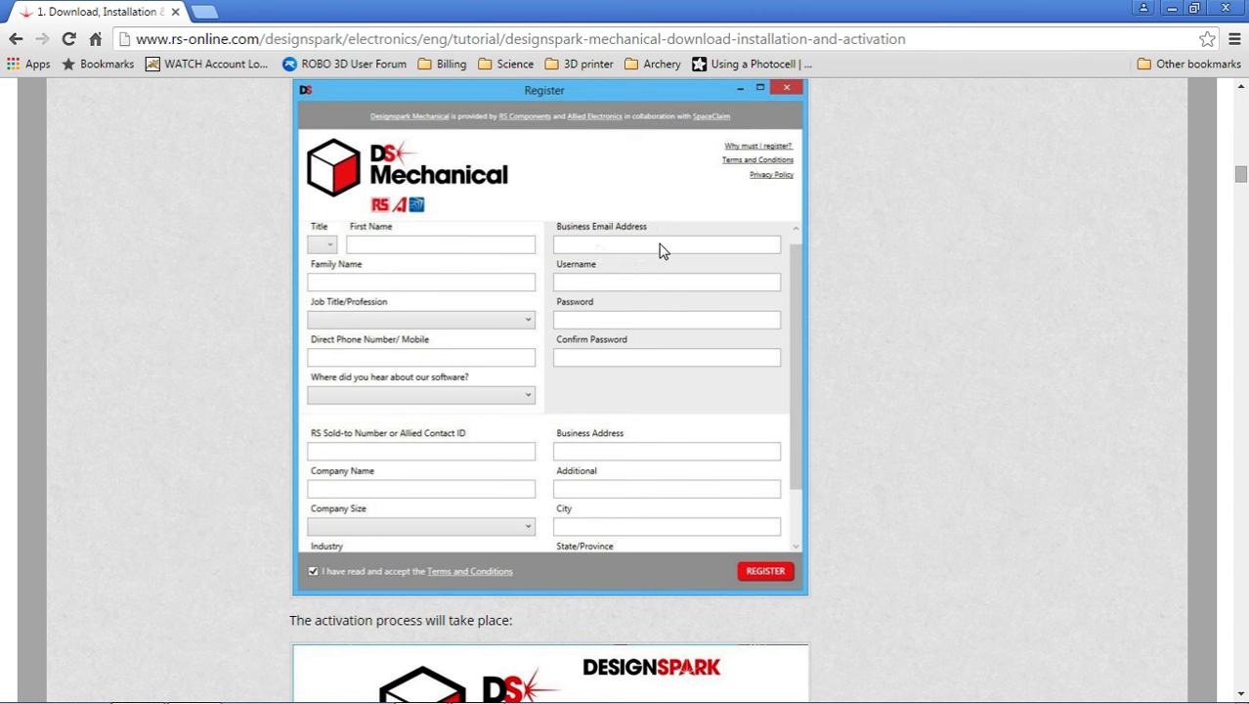
pyautogui.moveTo(608, 290)
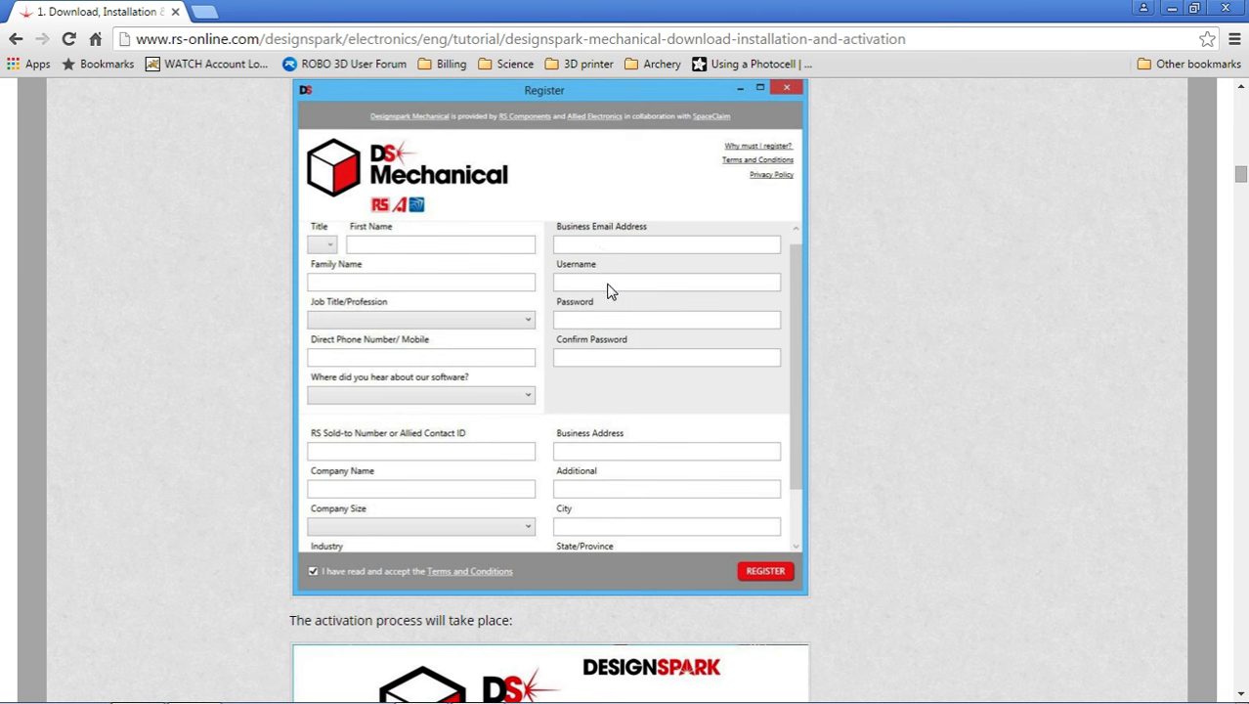
pyautogui.moveTo(571, 285)
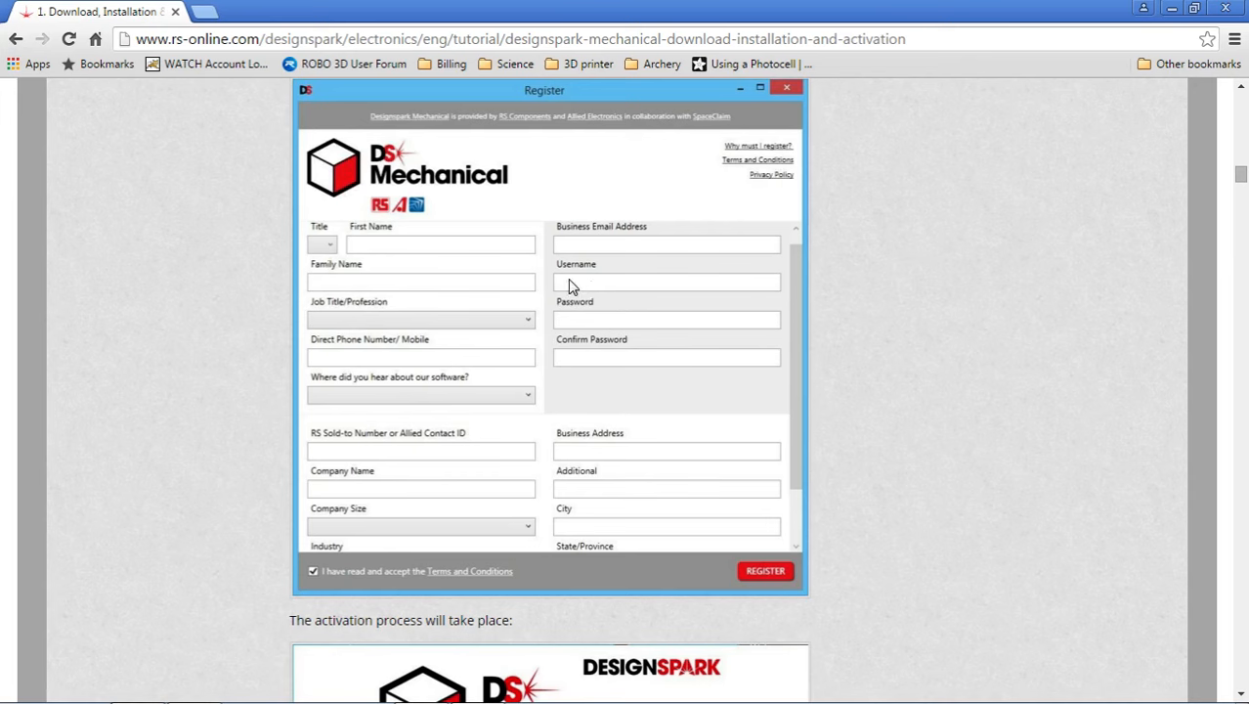
pyautogui.moveTo(664, 293)
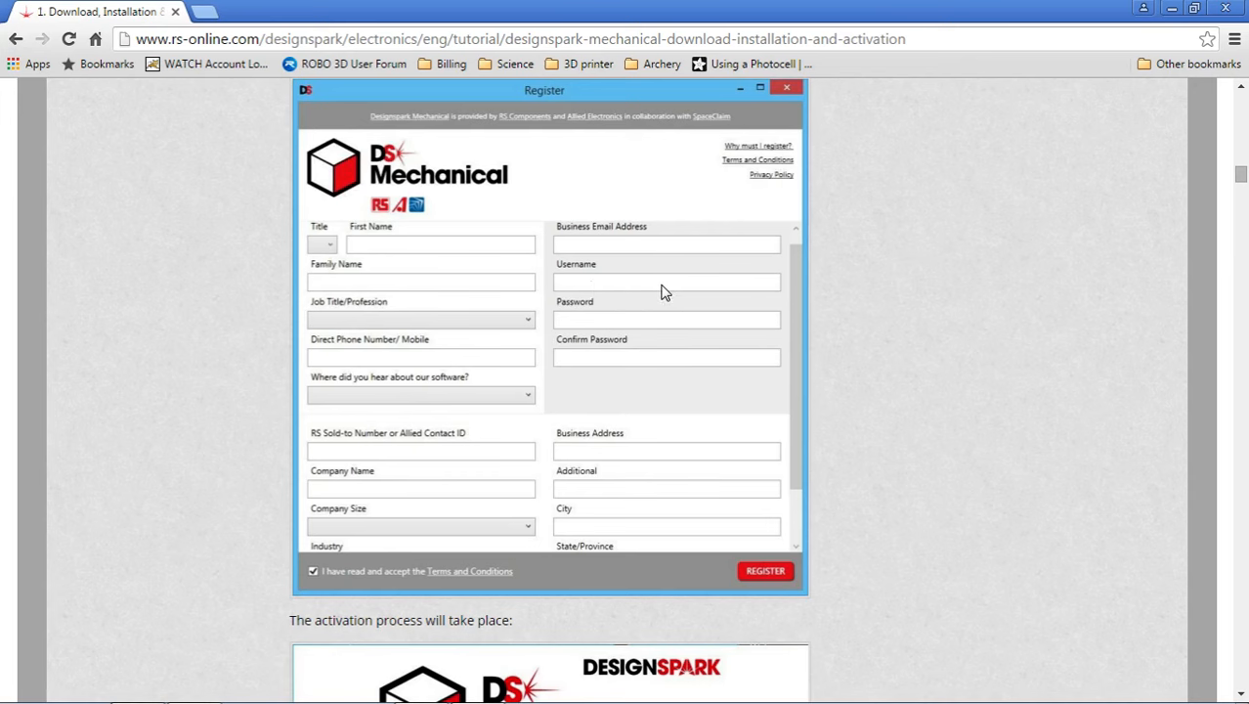
pyautogui.moveTo(575, 313)
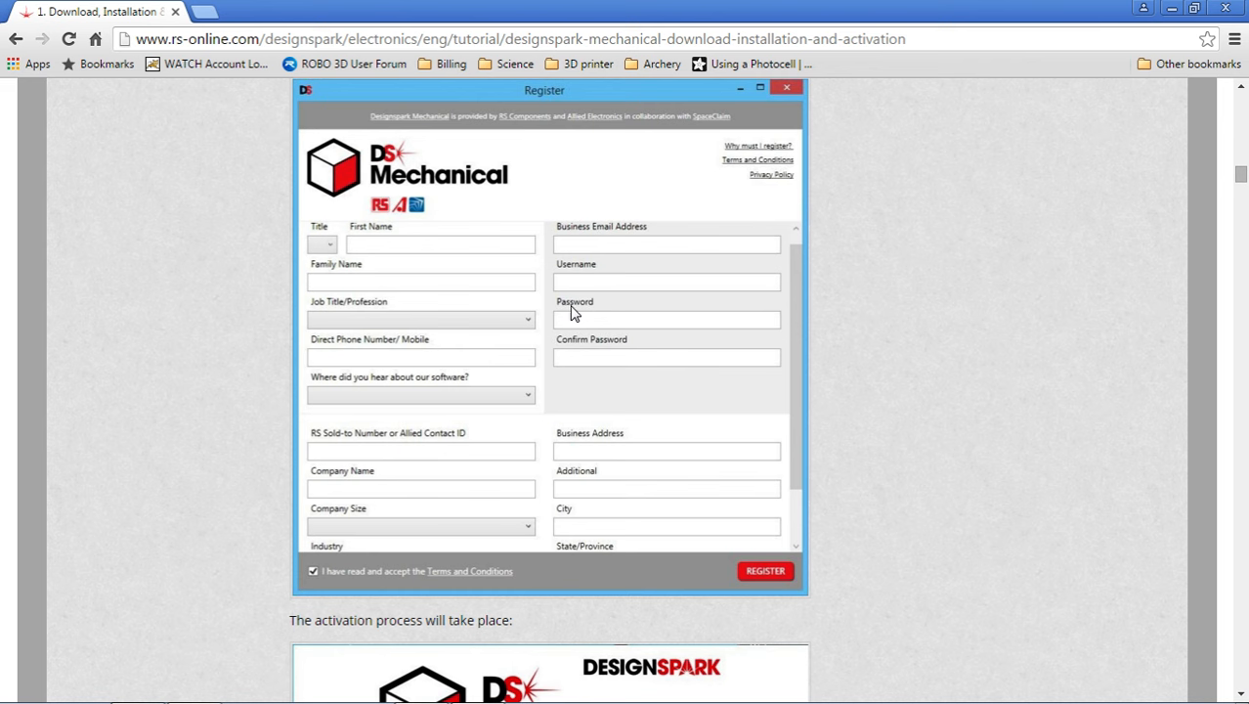
pyautogui.moveTo(582, 355)
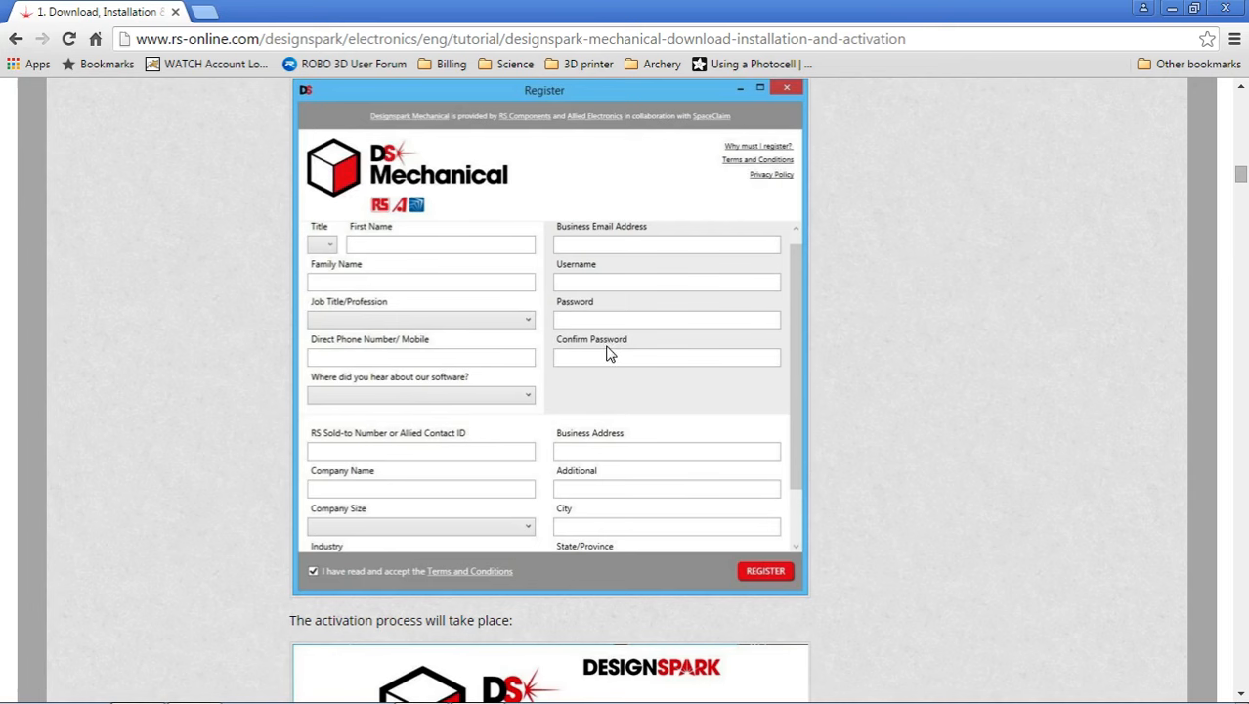
pyautogui.moveTo(363, 323)
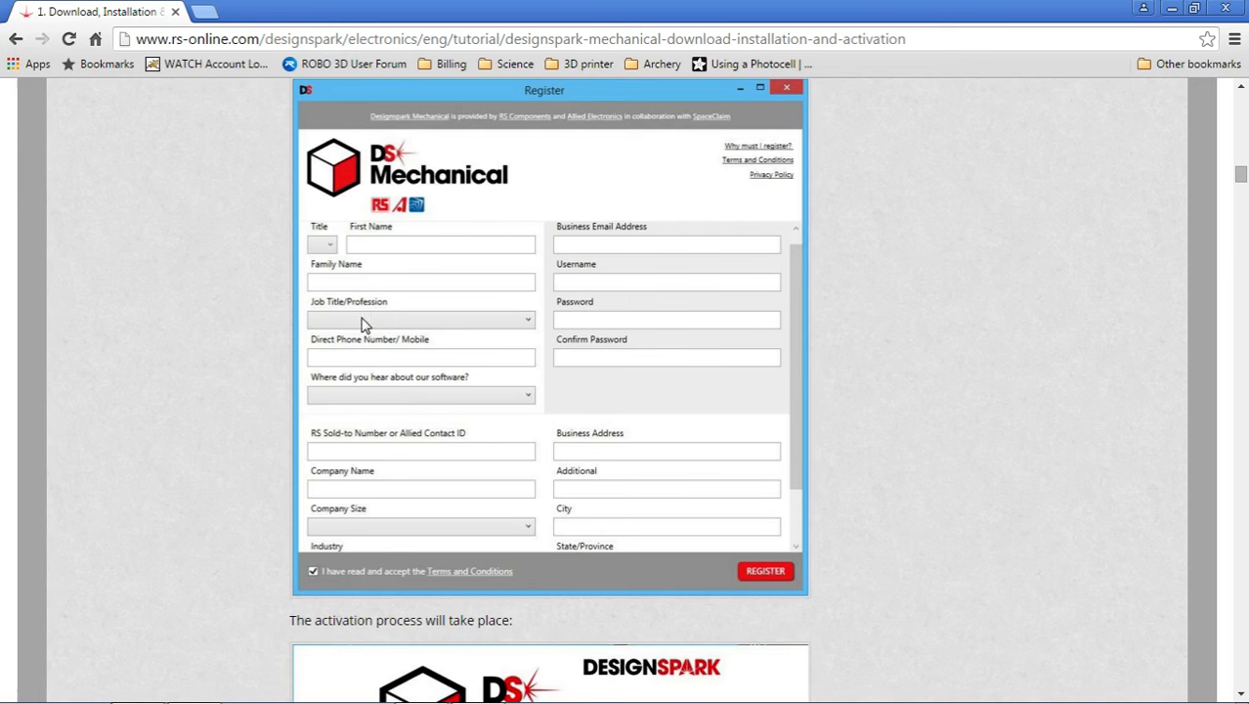
pyautogui.moveTo(375, 359)
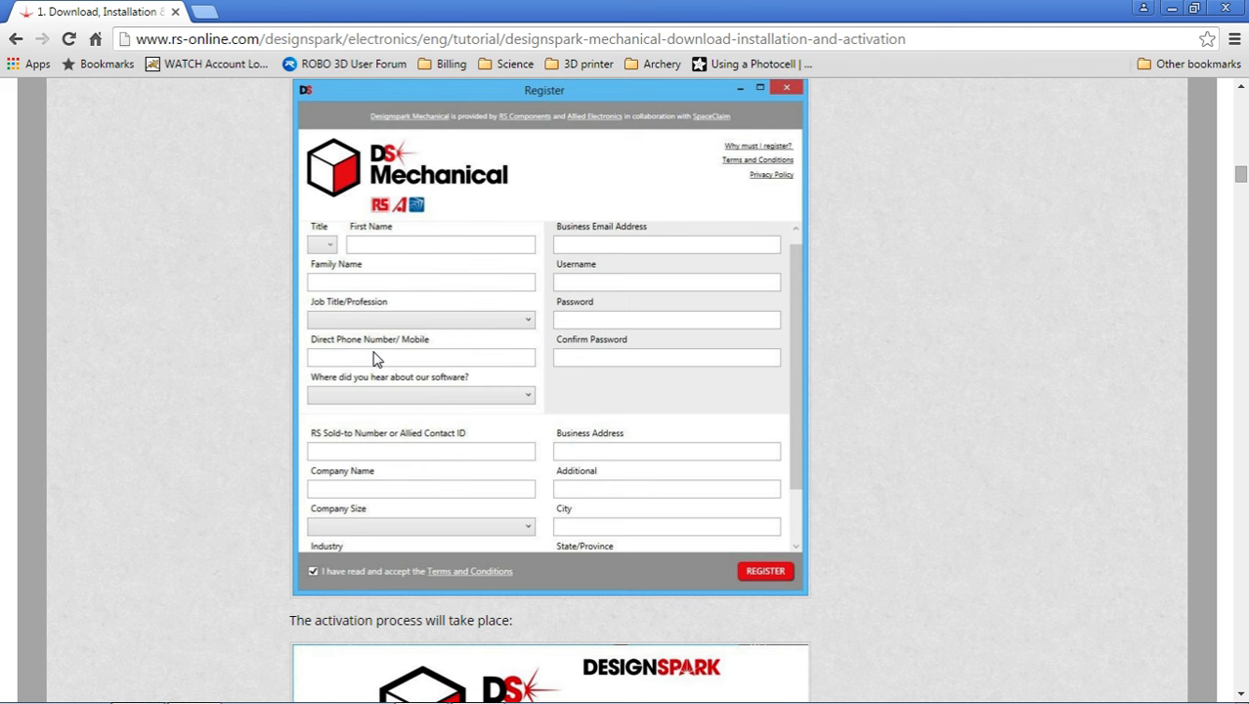
pyautogui.moveTo(415, 362)
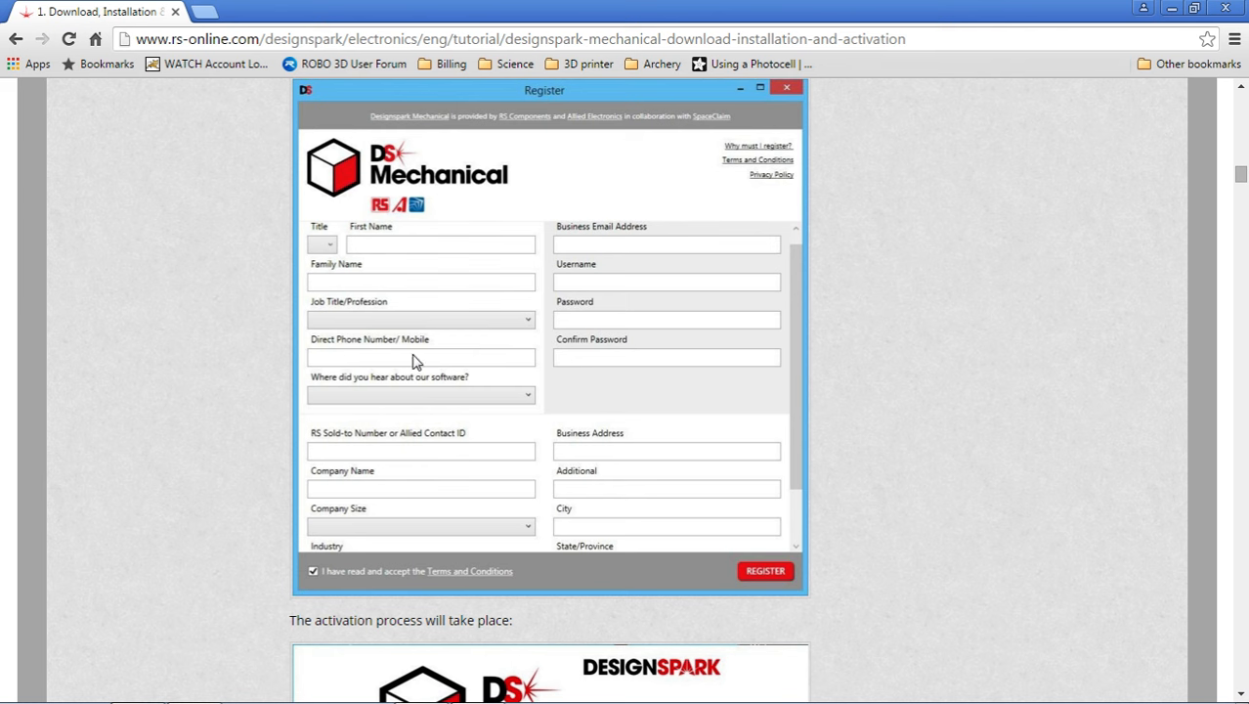
pyautogui.moveTo(408, 394)
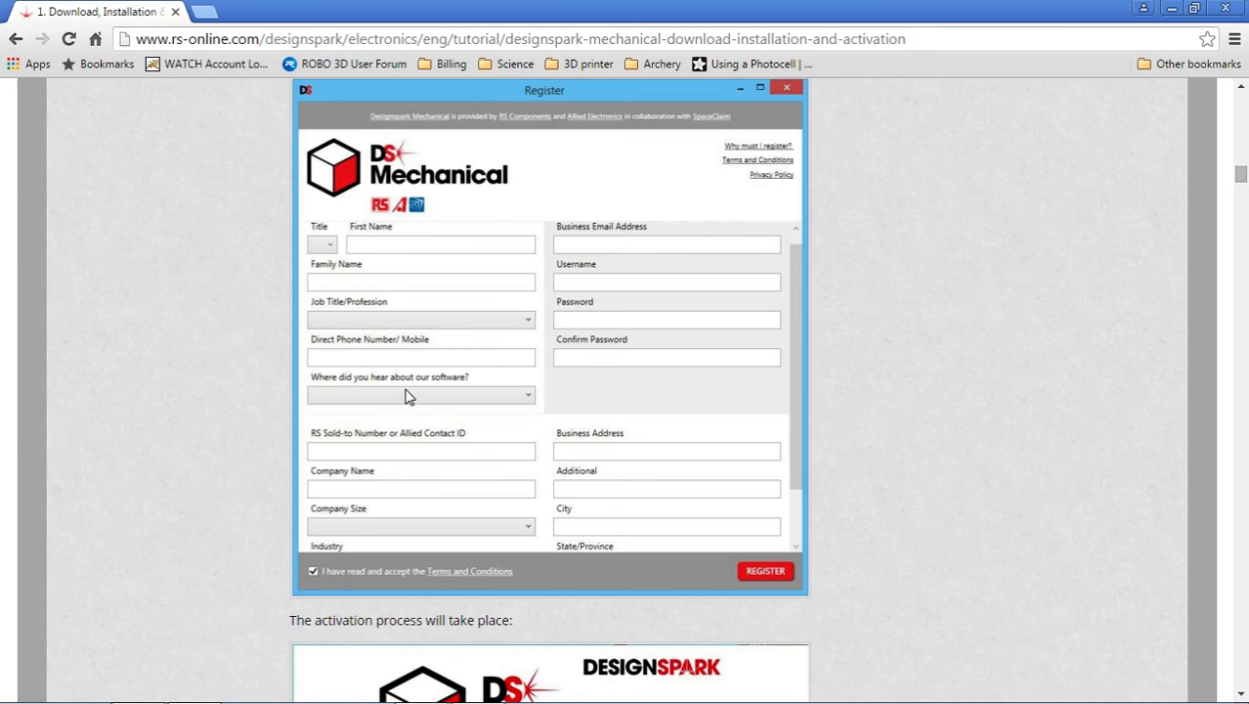
pyautogui.moveTo(434, 458)
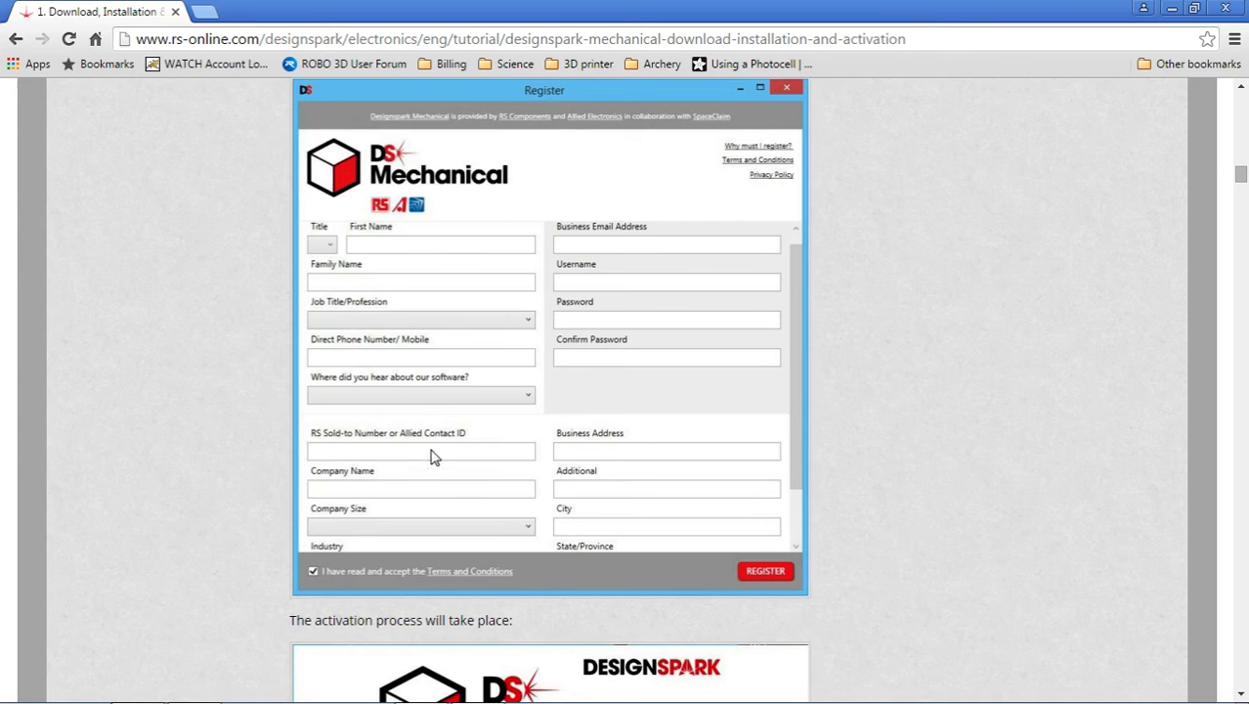
pyautogui.moveTo(411, 428)
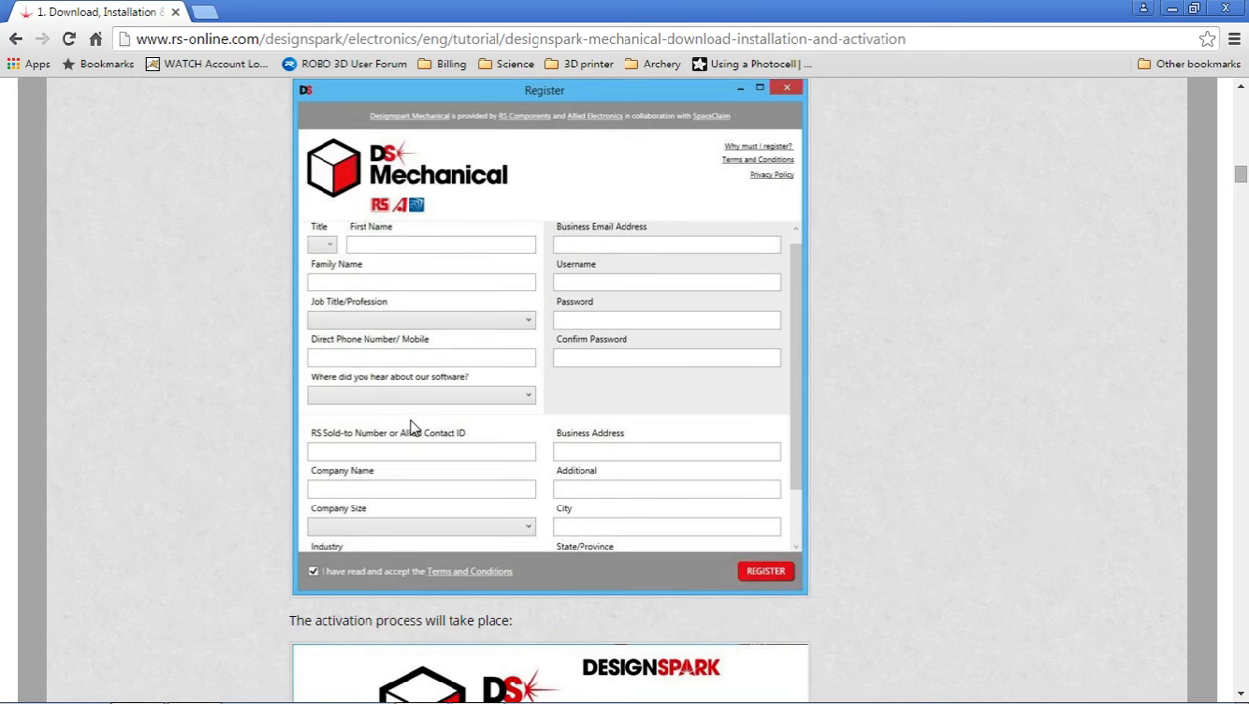
pyautogui.moveTo(359, 501)
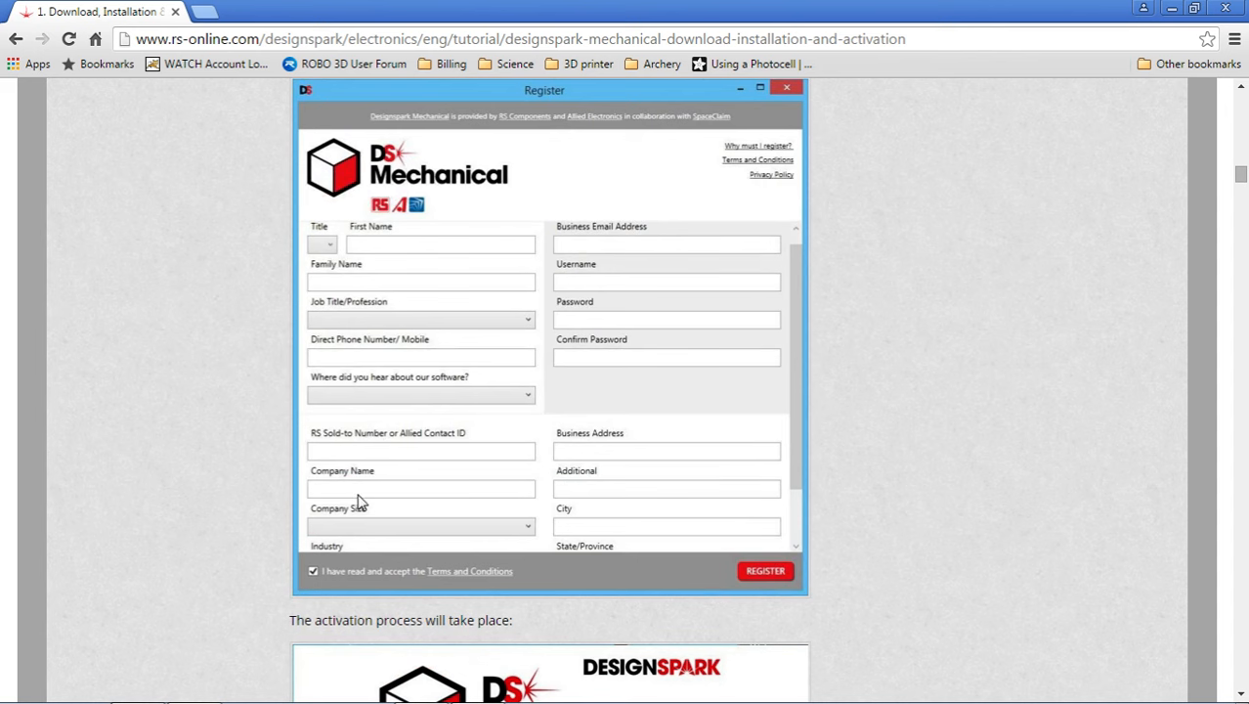
pyautogui.moveTo(434, 481)
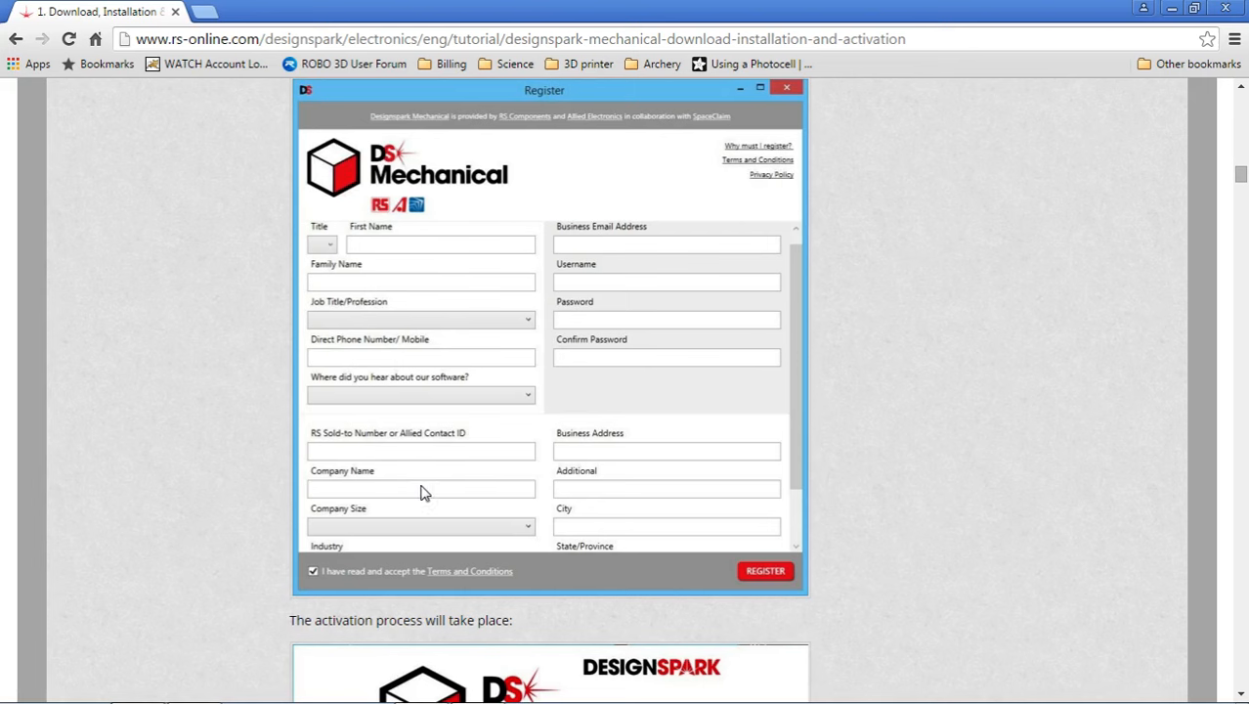
pyautogui.moveTo(371, 527)
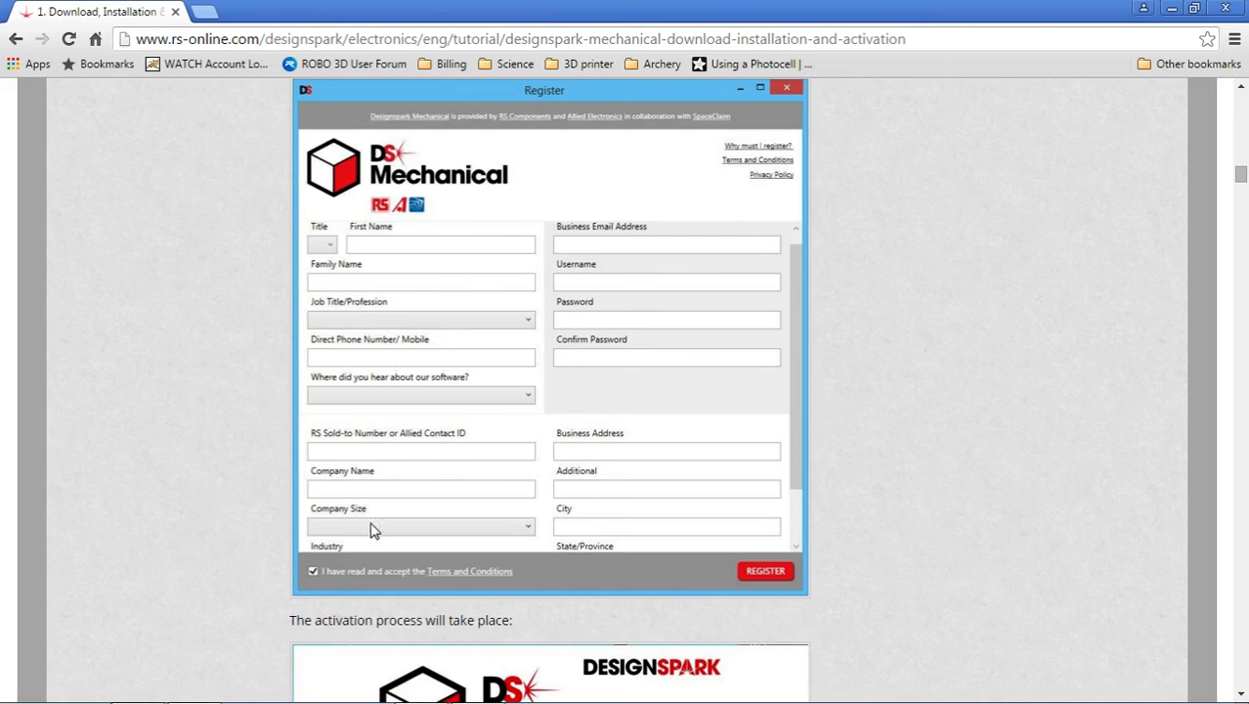
pyautogui.moveTo(322, 449)
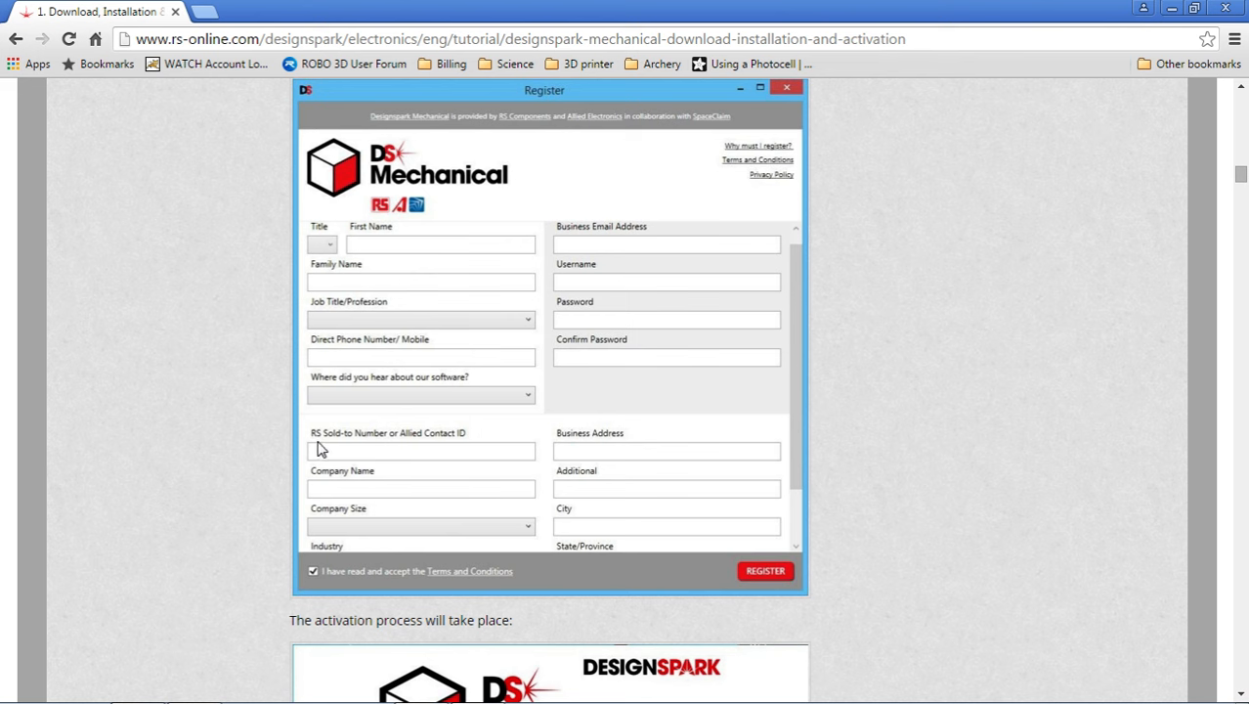
pyautogui.moveTo(344, 457)
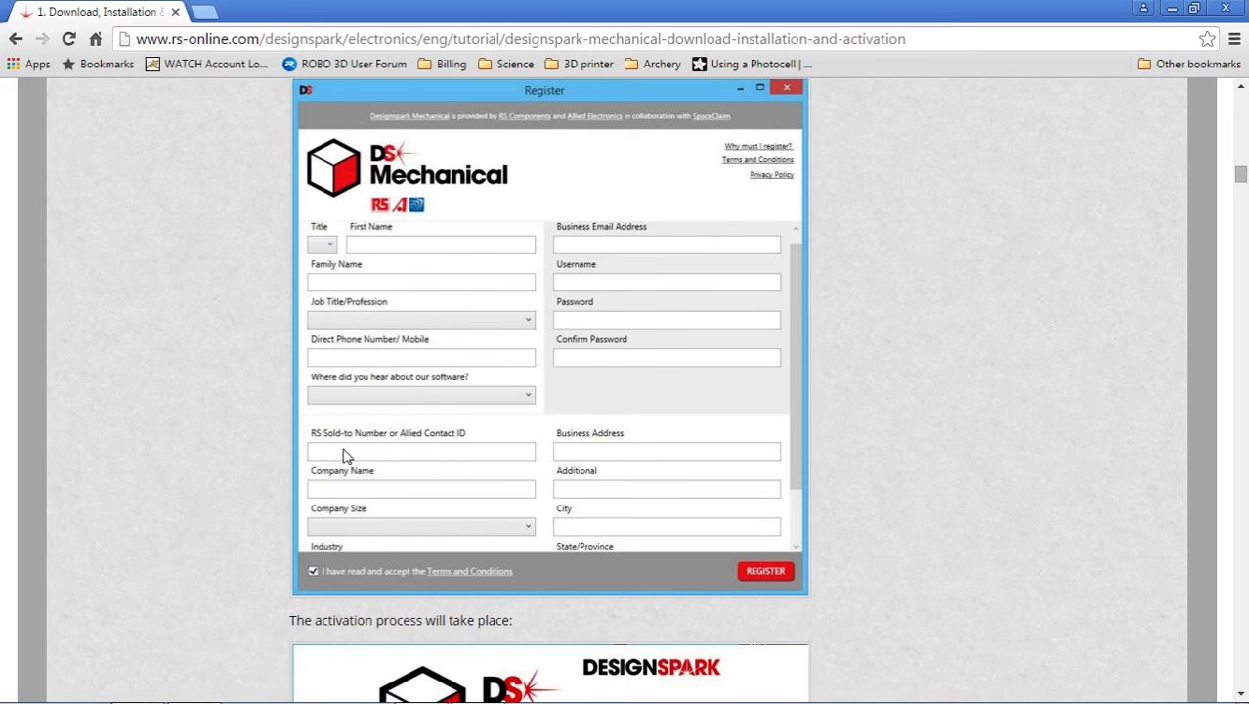
pyautogui.moveTo(336, 465)
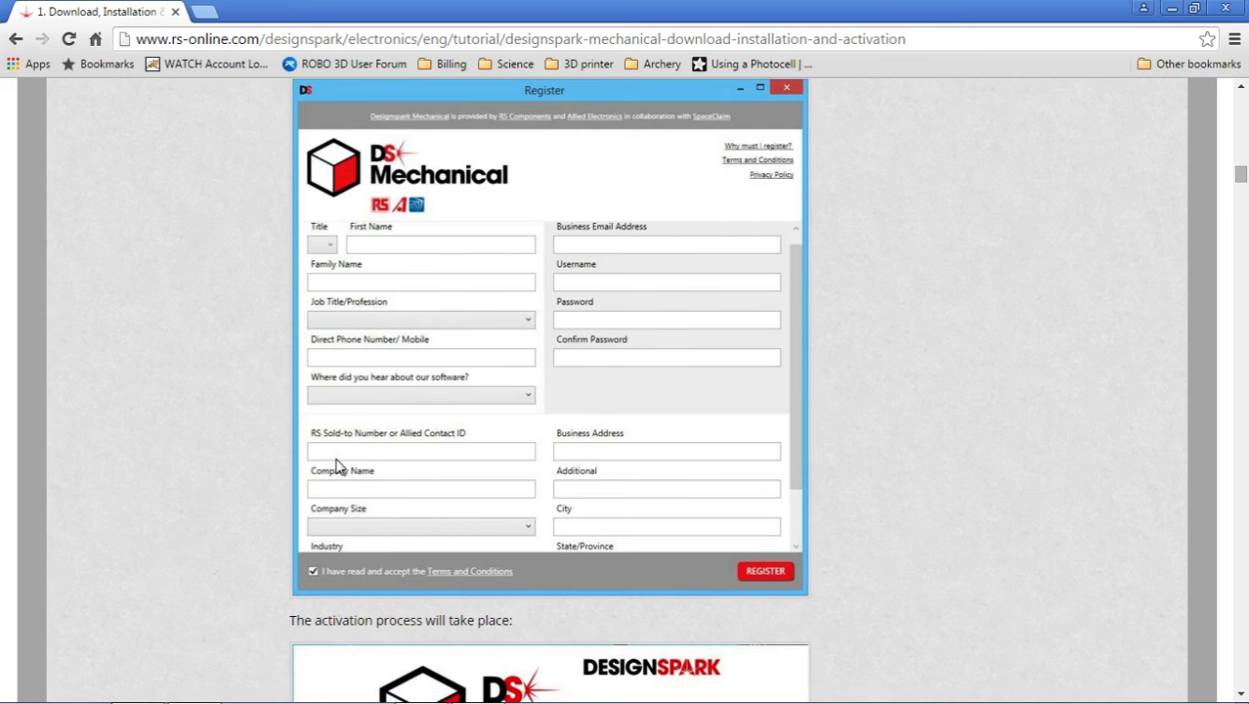
pyautogui.moveTo(407, 461)
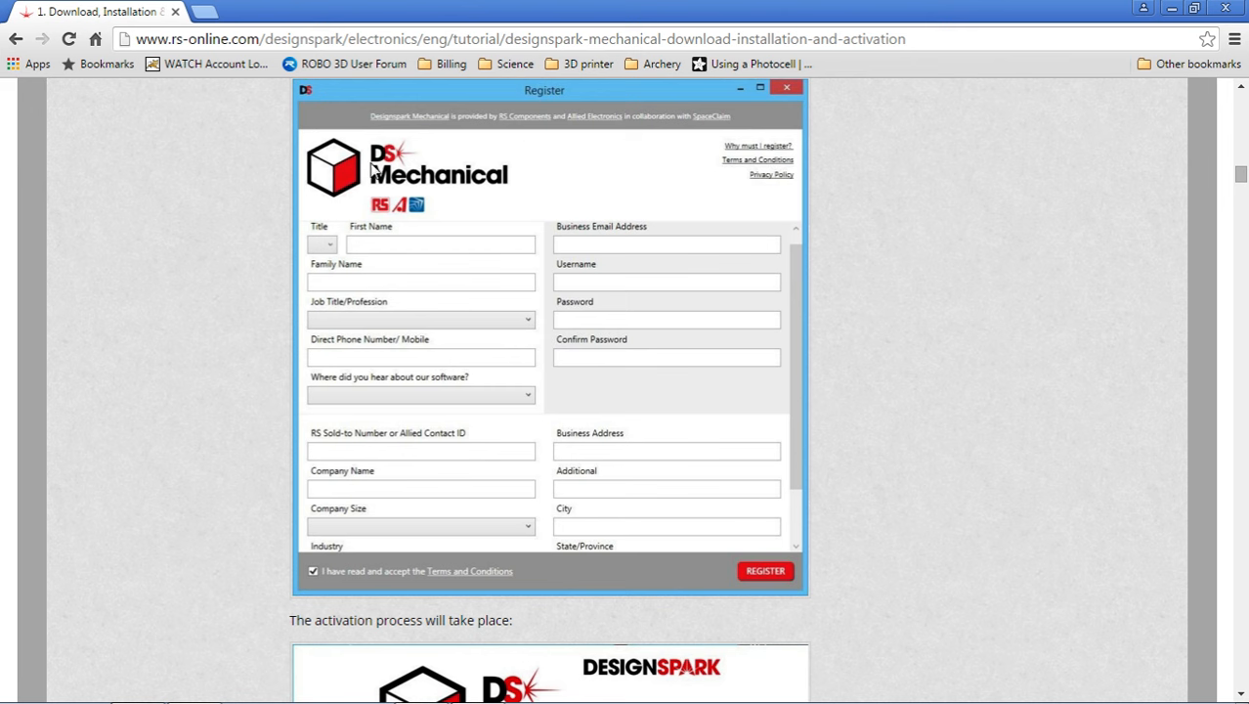
pyautogui.moveTo(426, 457)
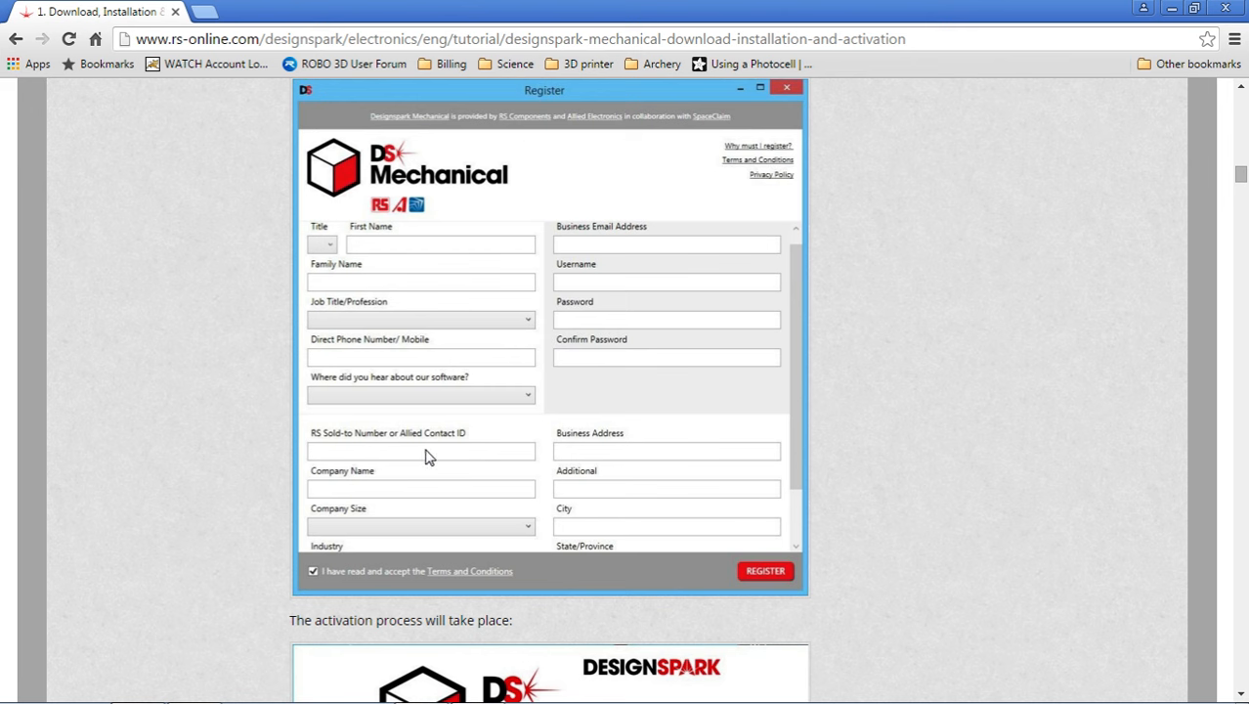
pyautogui.moveTo(408, 462)
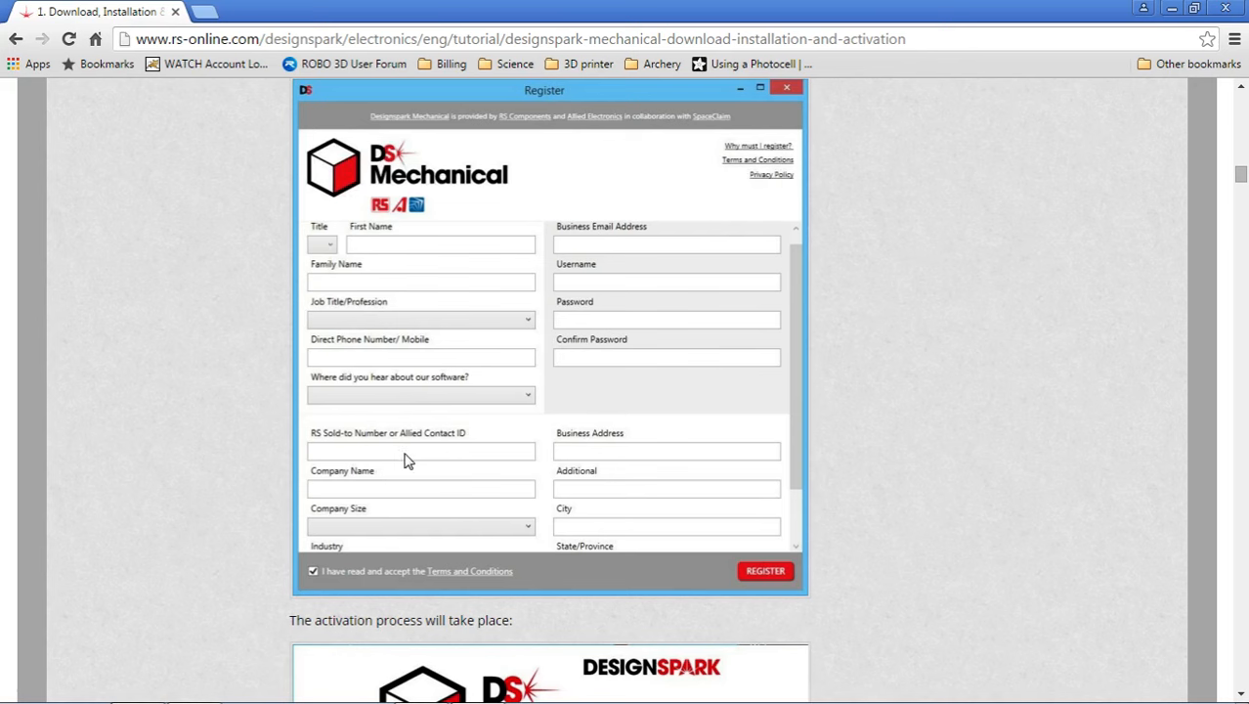
pyautogui.moveTo(350, 458)
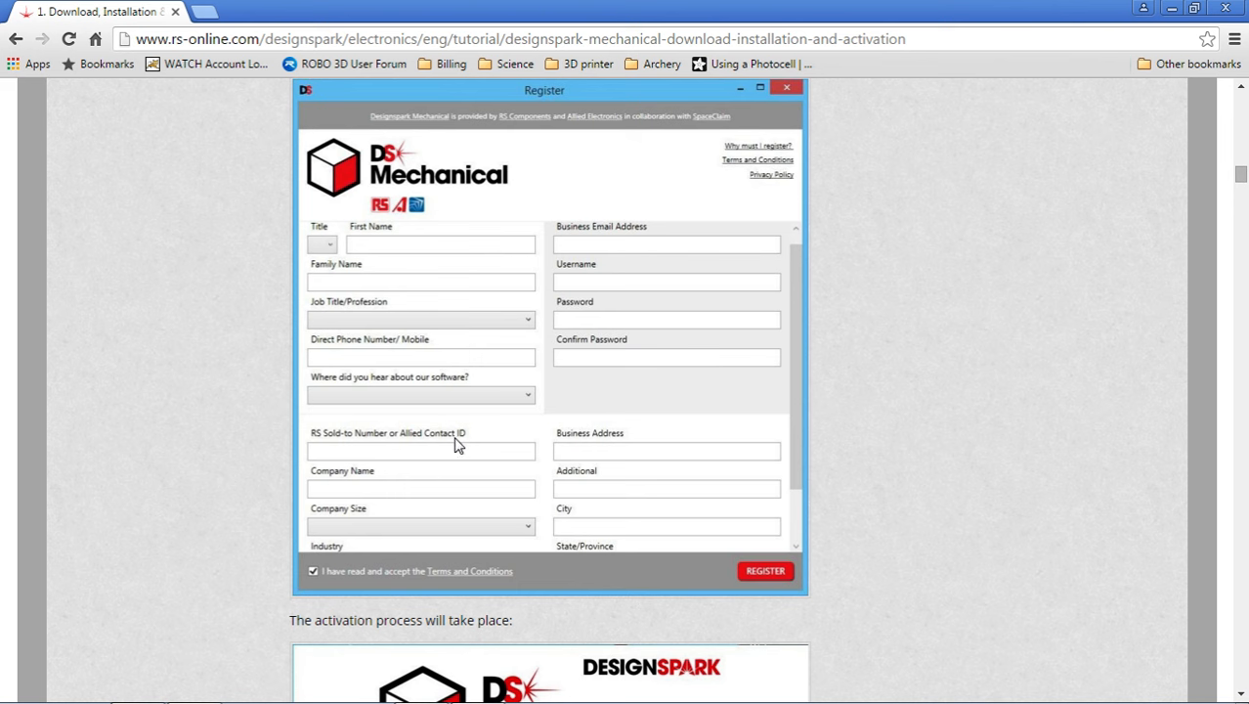
pyautogui.moveTo(506, 462)
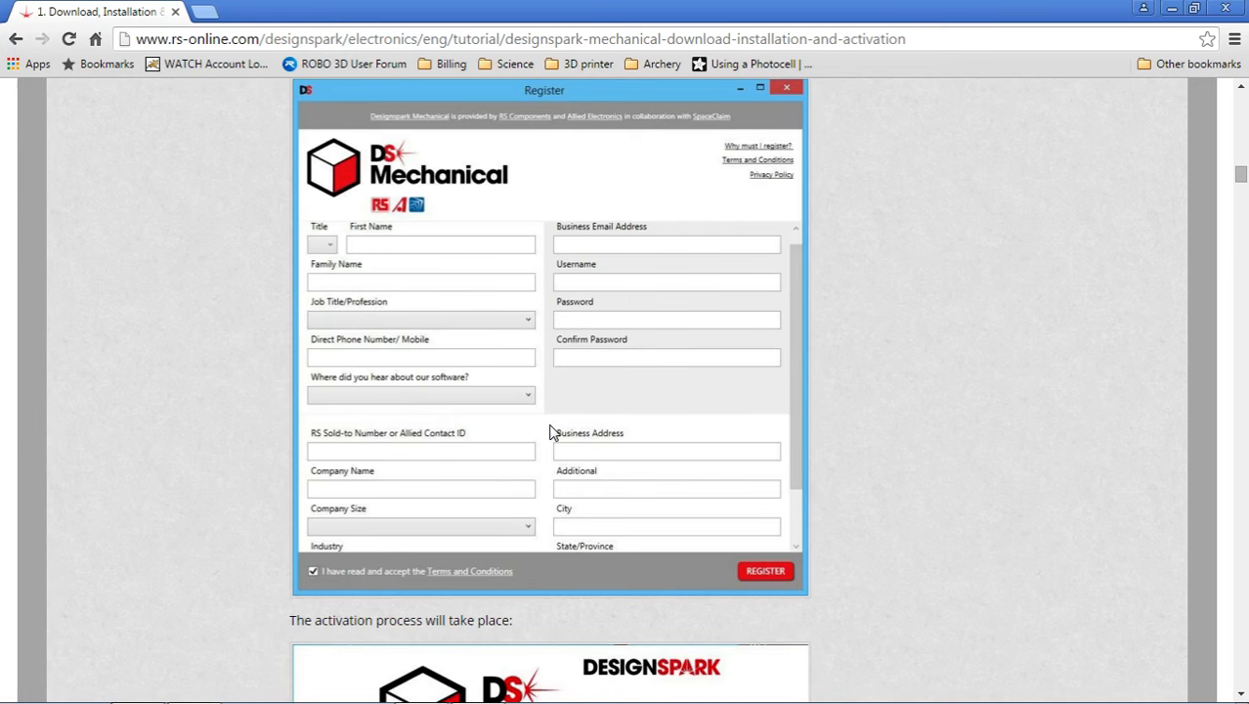
# Step: Scroll the tutorial past the Register form to the activation and software-opening screenshots
pyautogui.scroll(-3)
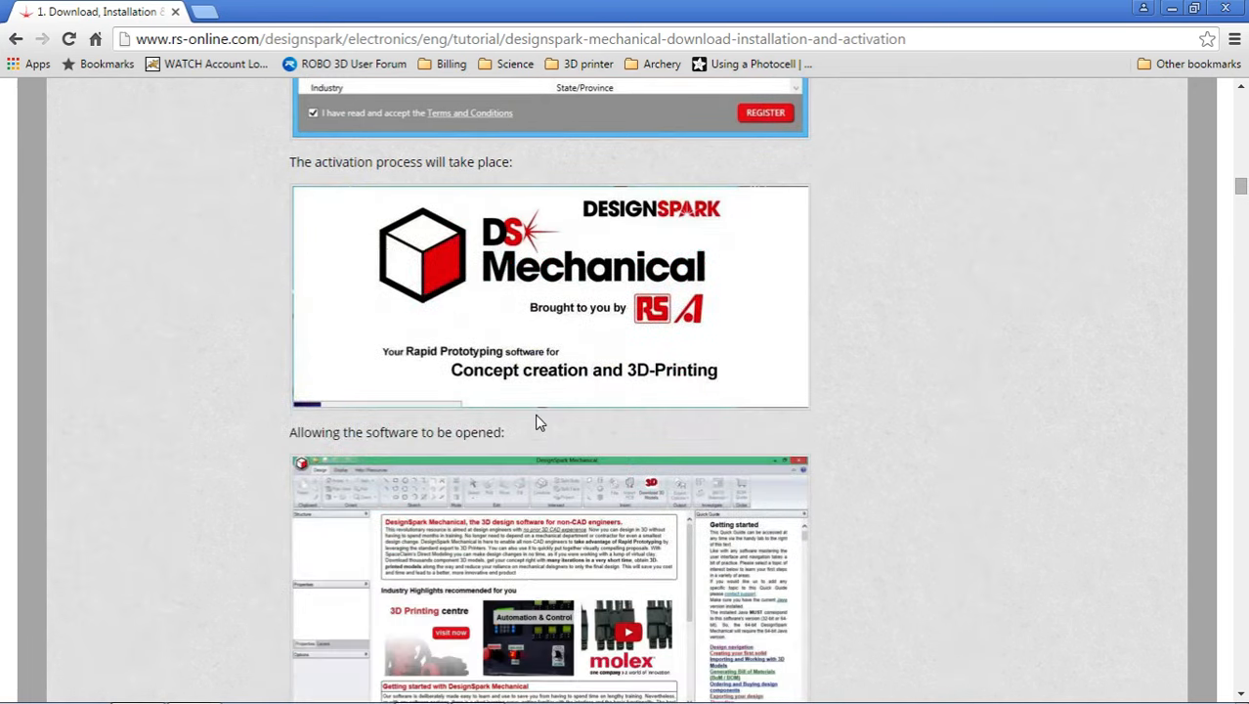
pyautogui.scroll(3)
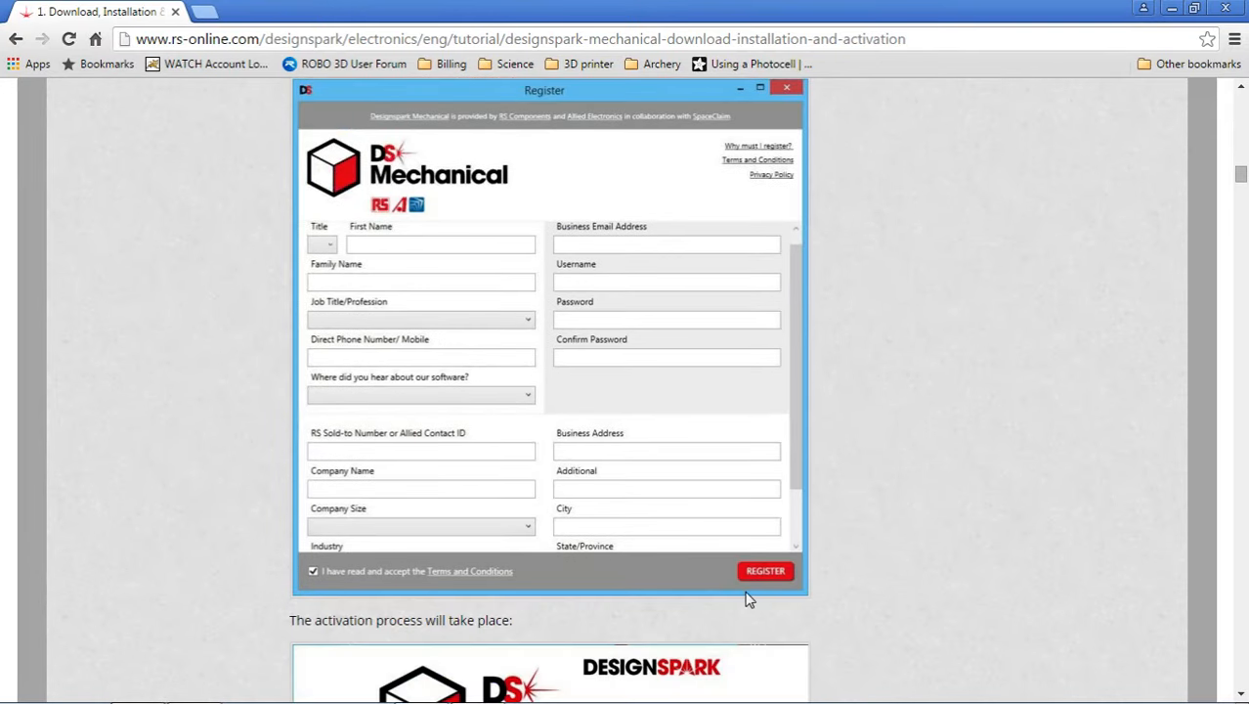
pyautogui.moveTo(584, 395)
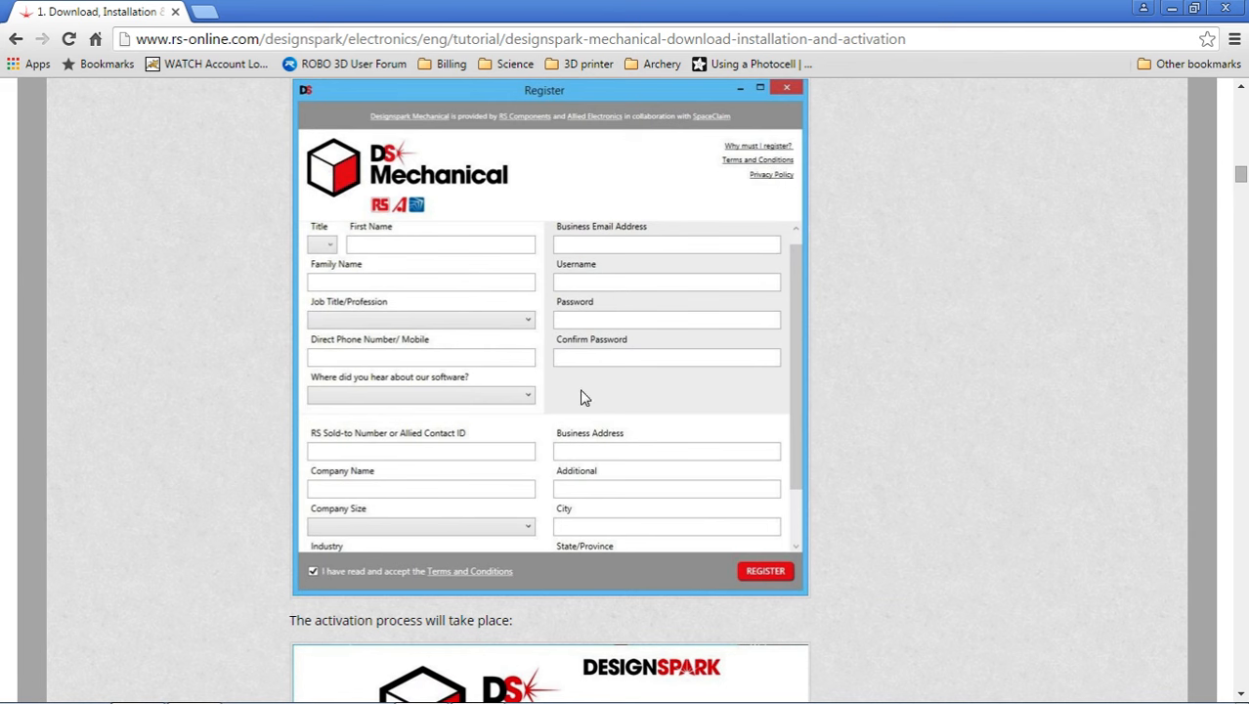
pyautogui.moveTo(1020, 430)
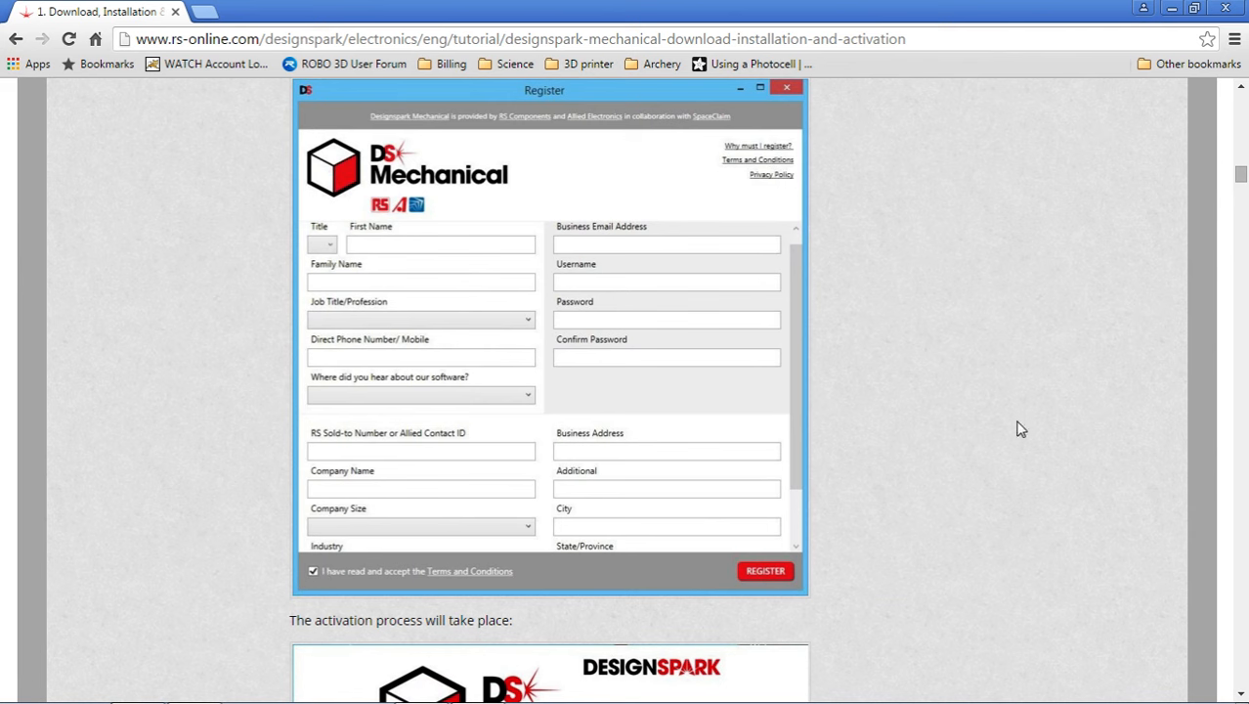
pyautogui.moveTo(946, 354)
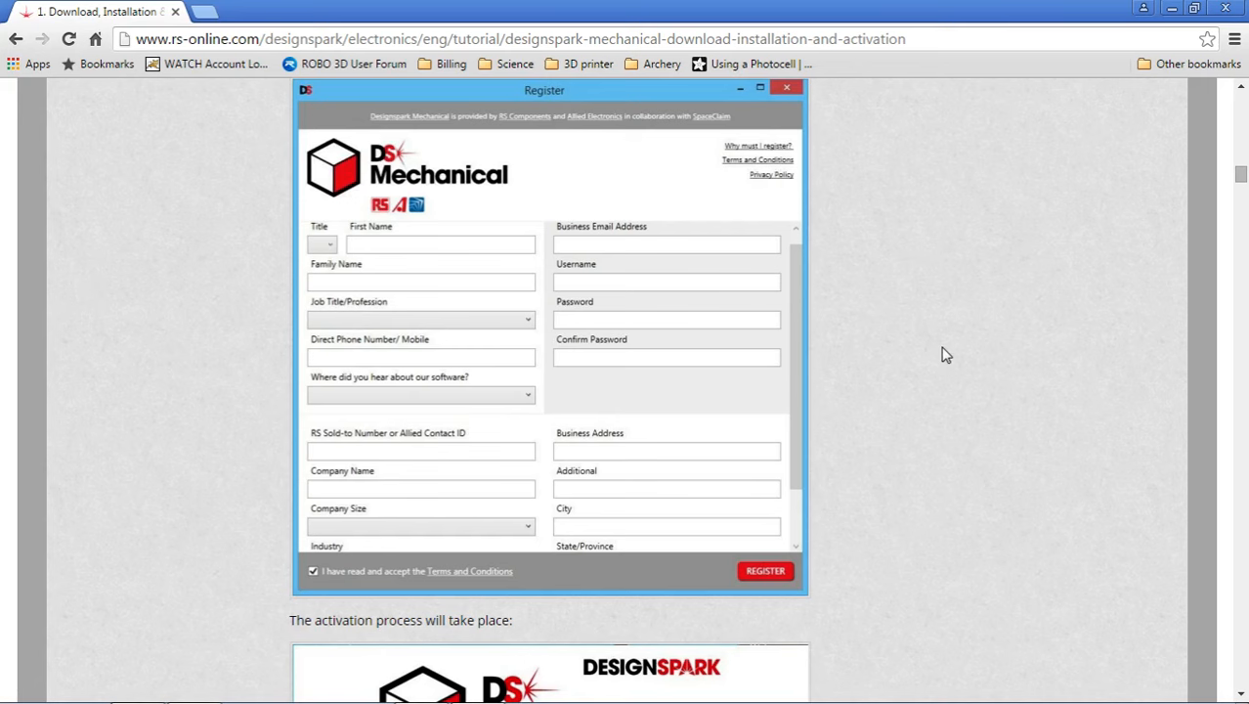
pyautogui.moveTo(219, 424)
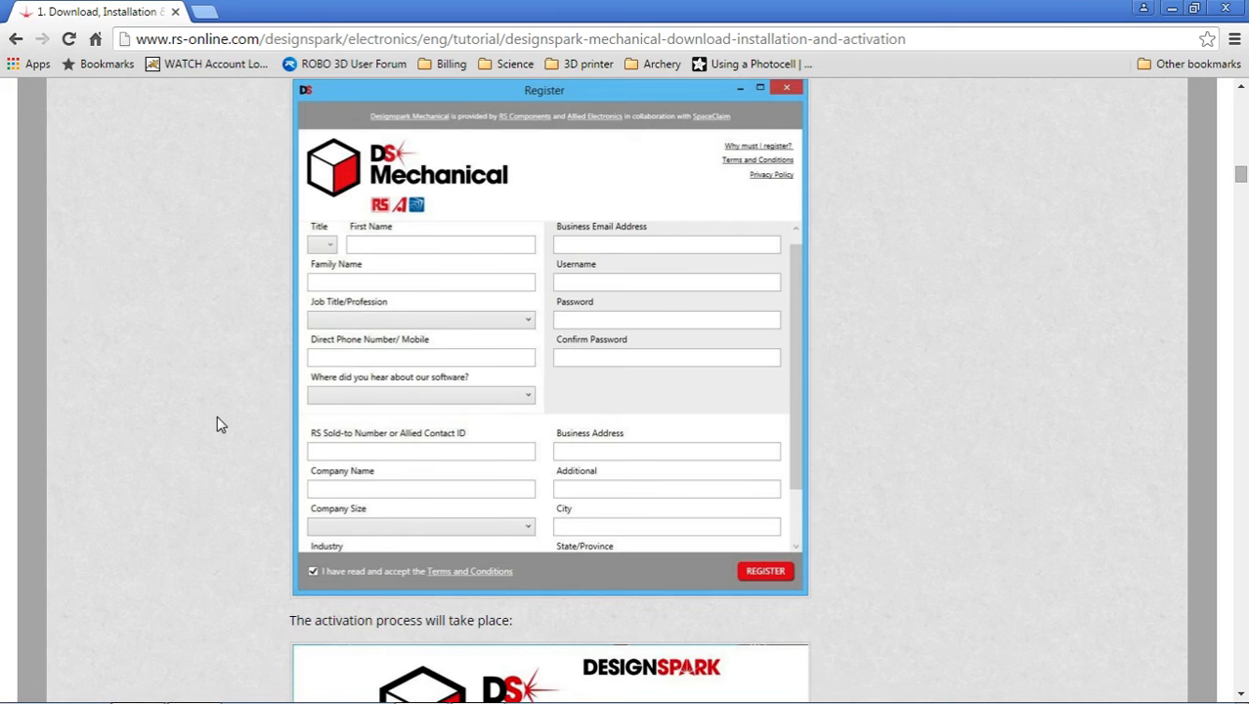
pyautogui.scroll(-3)
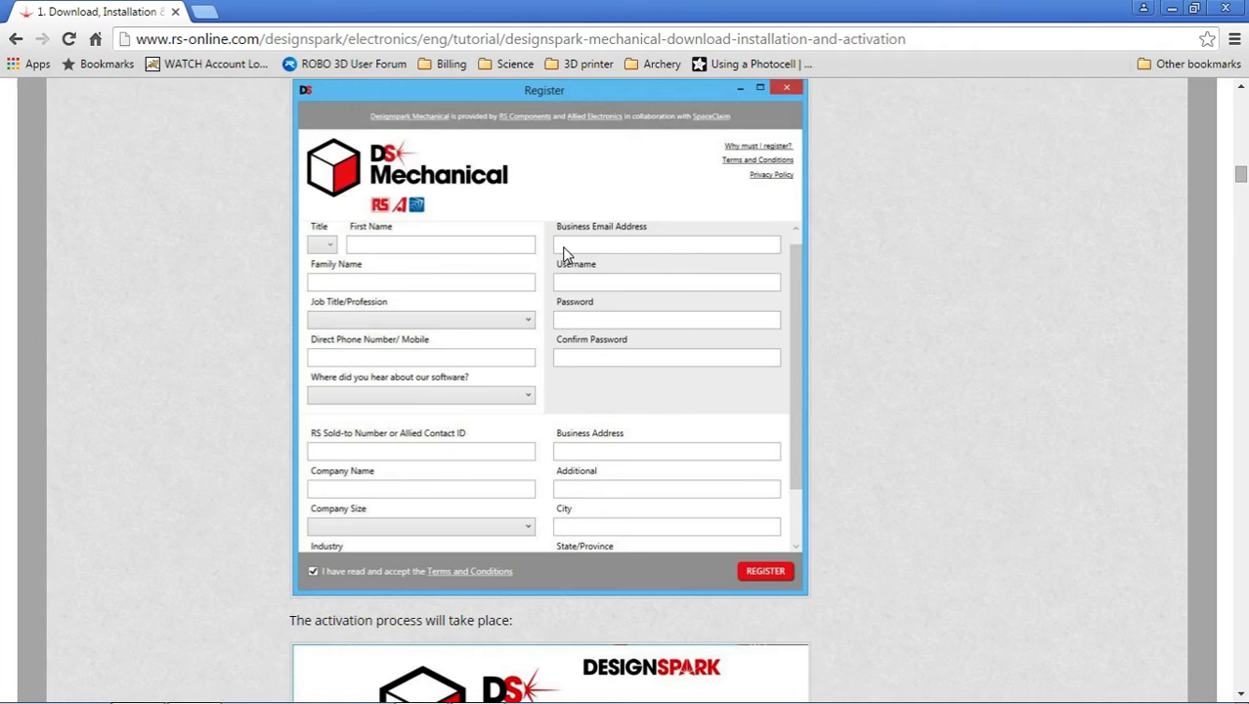
pyautogui.moveTo(668, 305)
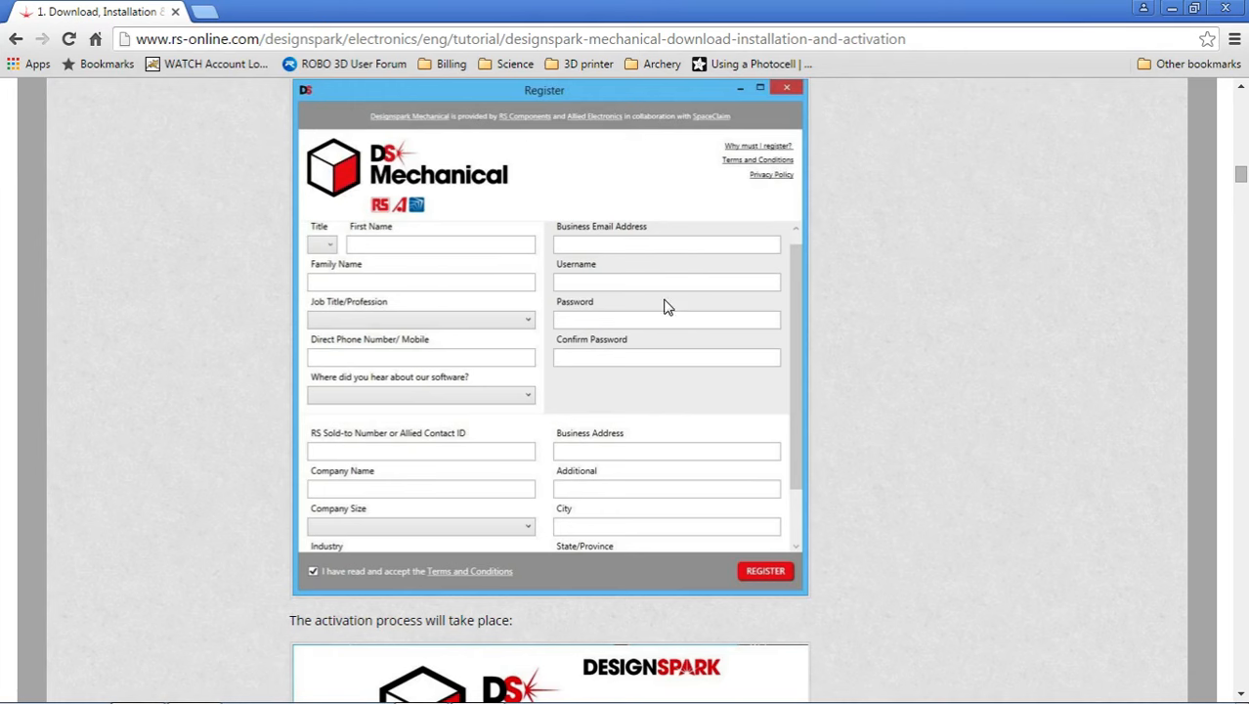
pyautogui.scroll(-3)
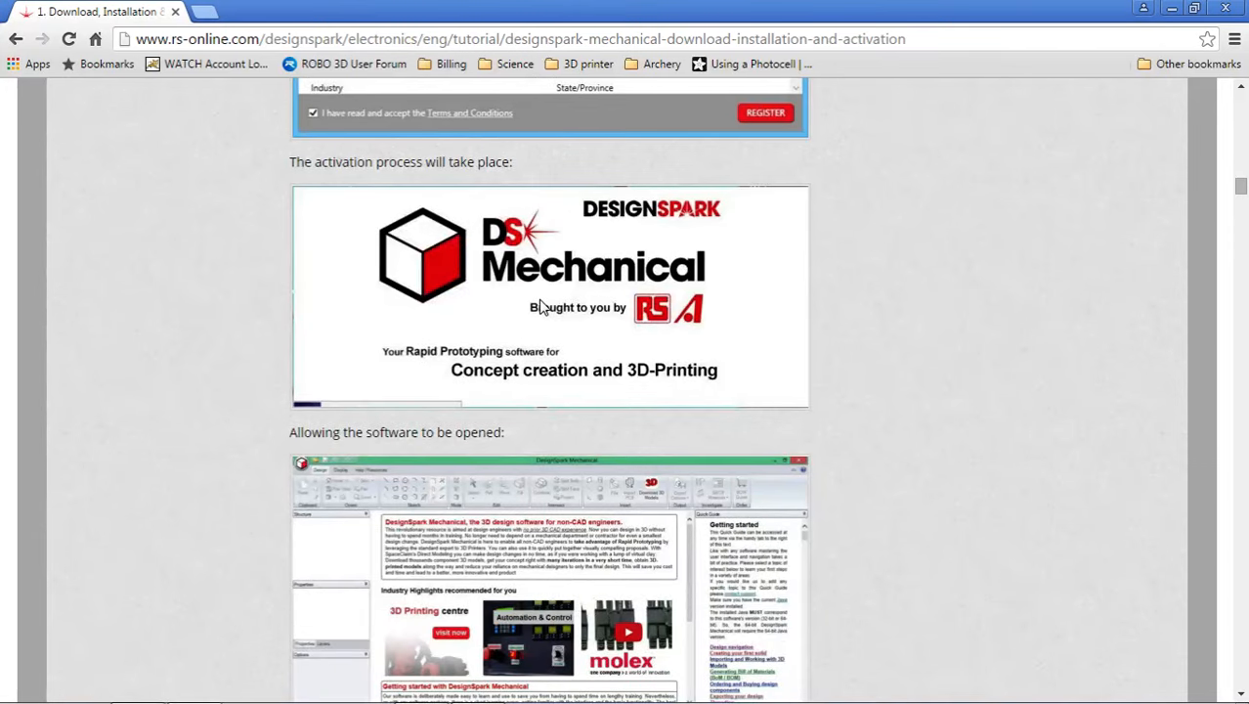
pyautogui.scroll(-3)
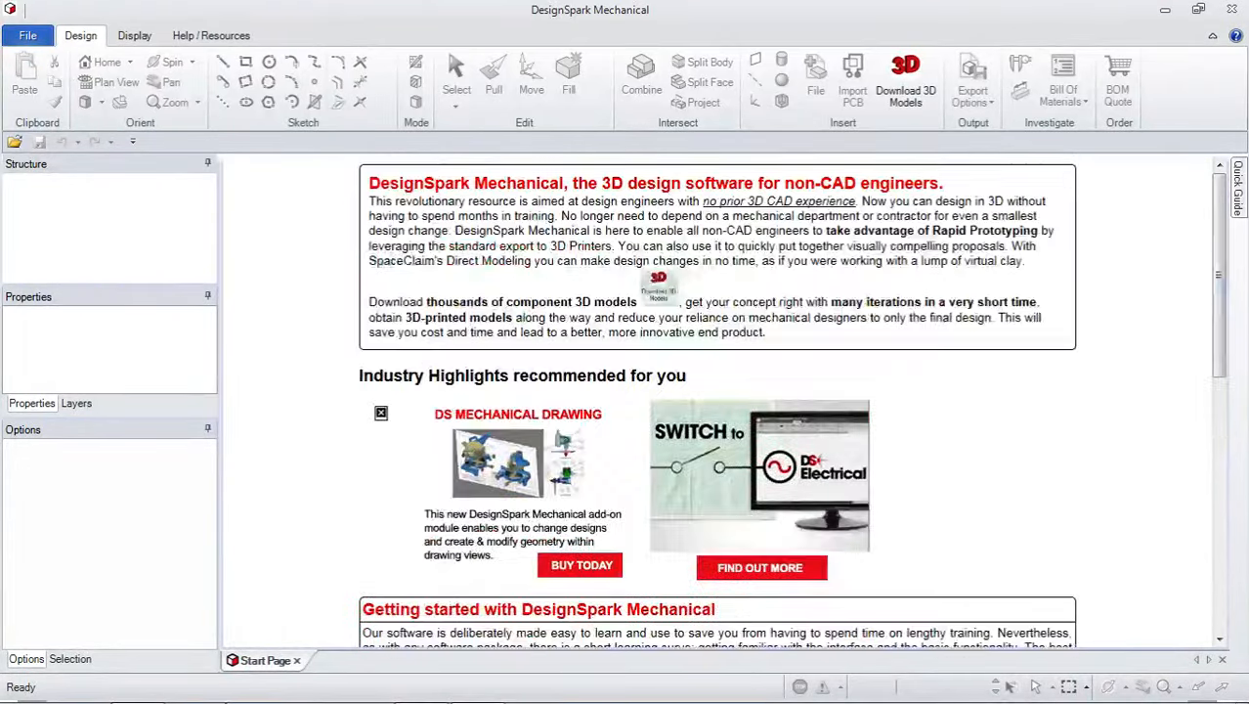
# Step: Close the Start Page tab, leaving an empty workspace with no design open
pyautogui.click(297, 660)
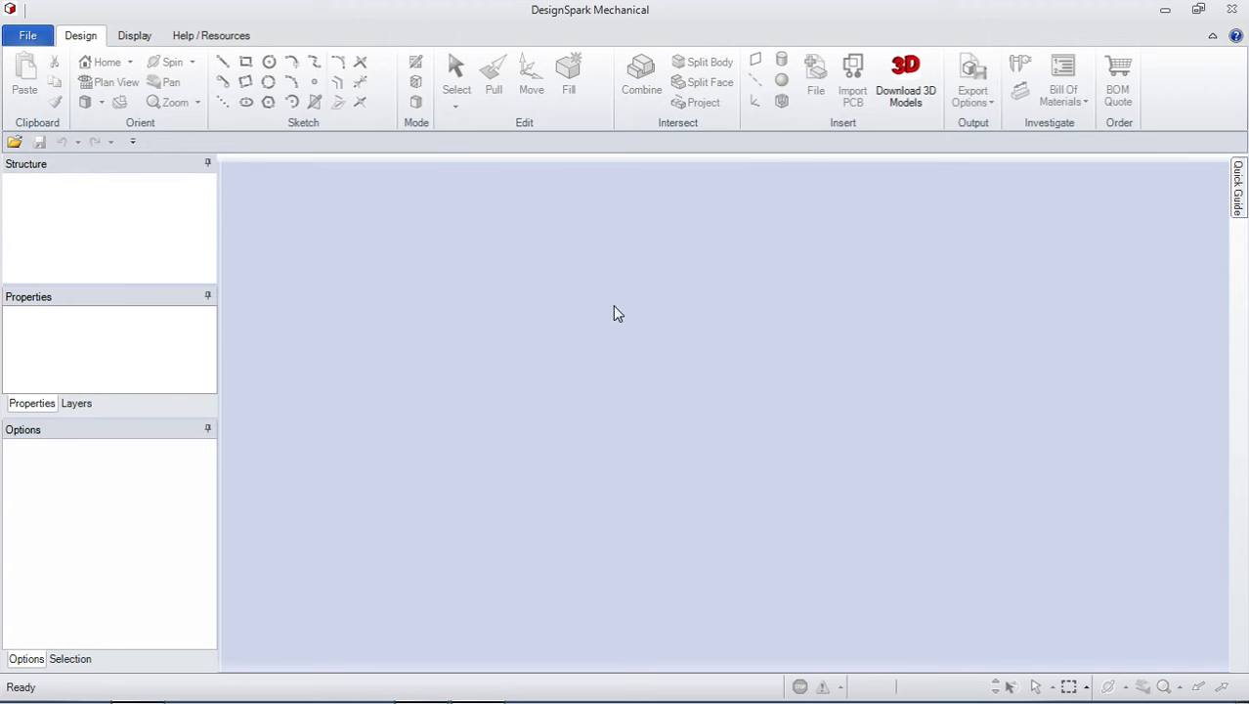
pyautogui.click(27, 35)
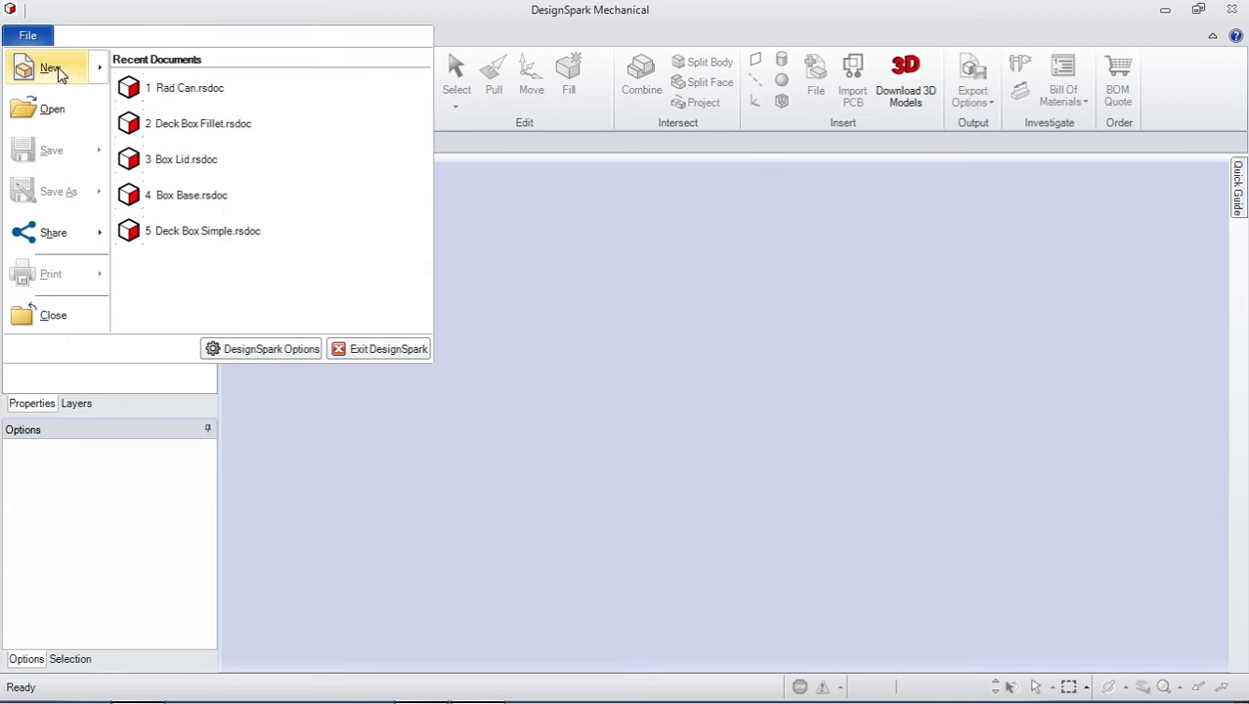
pyautogui.click(51, 66)
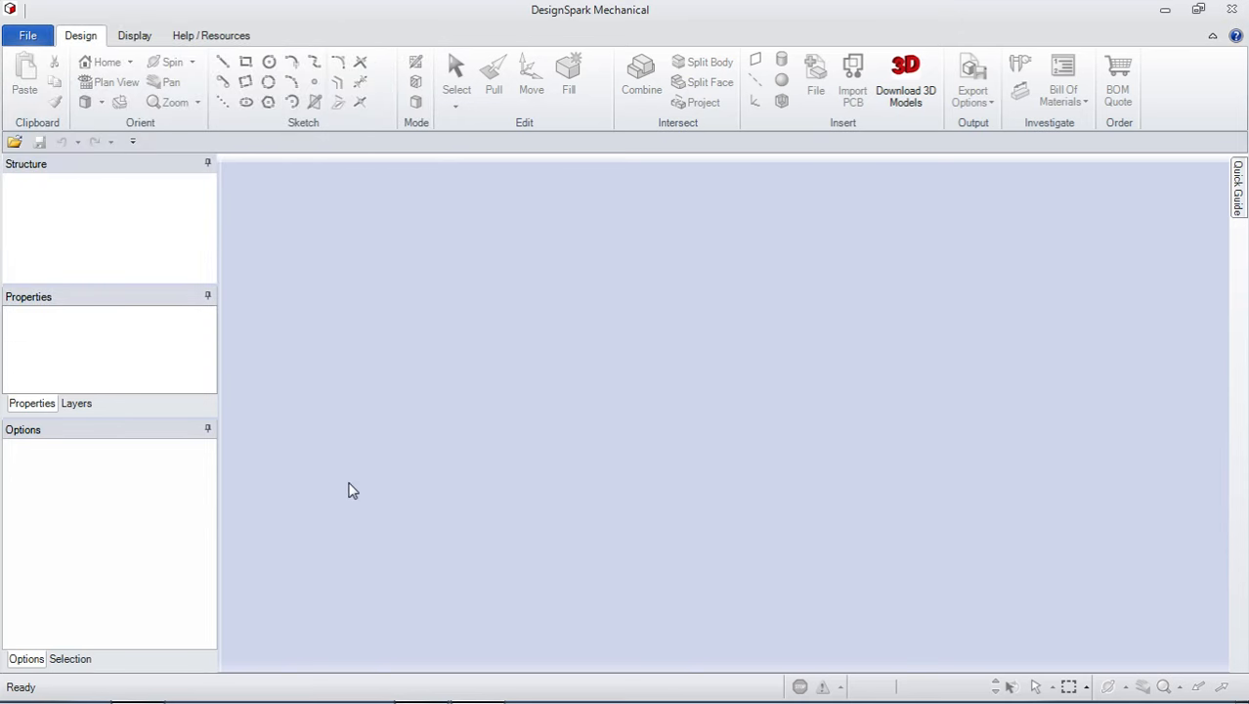
pyautogui.moveTo(190, 262)
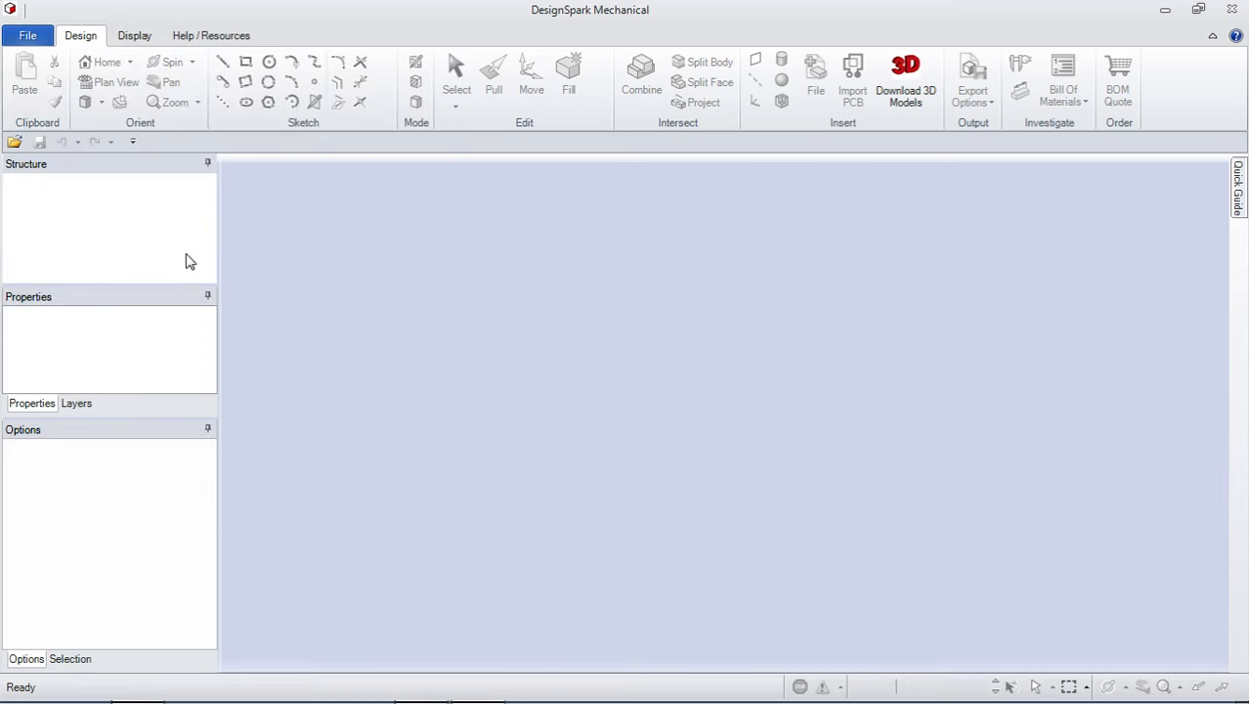
# Step: Create the new blank design Design2 via File > New, showing its empty grid
pyautogui.click(27, 36)
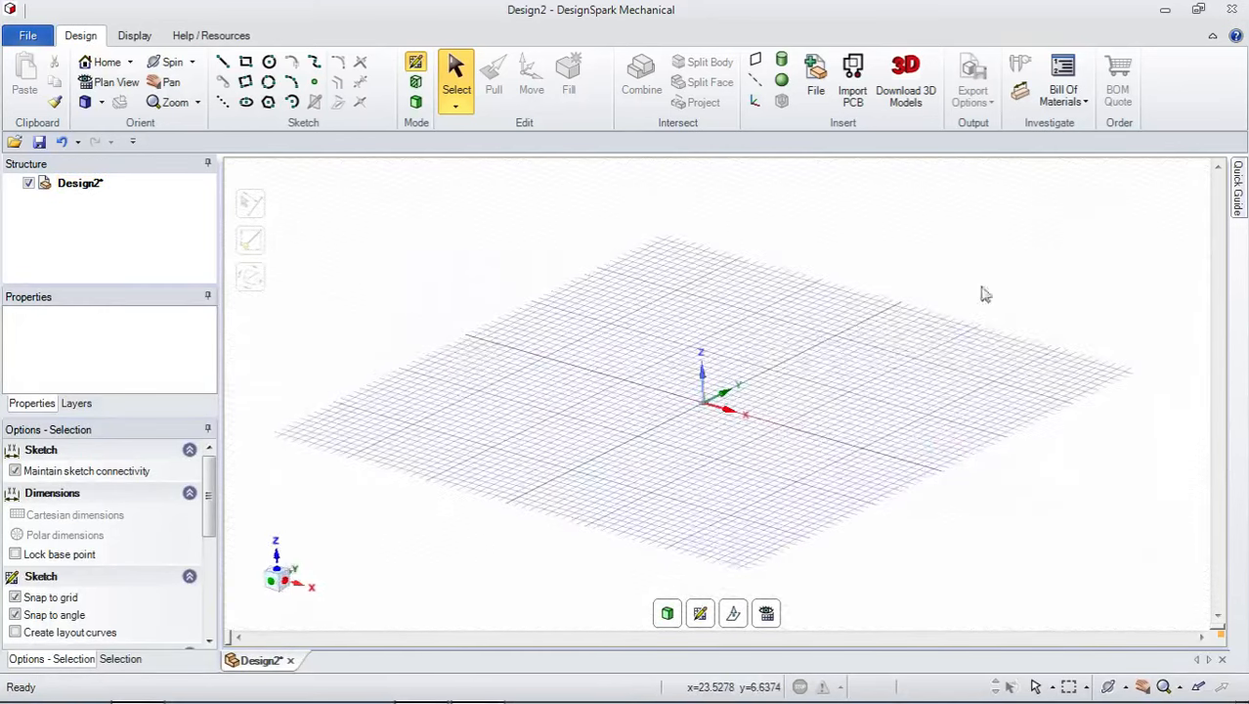
pyautogui.moveTo(421, 684)
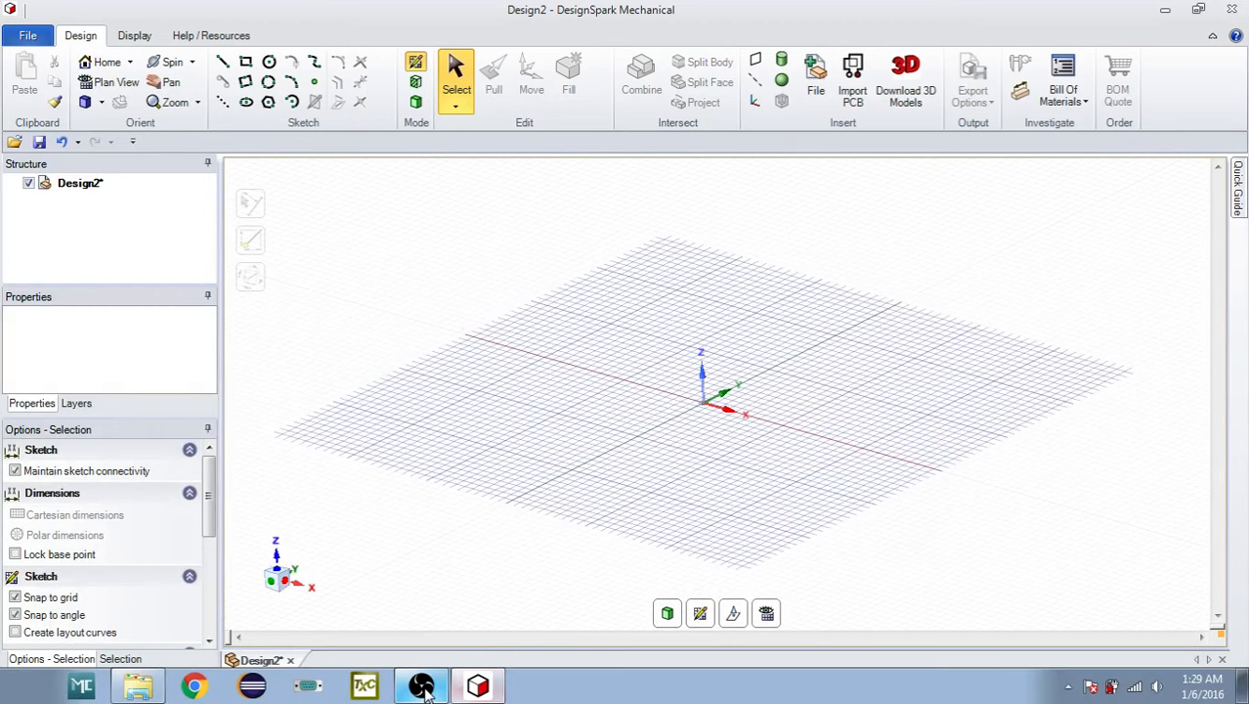
pyautogui.click(420, 684)
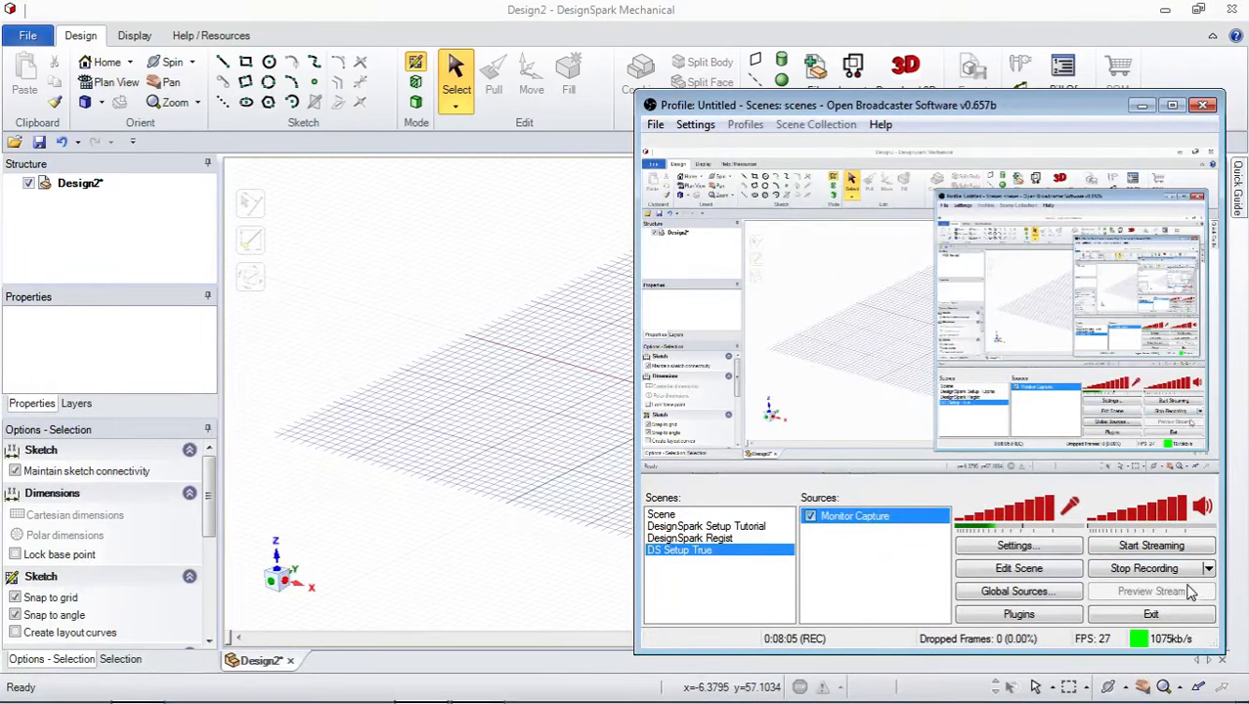